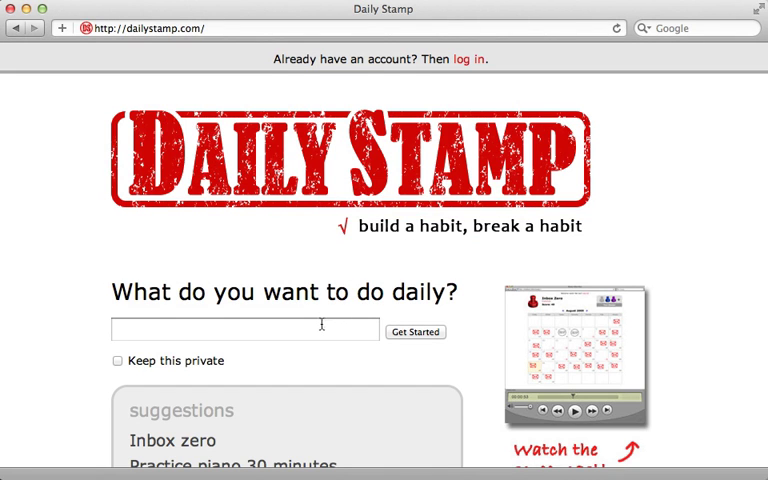
Step: Create a new daily habit named 'Contribute to open source'
click(244, 330)
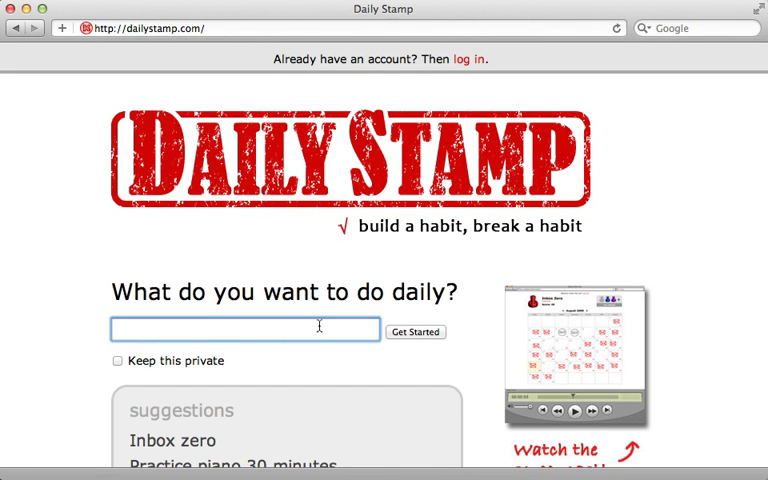
text(Contribute to open source)
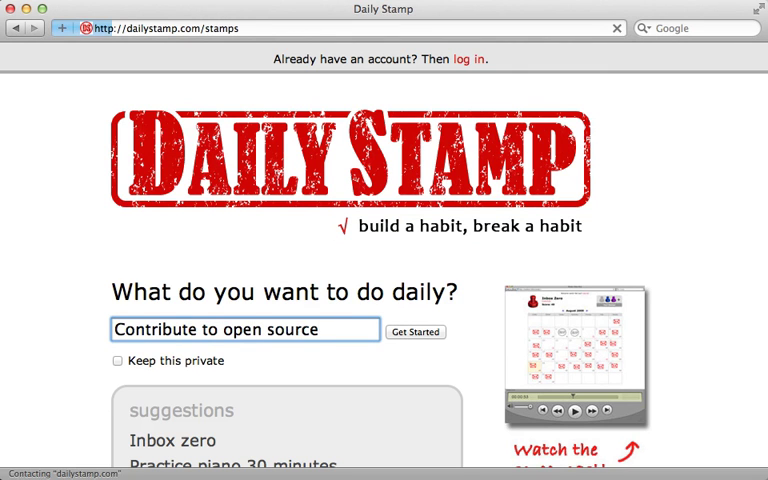
click(416, 332)
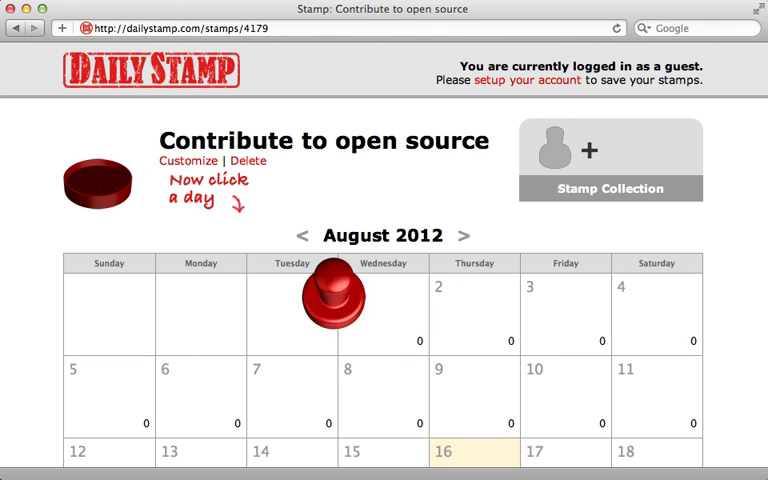
Step: Stamp Thursday August 2 as done and go to the stamp's Customize page
click(474, 310)
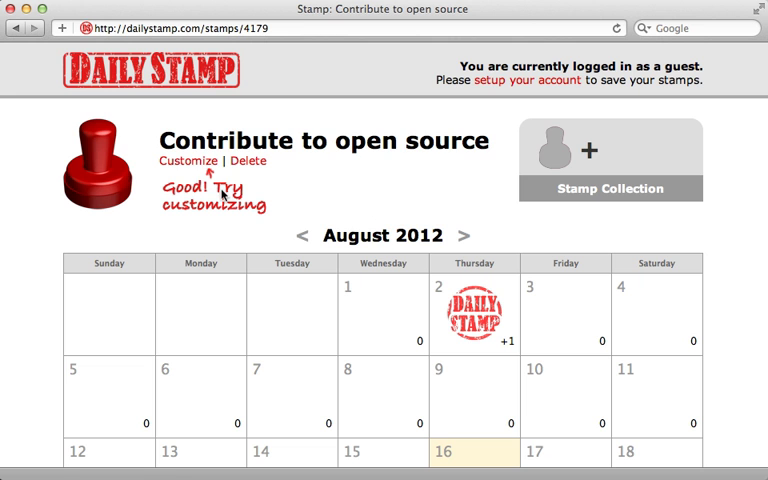
click(188, 160)
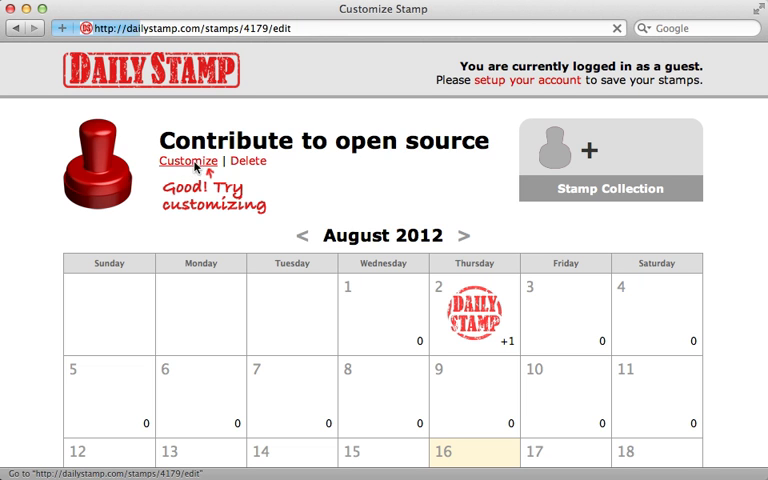
Step: Upload octocat.png from the Desktop as a custom stamp image
click(192, 160)
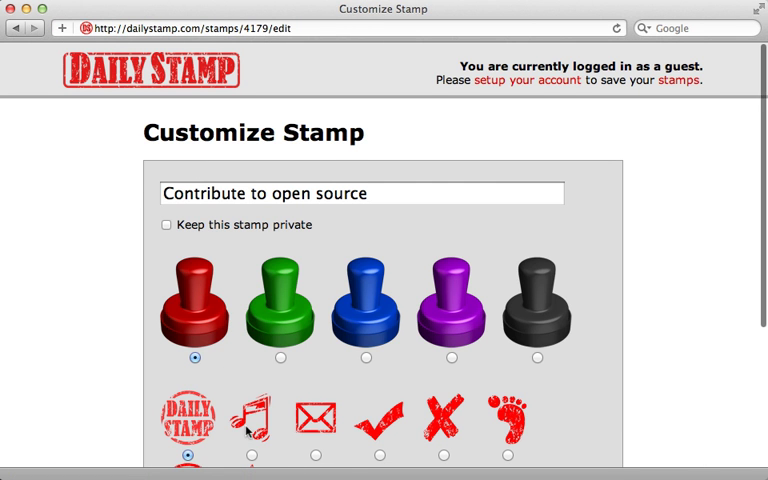
scroll(down, 3)
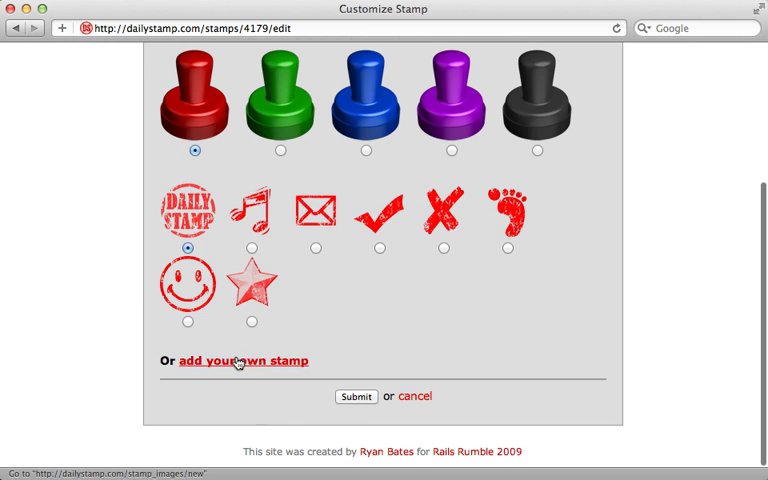
click(244, 360)
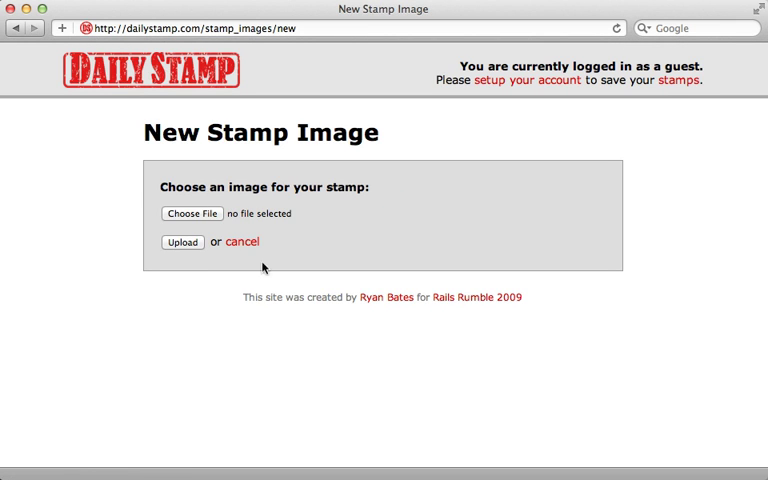
click(188, 212)
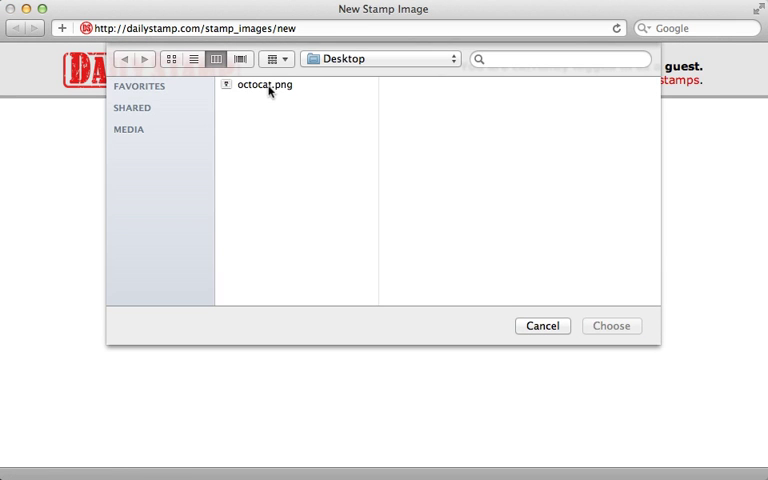
click(268, 84)
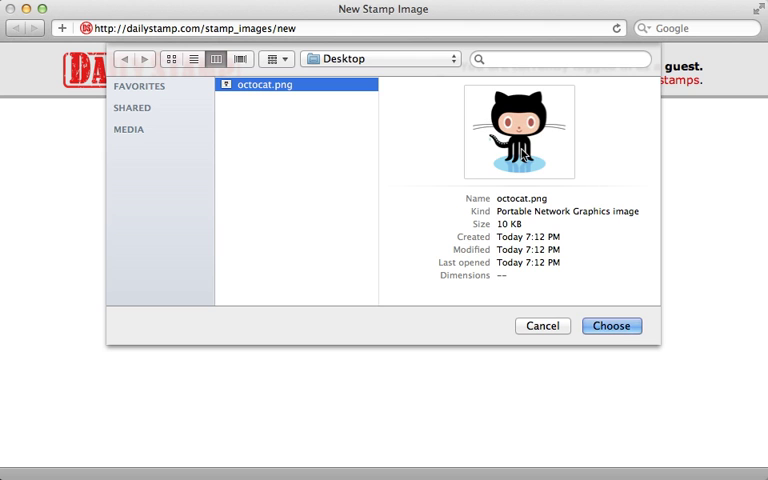
click(542, 324)
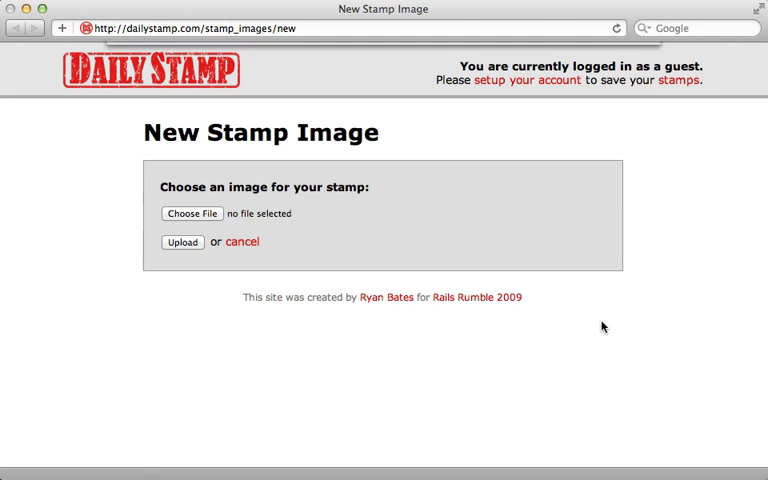
click(182, 242)
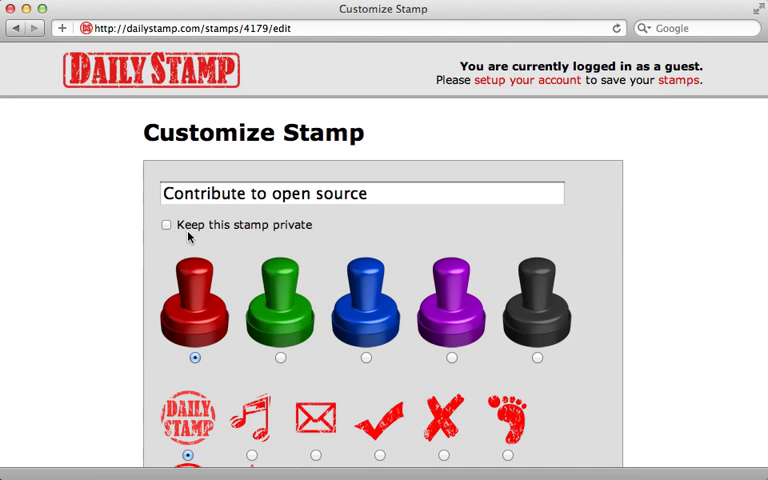
Step: Choose the blue octocat stamp, submit it, and stamp another calendar day
scroll(down, 3)
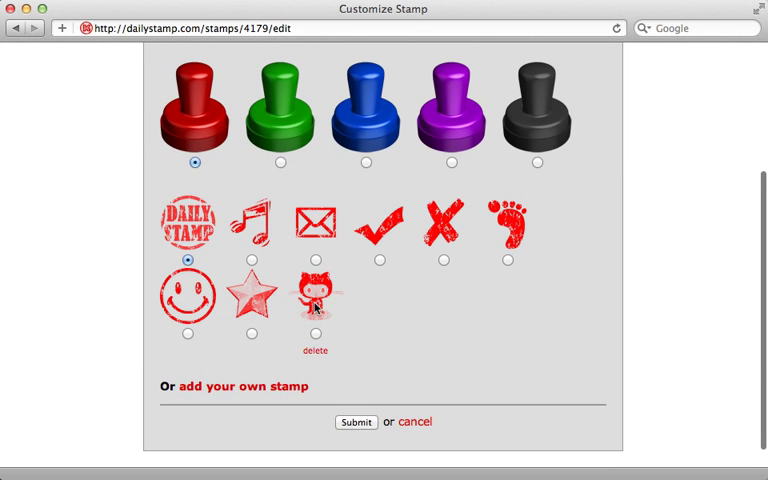
click(280, 164)
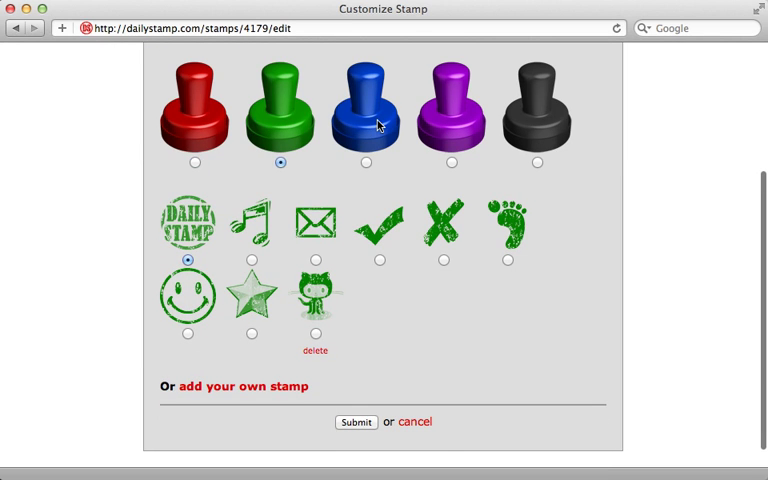
click(368, 164)
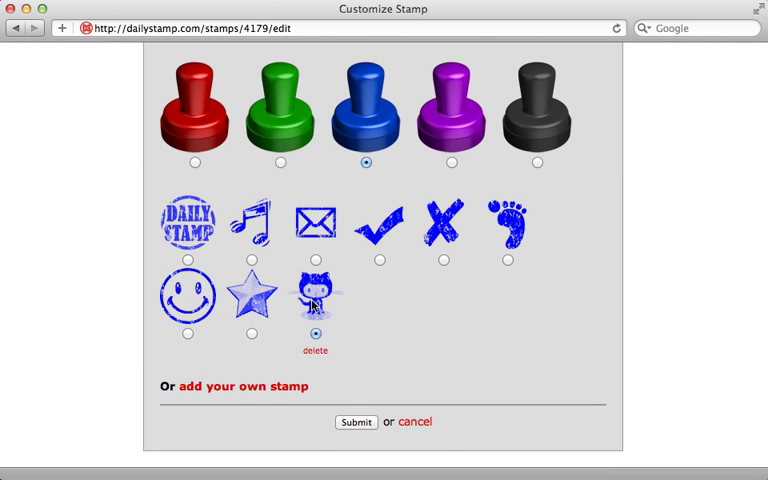
click(356, 420)
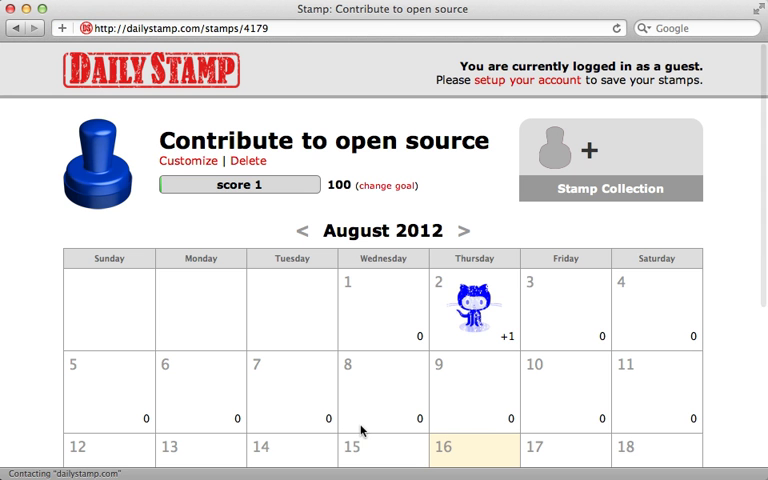
mouse_move(448, 310)
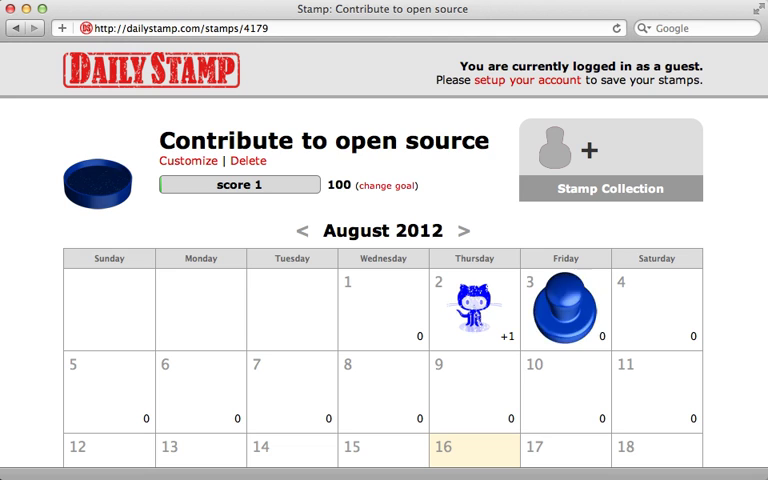
click(564, 310)
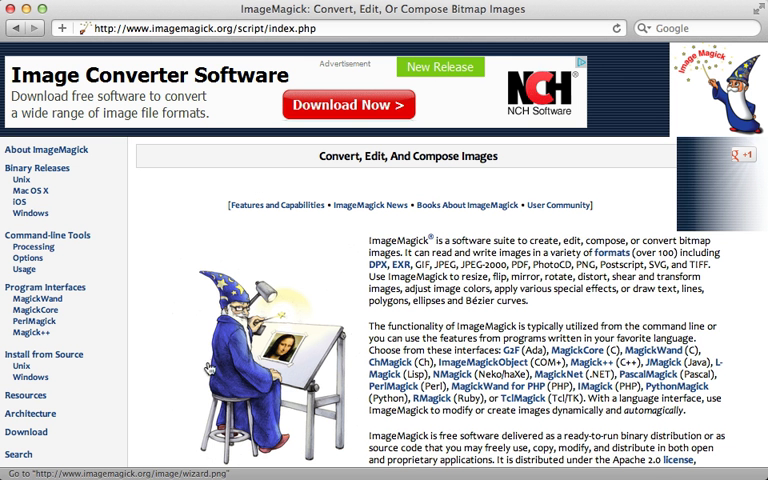
mouse_move(316, 258)
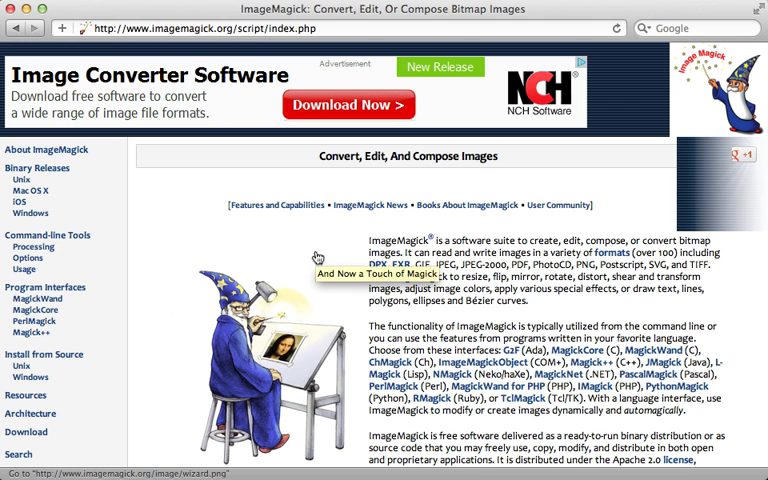
mouse_move(304, 240)
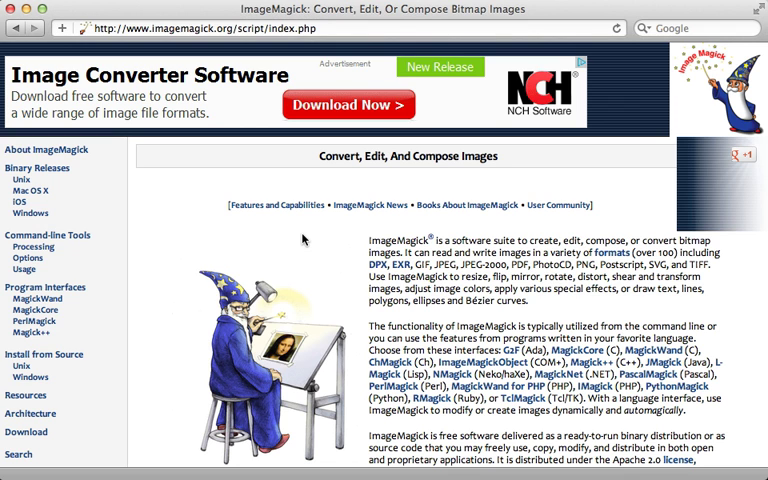
mouse_move(92, 236)
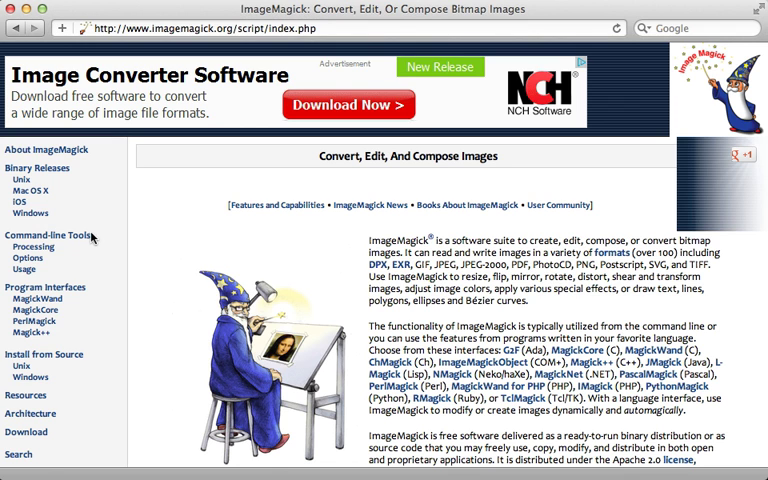
Step: Browse ImageMagick's Command-line Tools page and its tool list
click(48, 234)
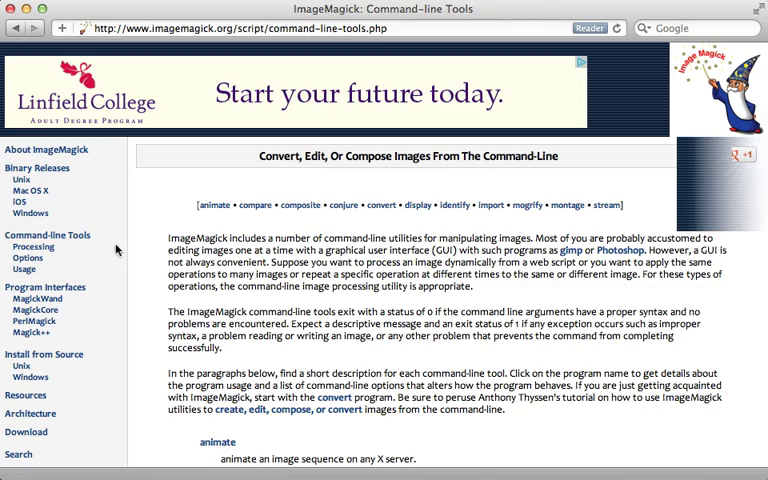
scroll(down, 3)
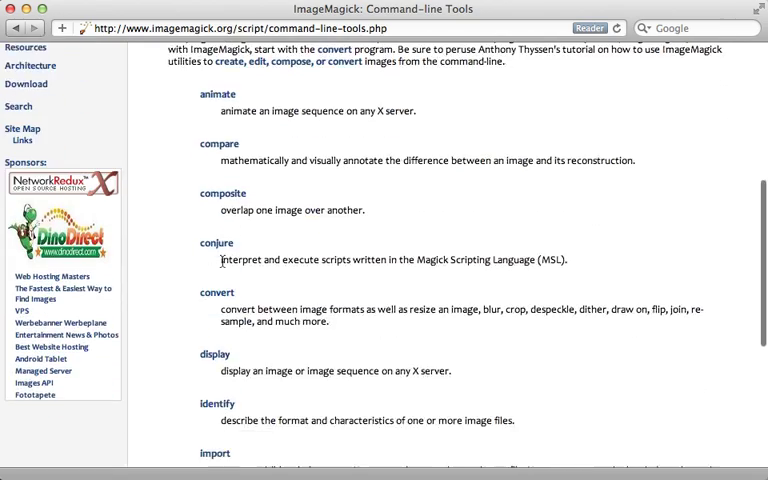
scroll(down, 3)
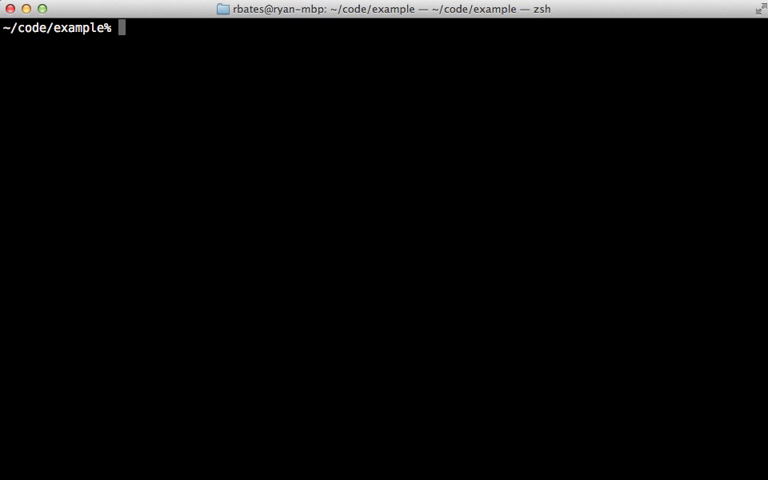
Step: Run 'brew install imagemagick', then run convert to see its usage help
text(brew insta)
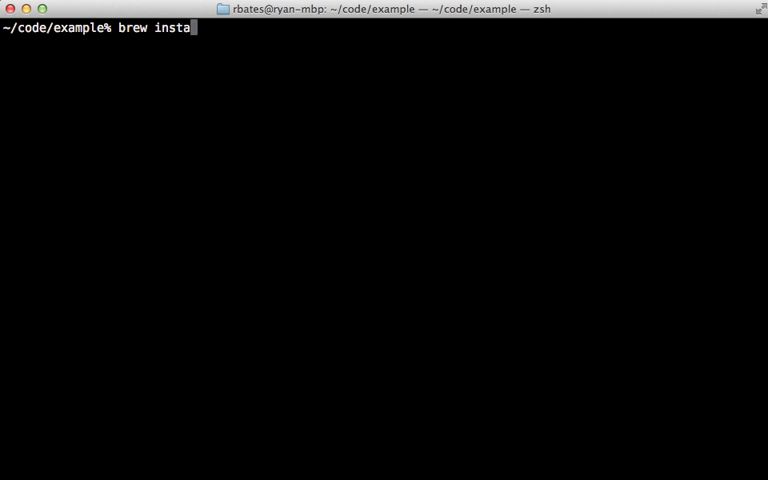
text(ll imagemagi)
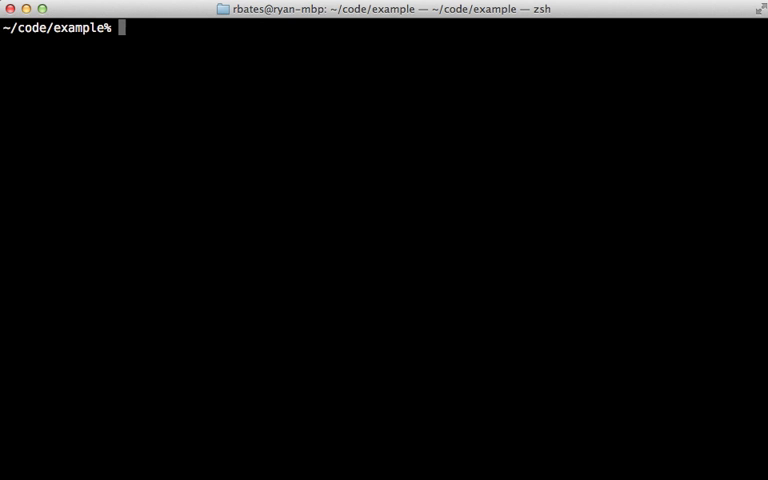
text(convert)
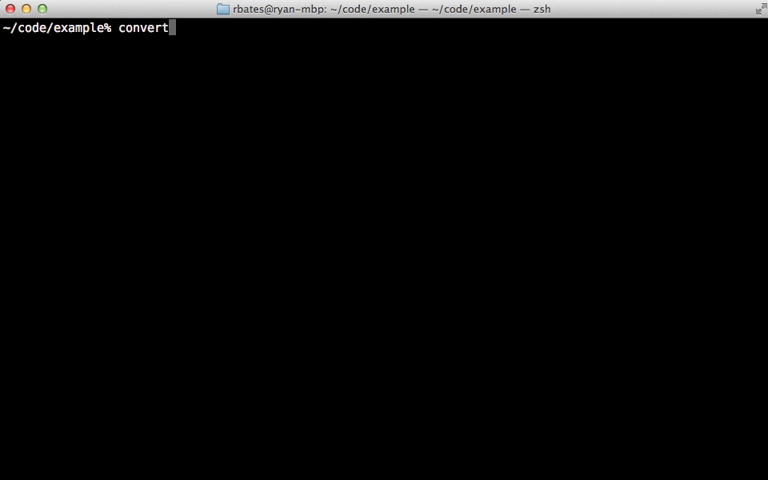
key(Return)
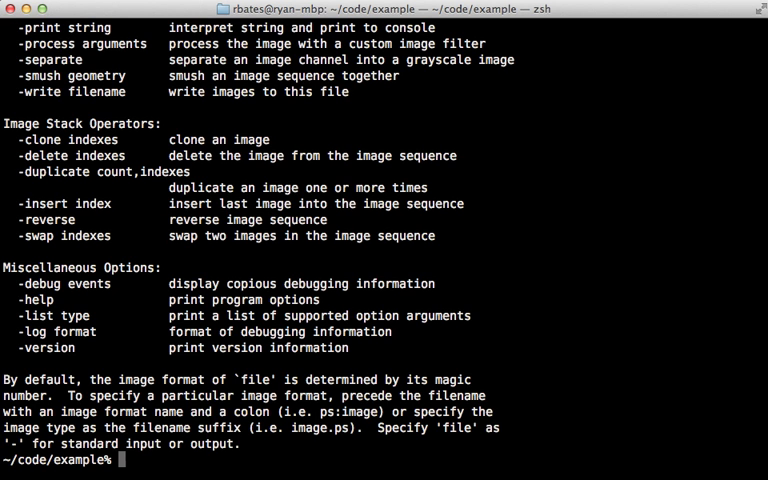
Step: Run 'convert -version' to check the installed ImageMagick version
text(convert -vers)
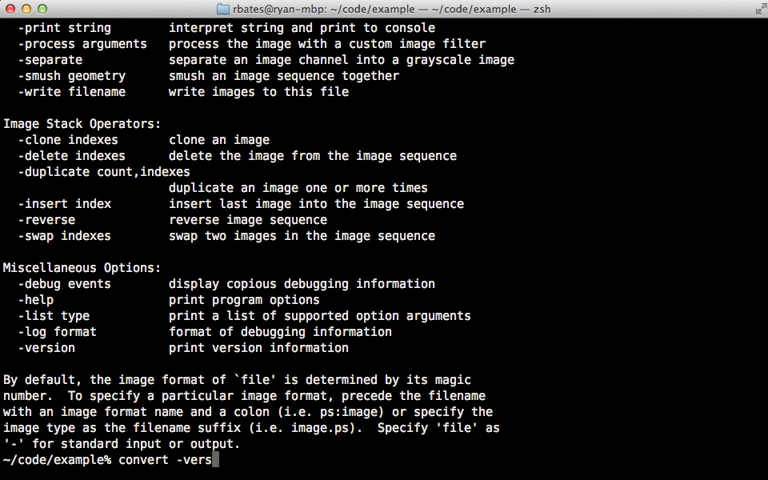
key(Return)
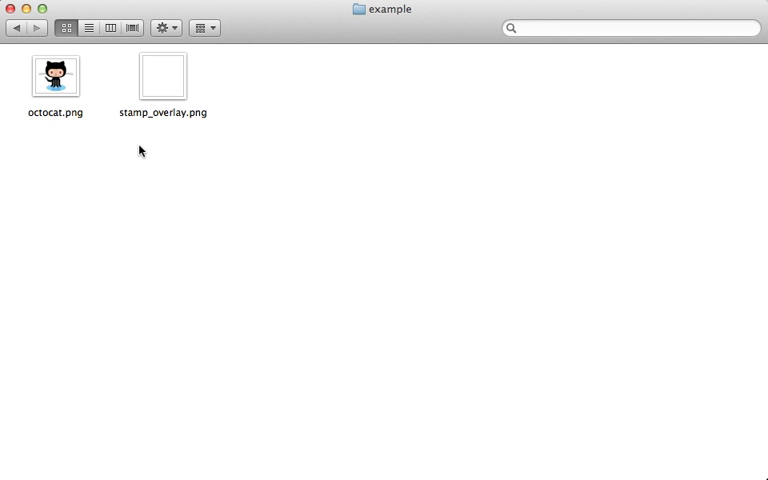
mouse_move(84, 130)
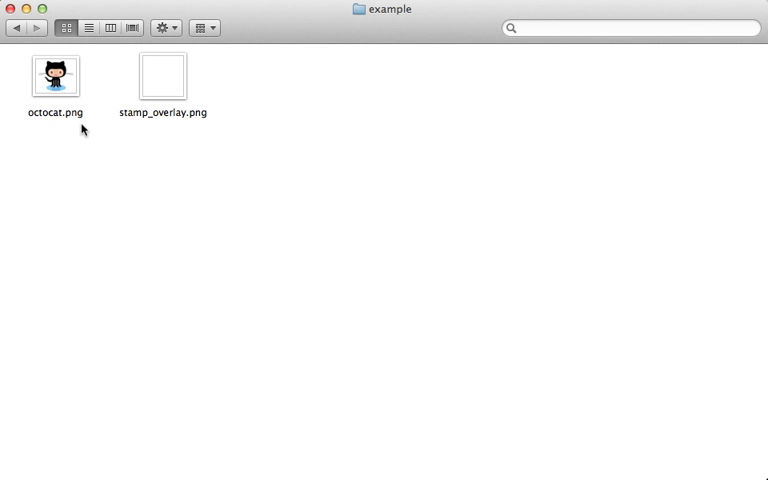
Step: Preview stamp_overlay.png with Quick Look
click(160, 76)
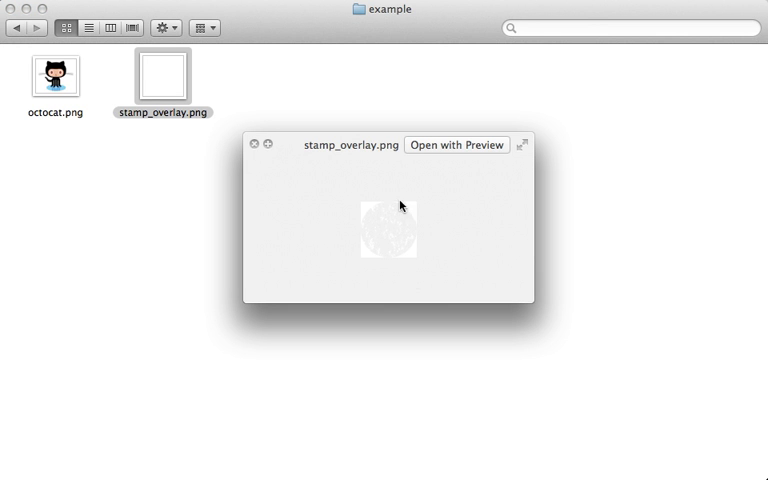
mouse_move(408, 256)
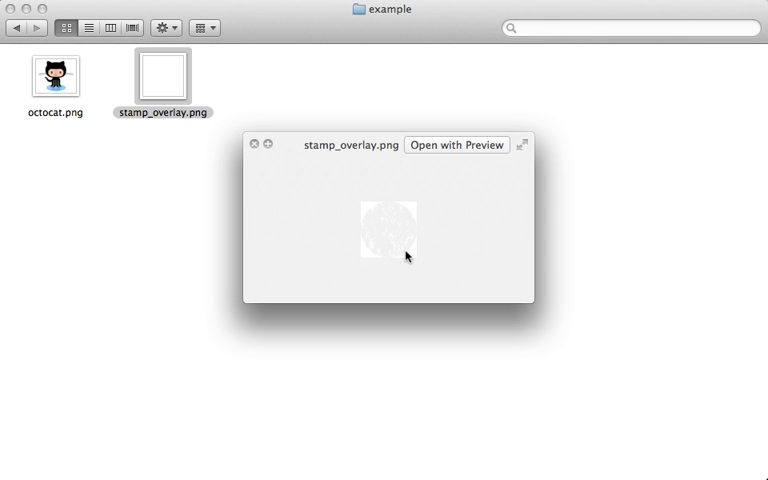
mouse_move(384, 236)
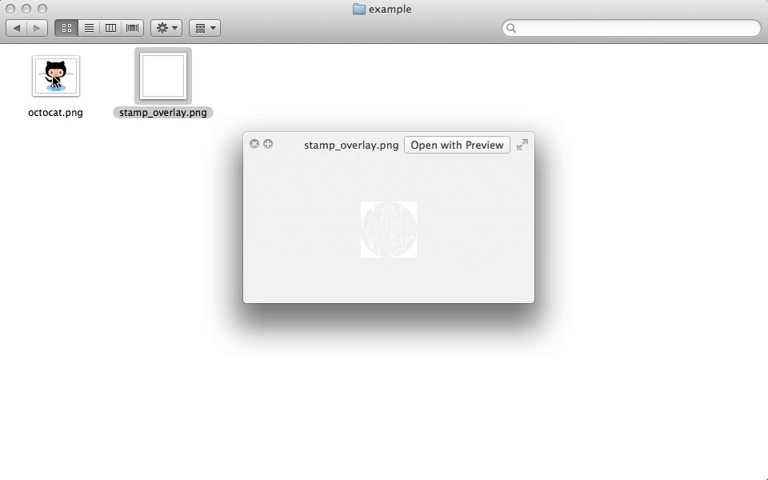
mouse_move(108, 128)
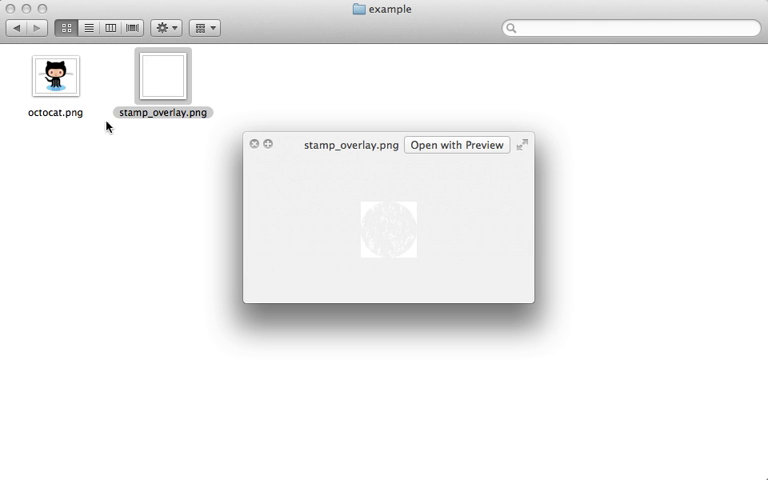
mouse_move(404, 254)
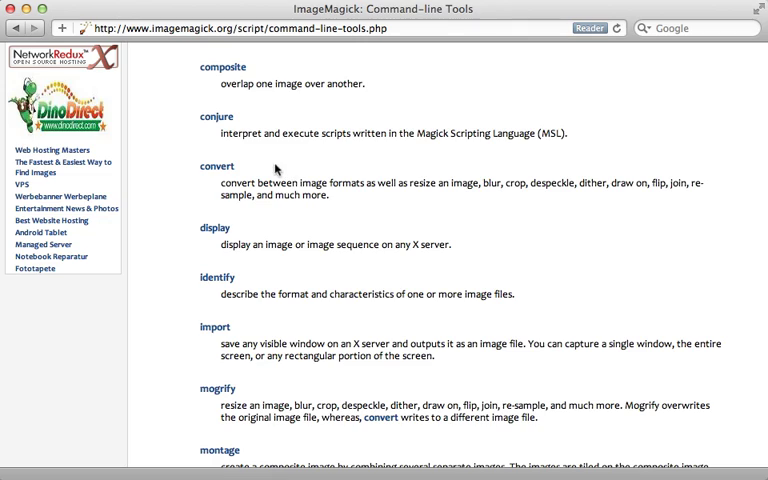
Step: Read the convert tool docs down to the -crop geometry option
click(216, 166)
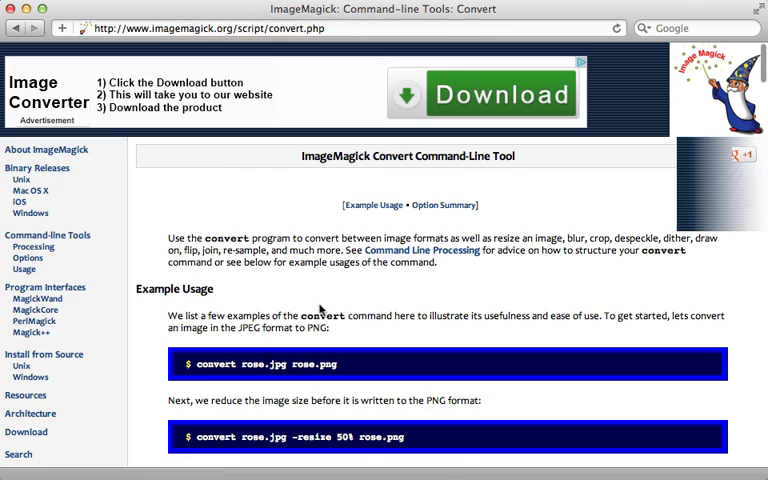
scroll(down, 3)
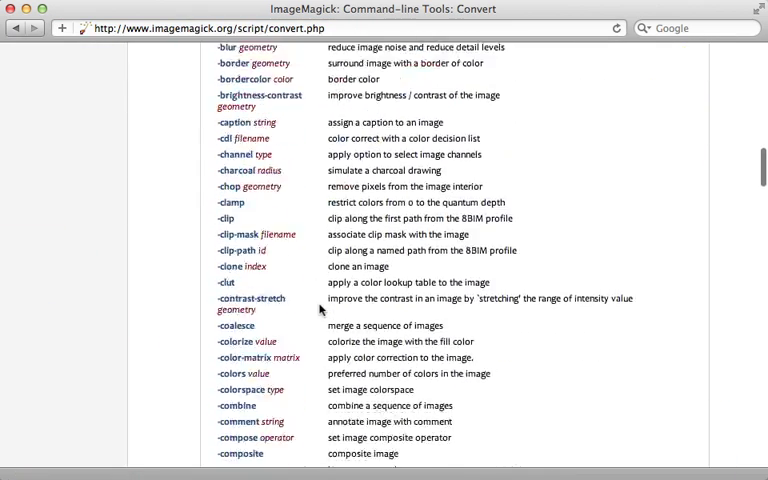
scroll(down, 3)
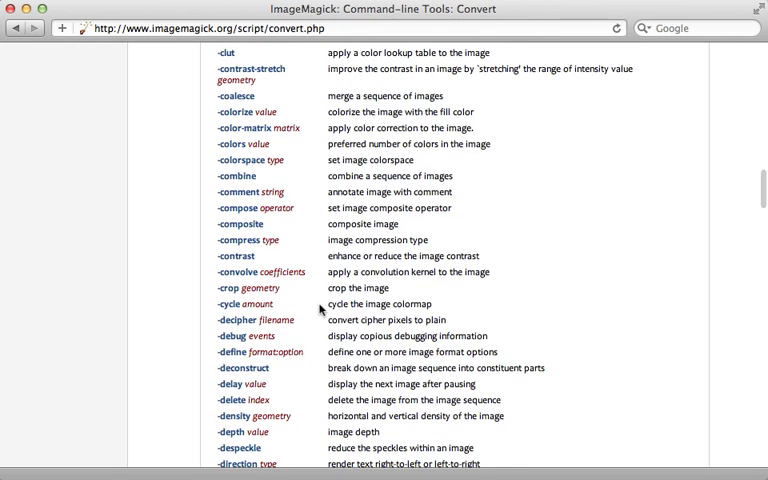
mouse_move(244, 288)
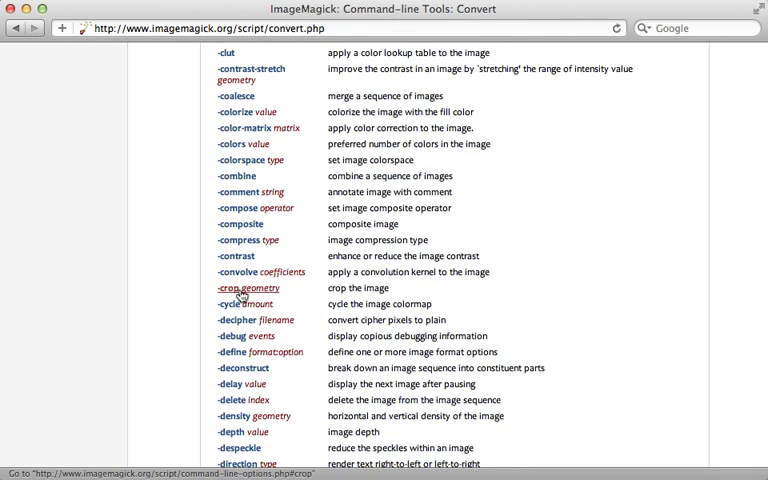
click(244, 288)
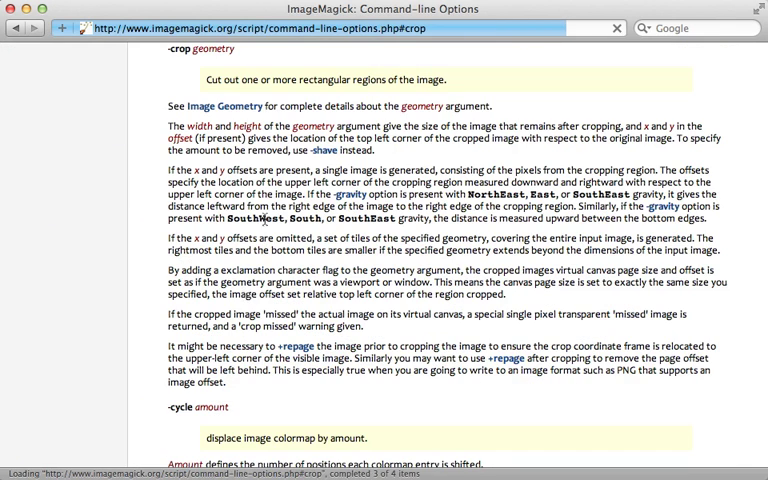
Step: Browse the Image Geometry reference's size and offset table
click(224, 120)
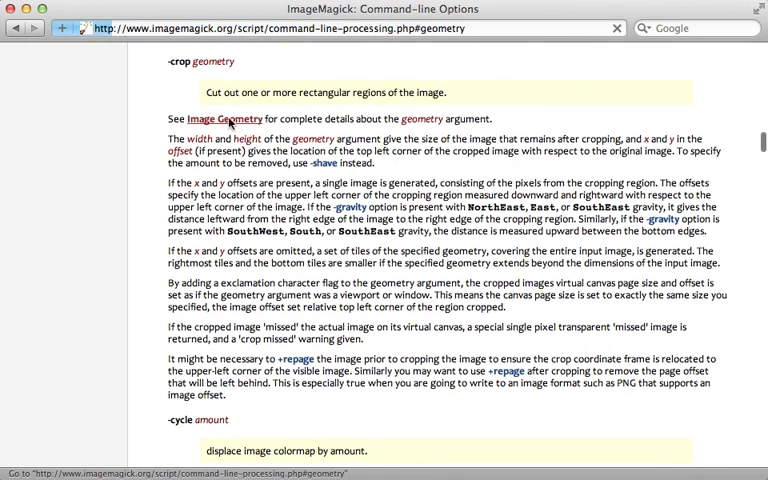
click(224, 120)
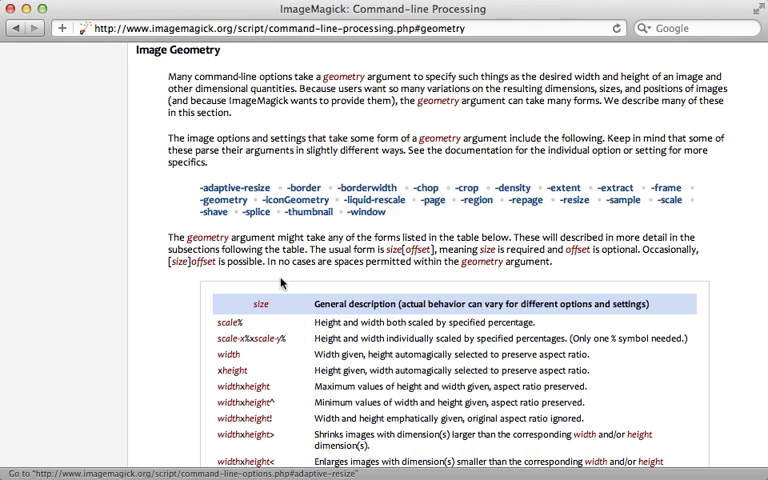
scroll(down, 3)
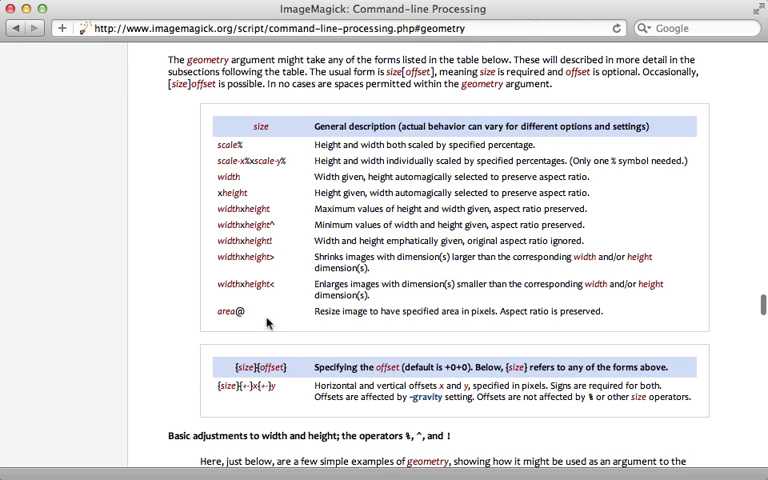
mouse_move(276, 282)
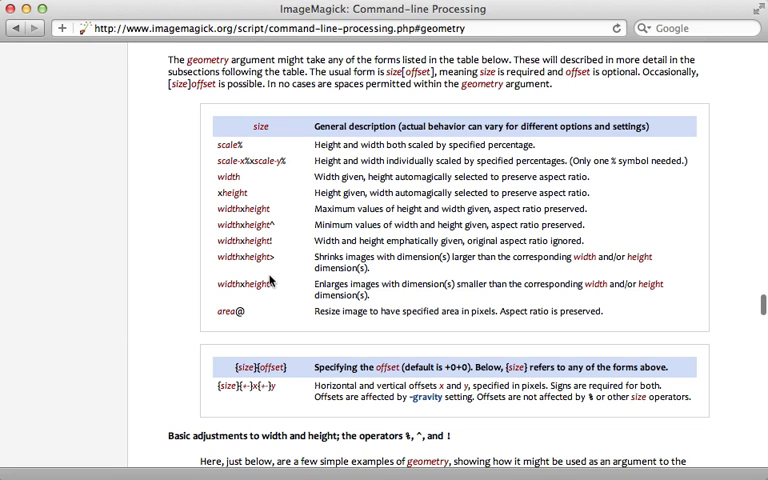
mouse_move(284, 232)
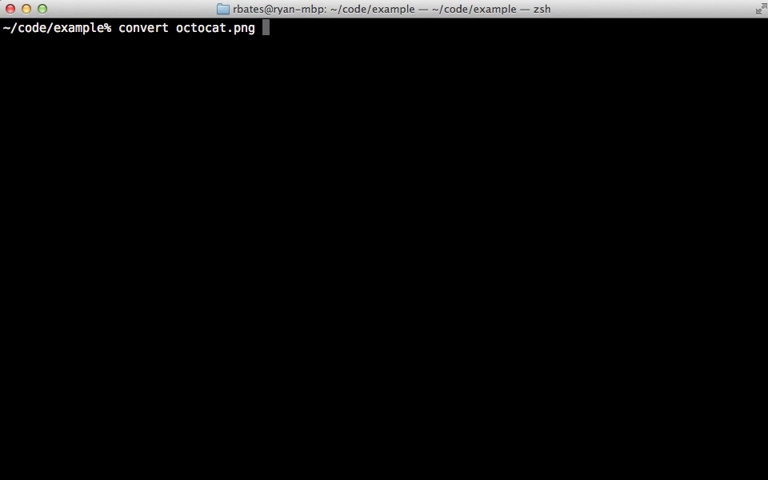
Step: Run convert octocat.png -resize '70x70^' -crop '70x70+0+0' source.png
text(-resize ')
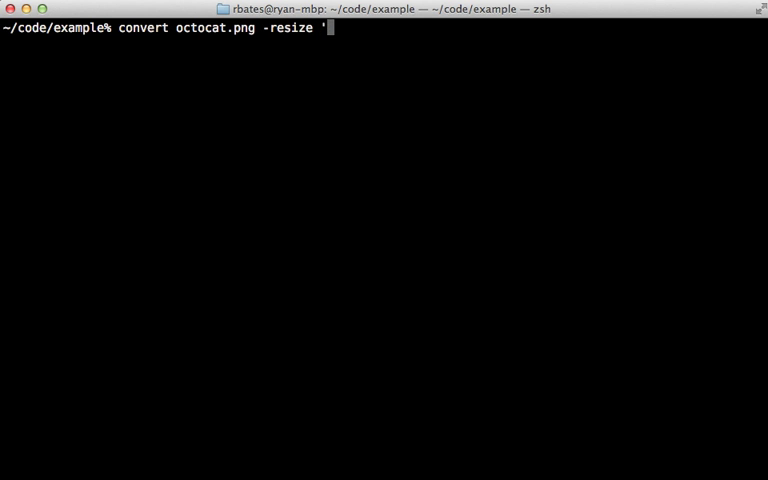
text(70x70^)
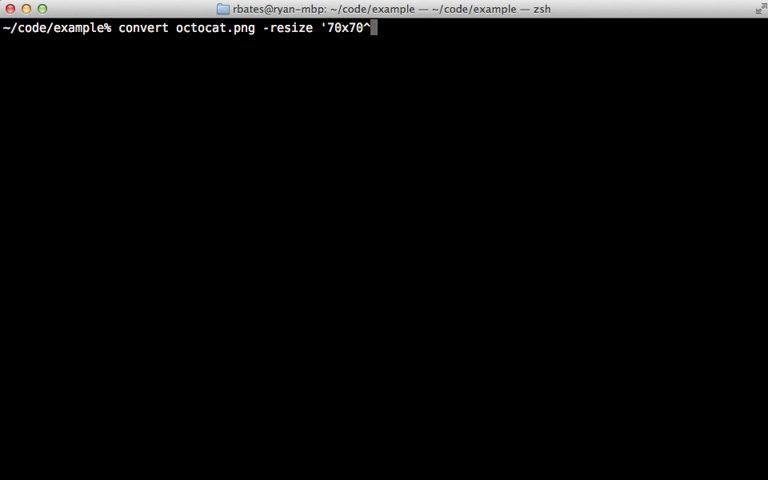
text(-)
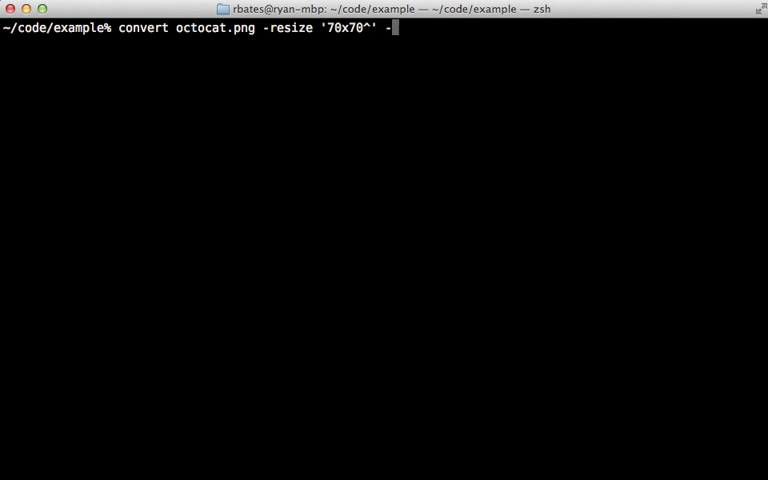
text(crop '70x70)
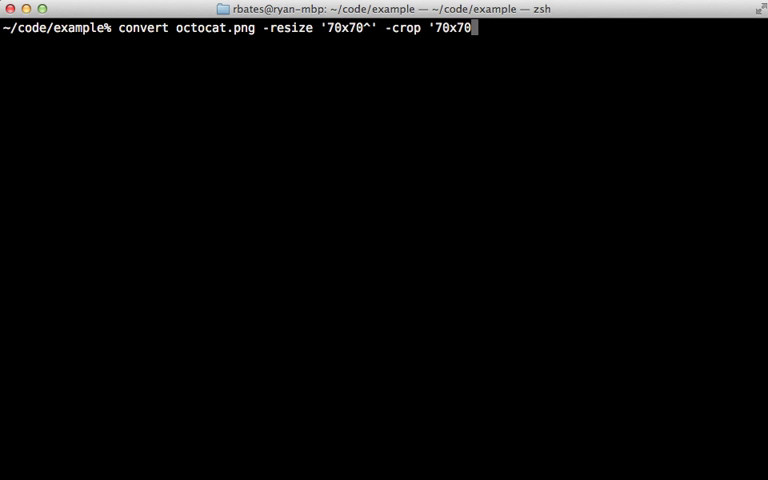
text(+)
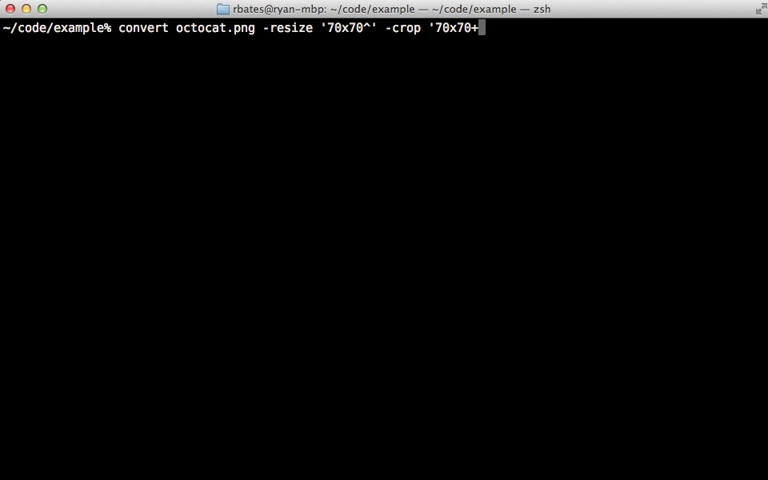
text(0+0)
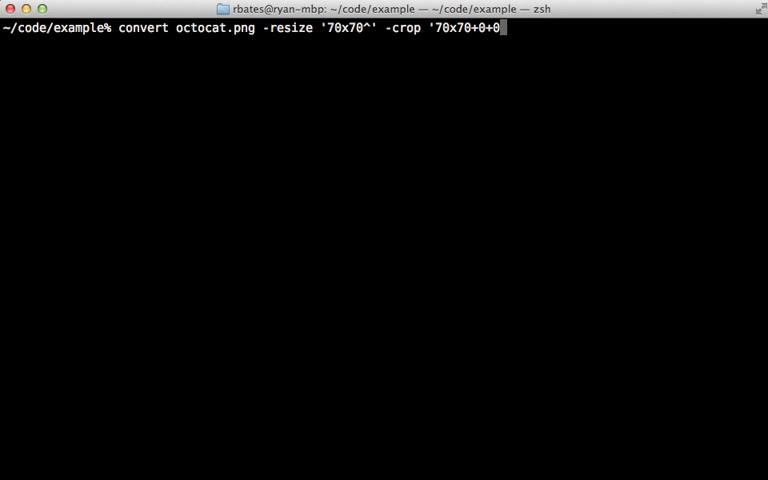
text(')
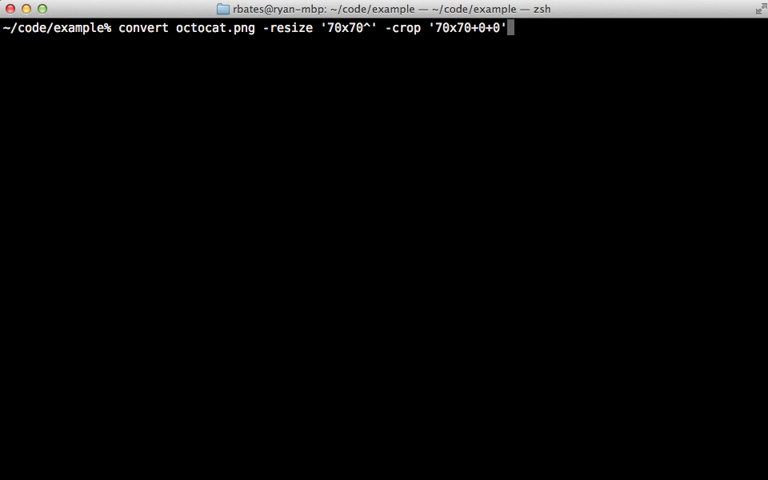
text(source.p)
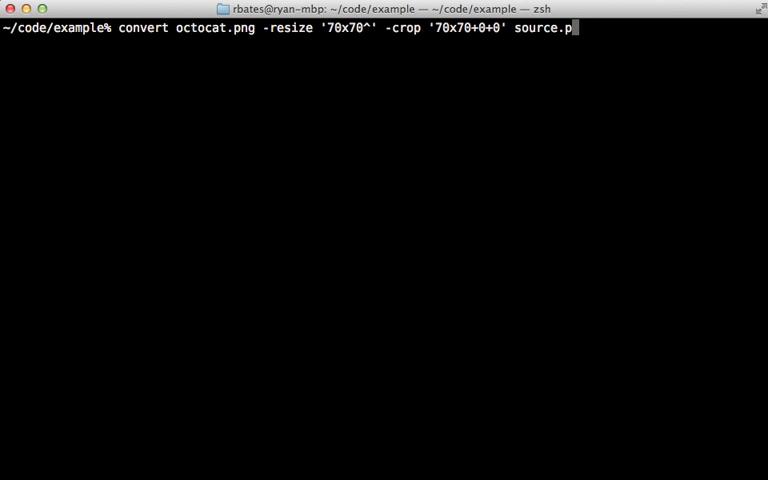
text(ng)
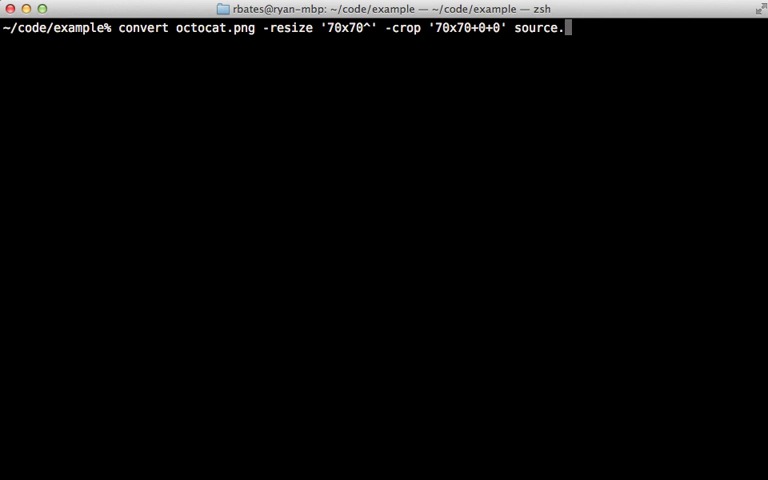
text(jpg)
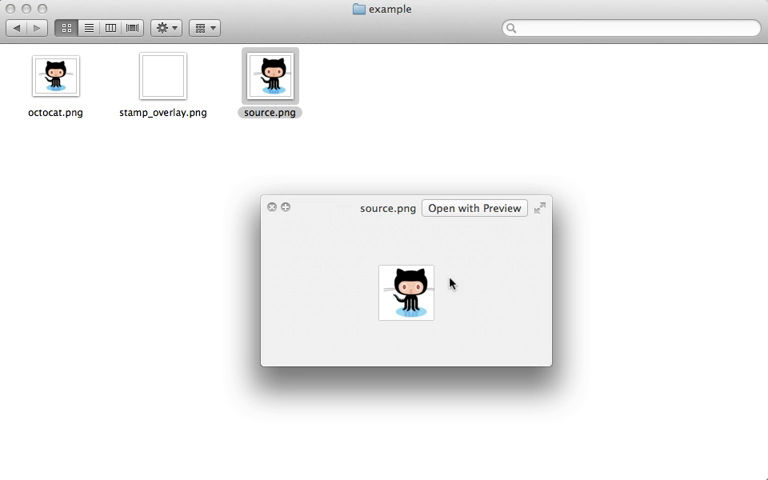
mouse_move(428, 320)
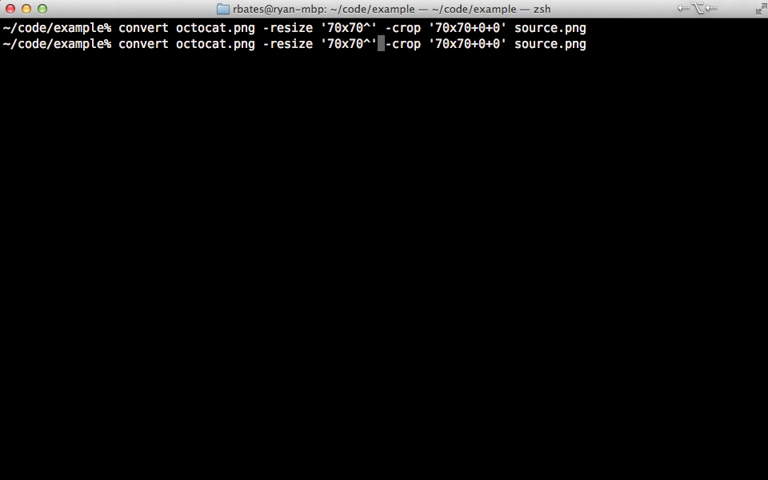
Step: Rerun the convert command with -gravity center added before -crop
text(-gravity -)
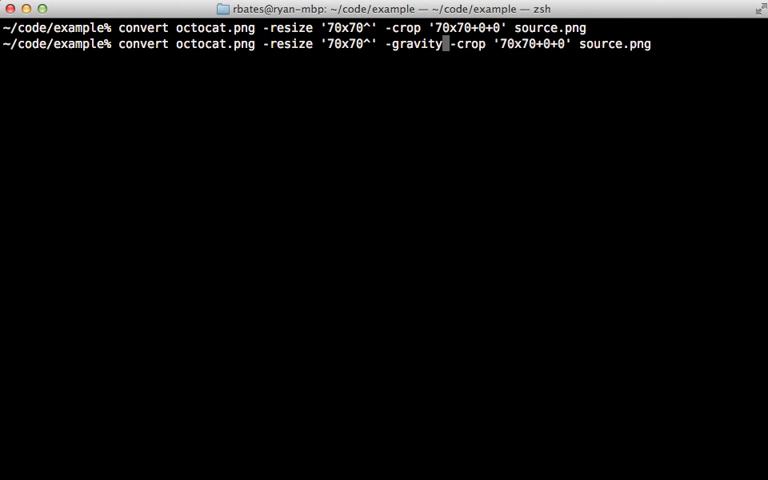
text(center)
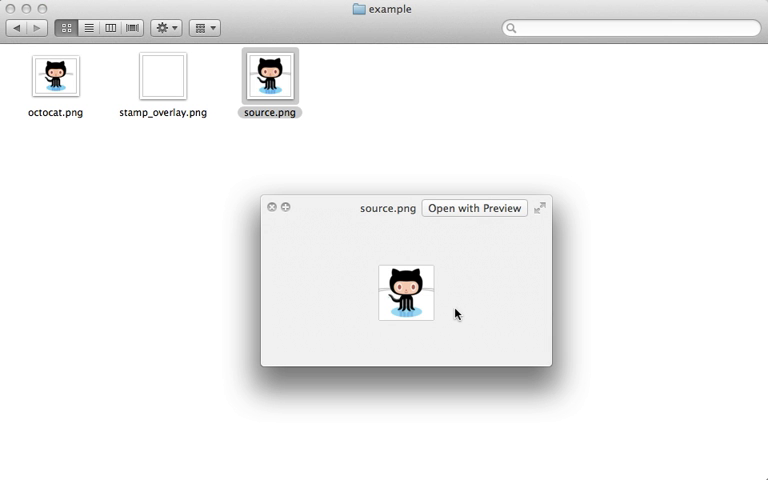
mouse_move(412, 336)
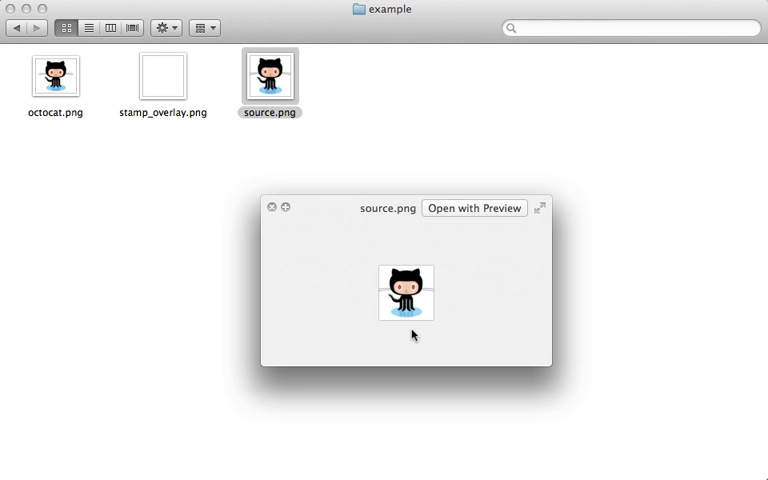
mouse_move(392, 274)
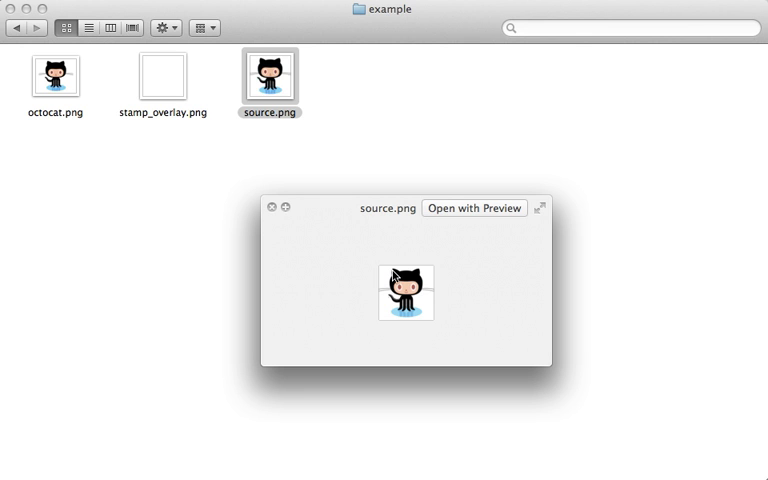
mouse_move(416, 324)
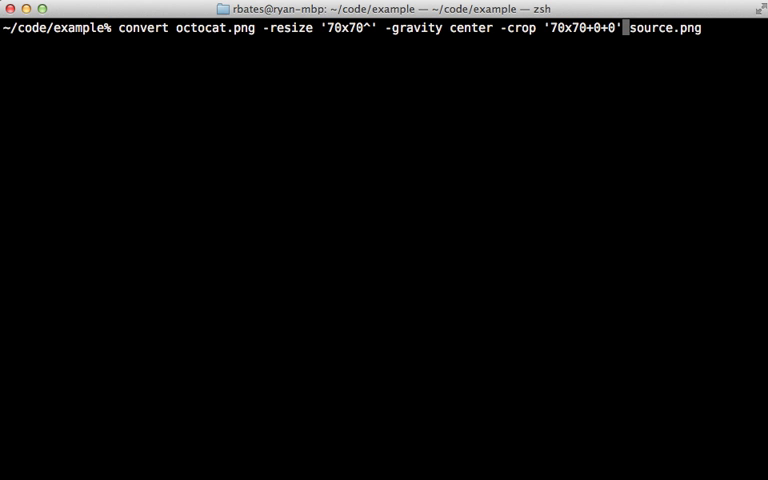
Step: Rerun convert with -quantize GRAY -colors 256 added before source.png
text(-quantize)
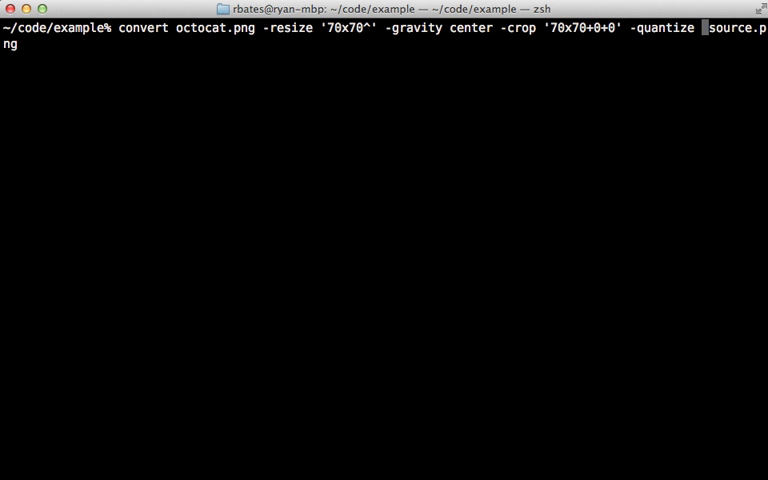
text(GRAY)
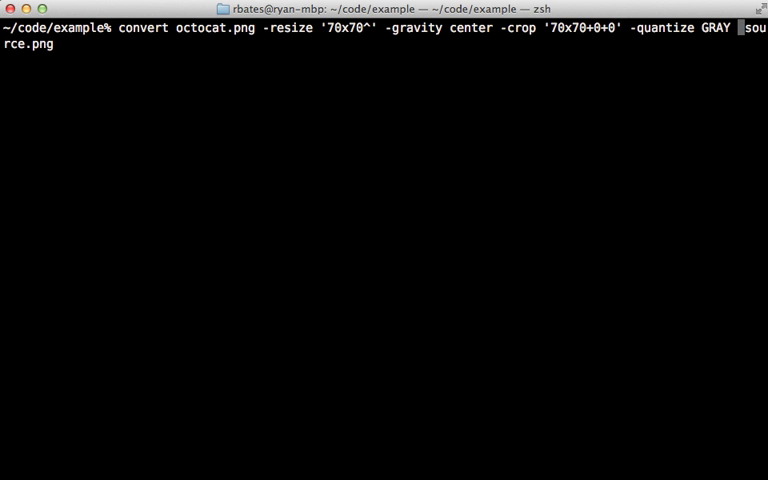
text(-colors)
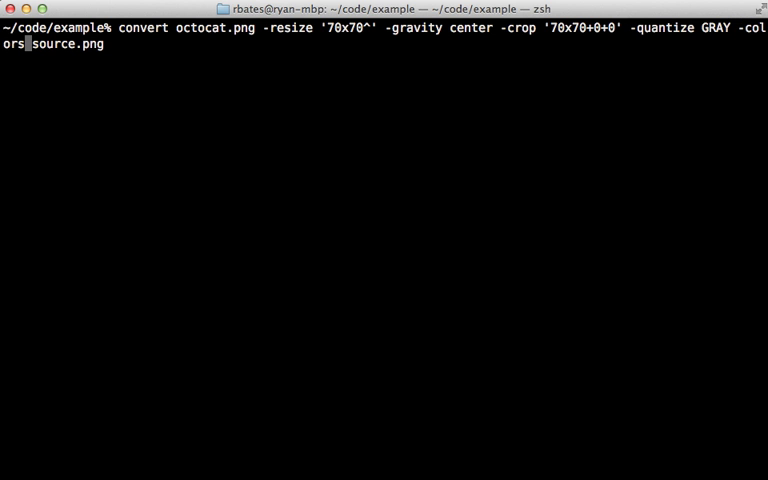
text(2)
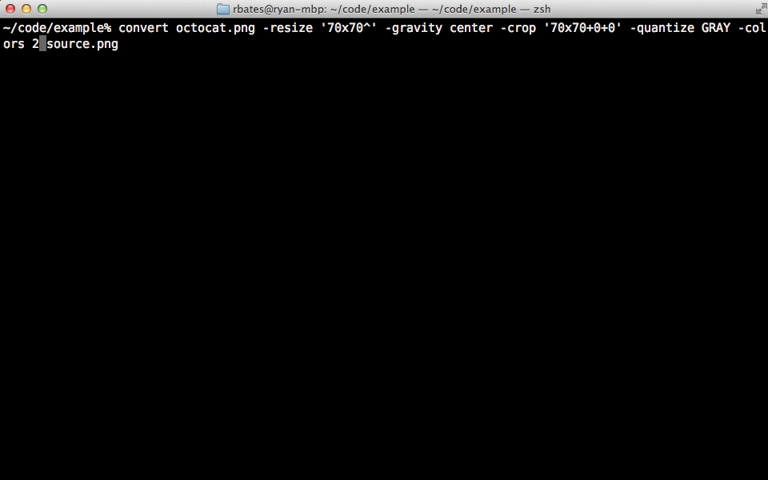
text(56)
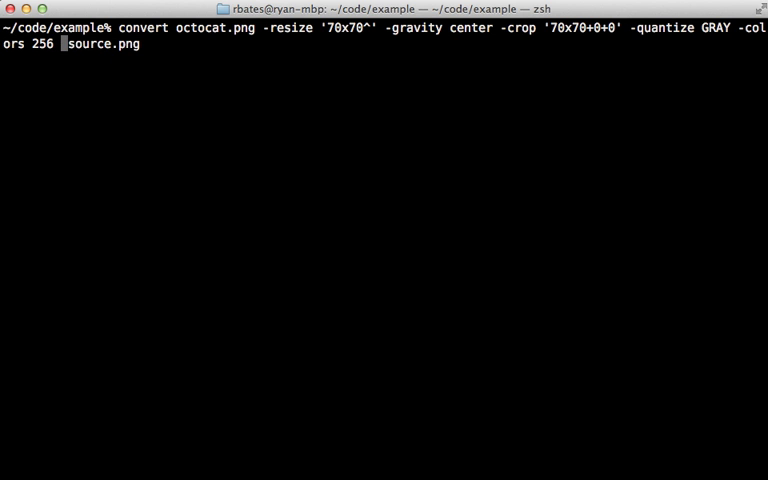
text(-contras)
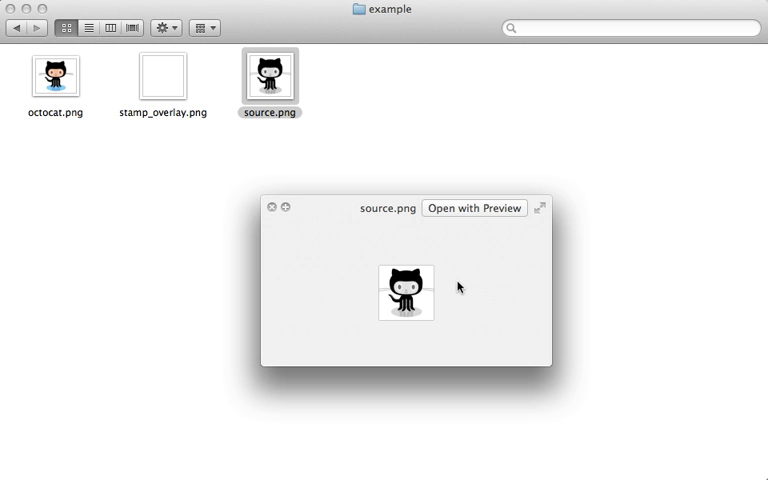
mouse_move(426, 320)
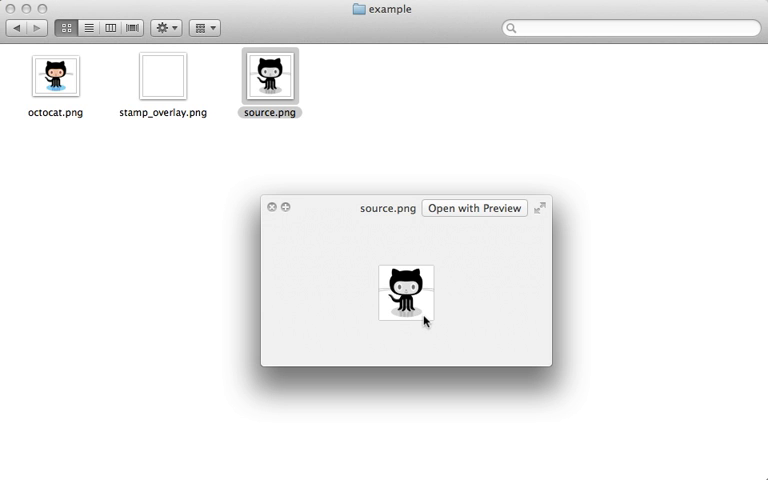
mouse_move(144, 96)
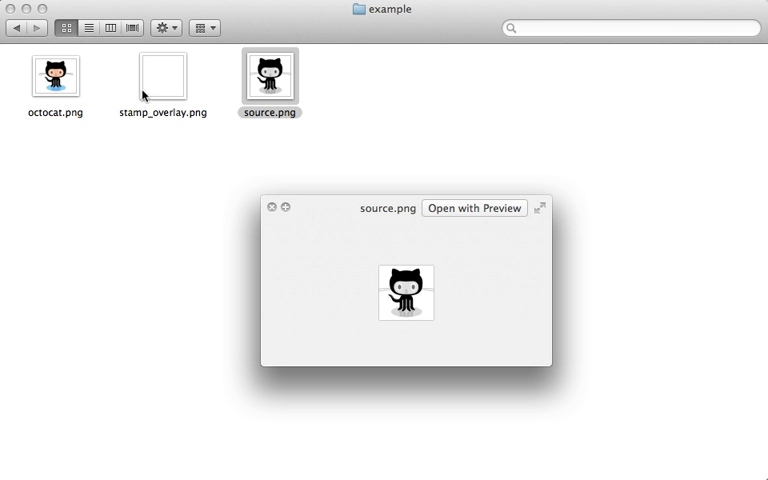
mouse_move(392, 298)
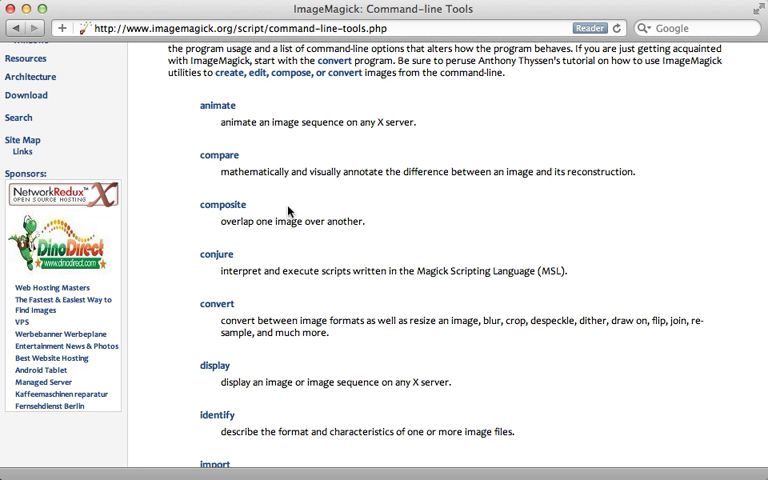
Step: Open ImageMagick's documentation page for the composite command
click(222, 204)
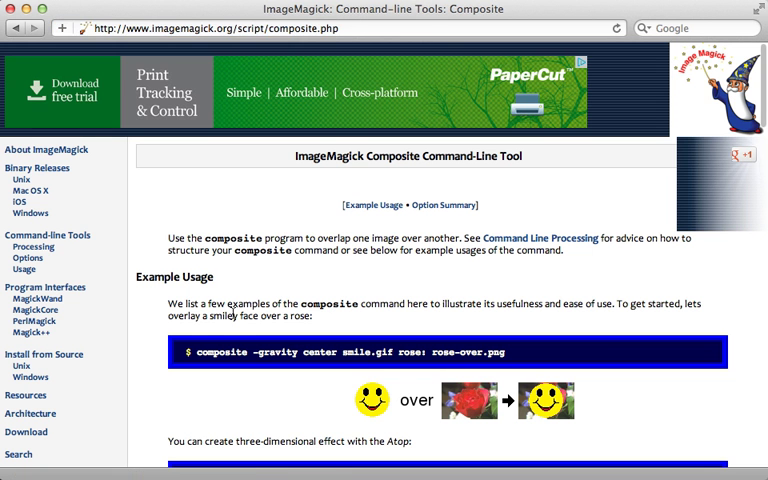
mouse_move(544, 400)
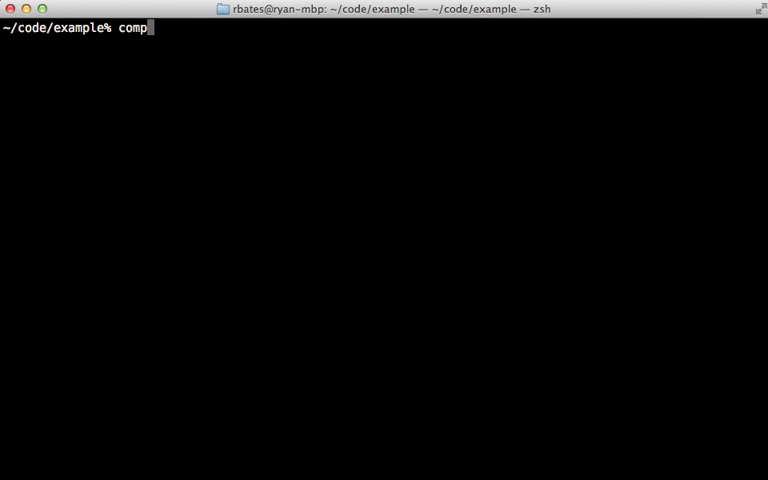
Step: Run composite to lay stamp_overlay.png over source.png, writing back to source.png
text(osite stamp_overlay.png)
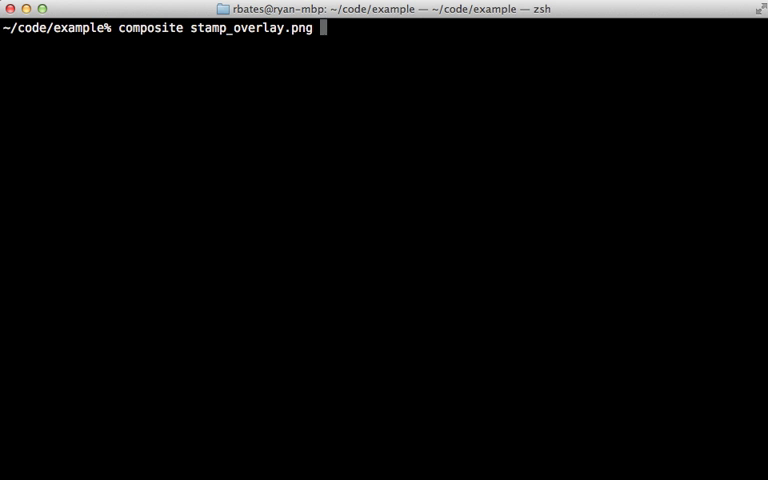
text(source.png source.png)
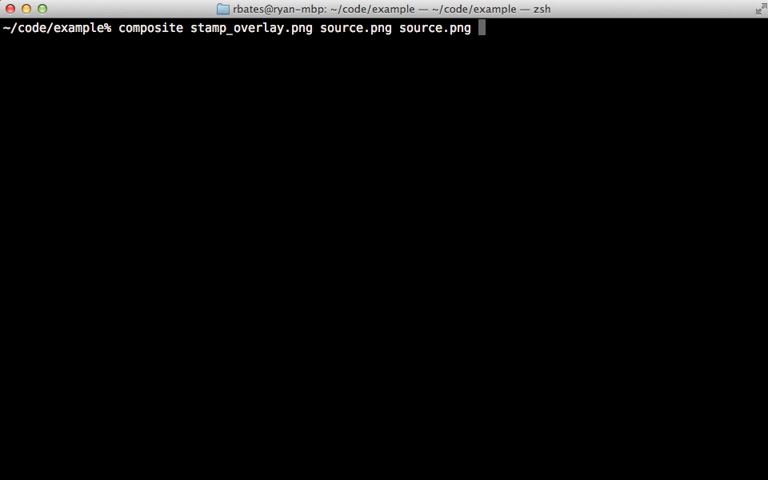
key(Backspace)
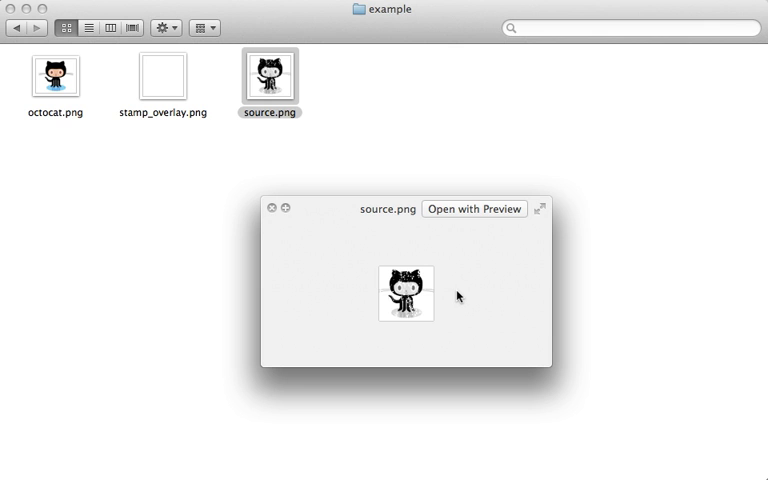
mouse_move(368, 298)
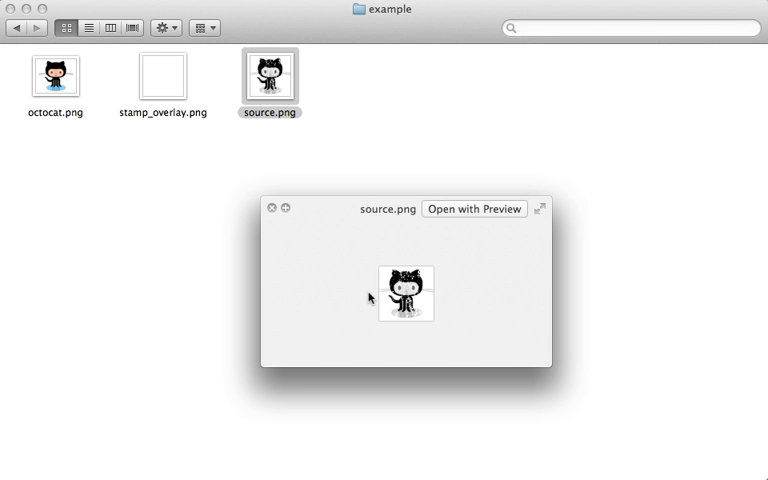
mouse_move(432, 334)
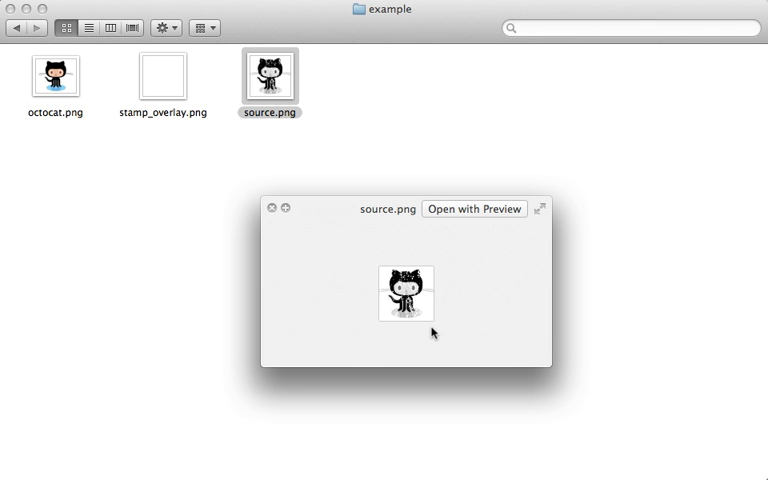
mouse_move(430, 324)
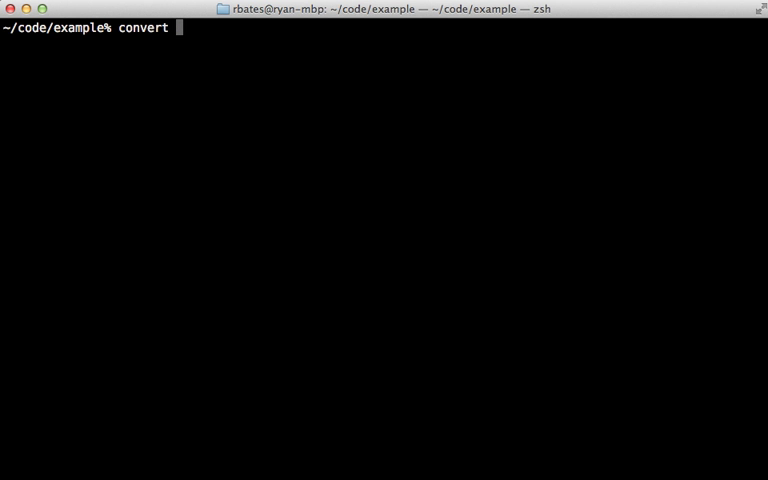
Step: Enter convert -size 70x70 canvas:red color.png to build a solid red square
text(-size)
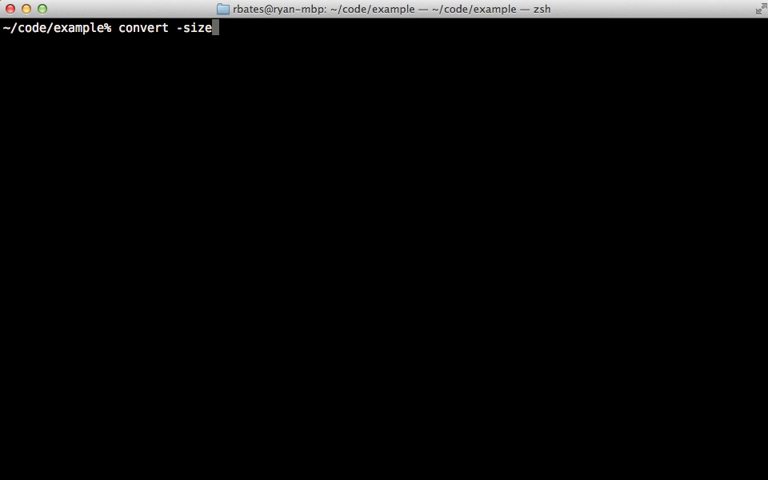
text(70x70)
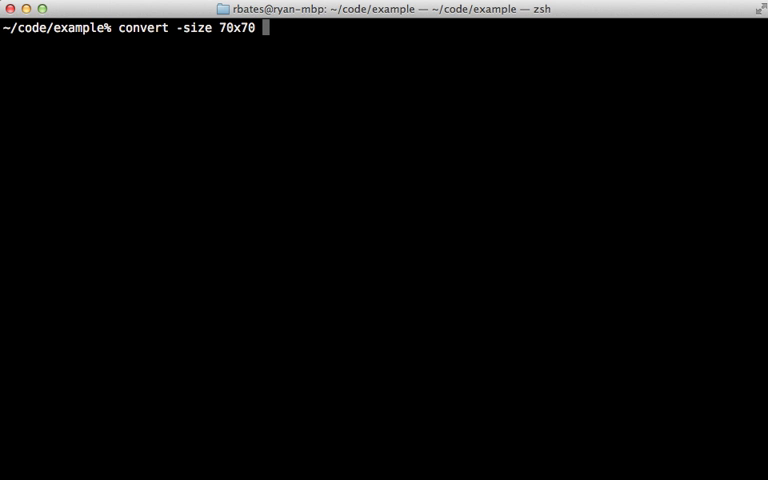
text(canvas:)
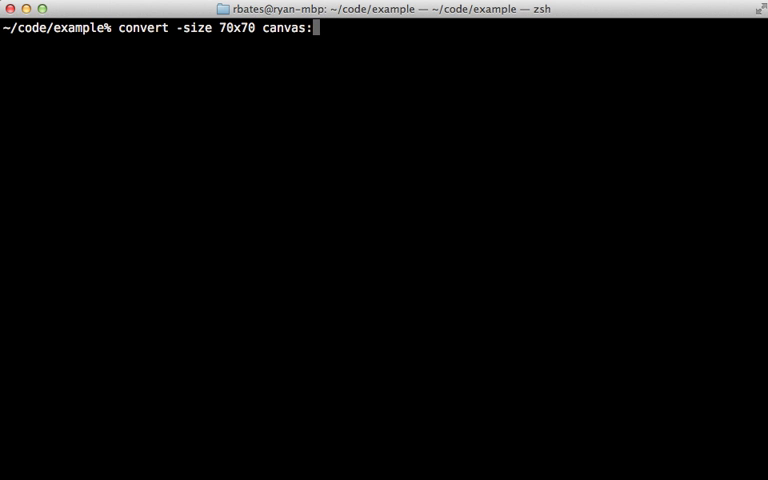
text(red)
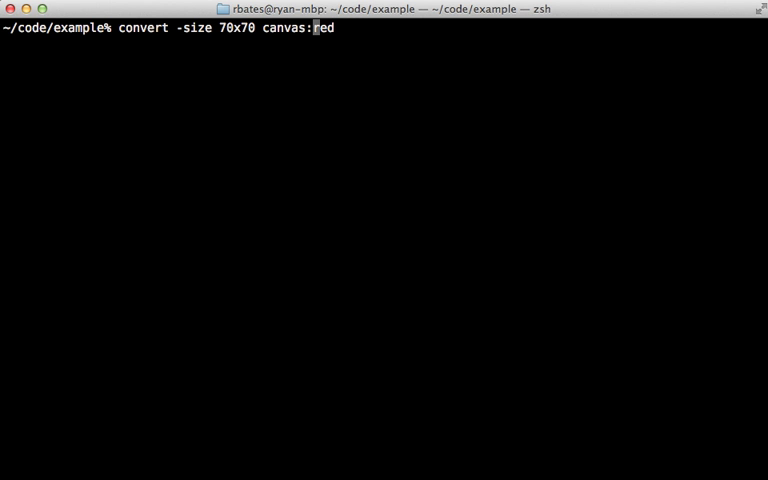
key(Left)
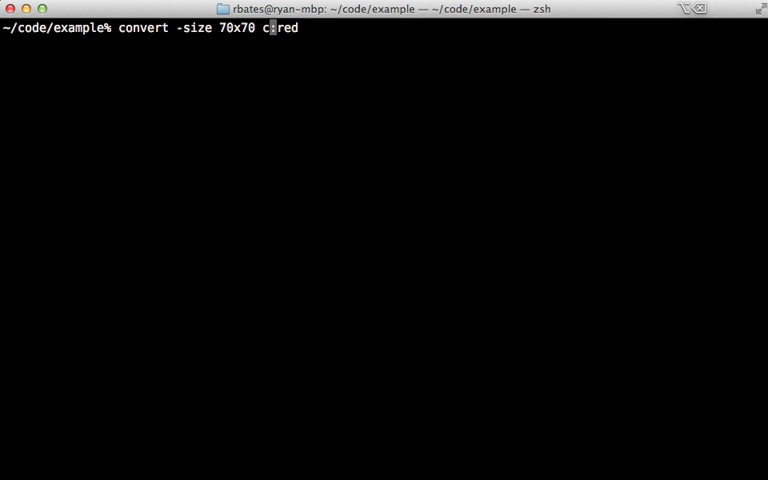
text(x)
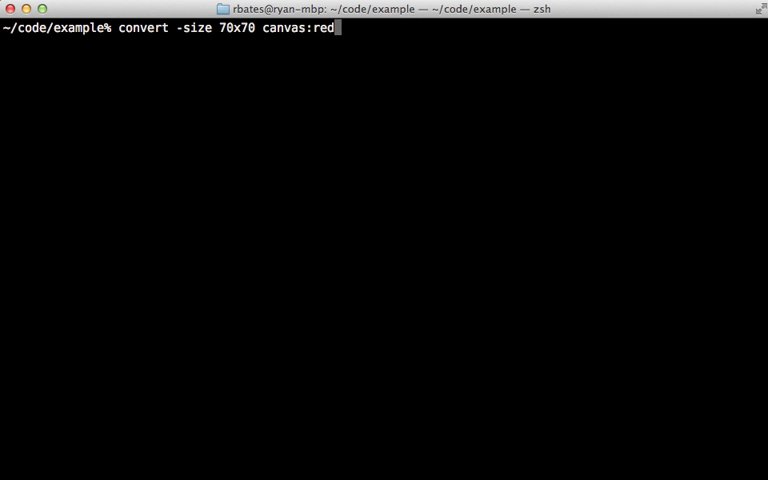
text(color)
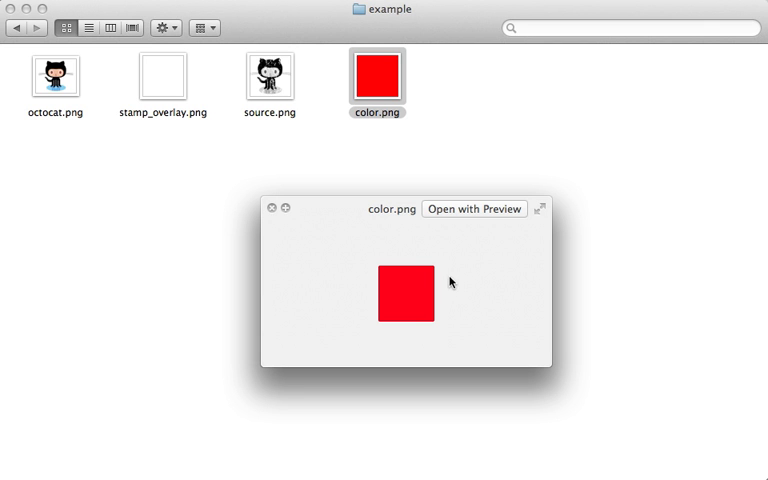
mouse_move(366, 224)
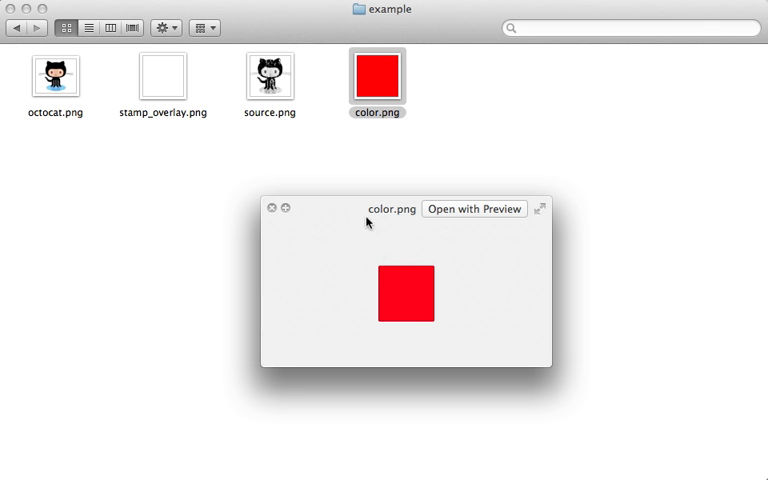
mouse_move(380, 276)
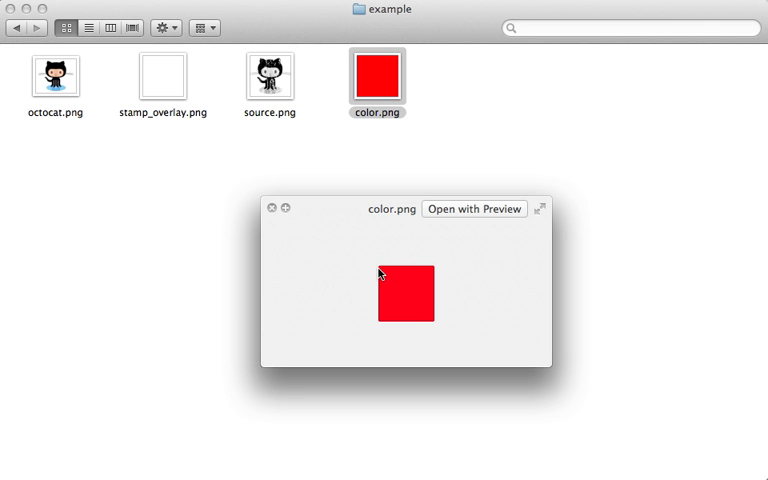
click(272, 208)
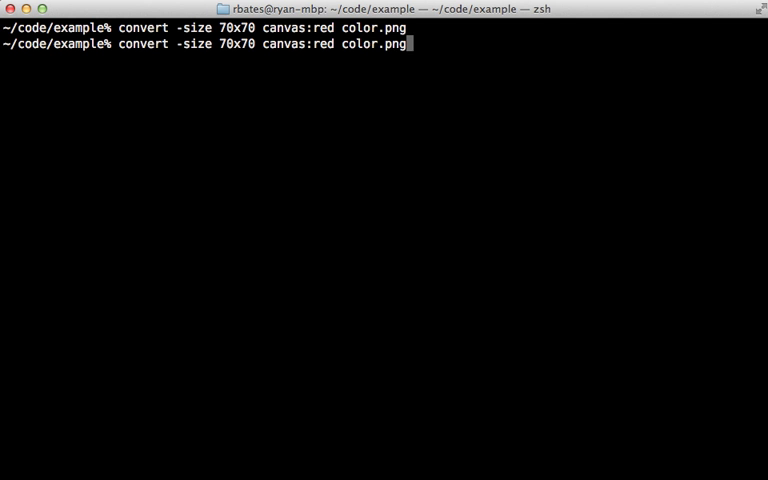
Step: Retarget the red-canvas convert at source.png with -compose copy-opacity and start -composite
text(source.png)
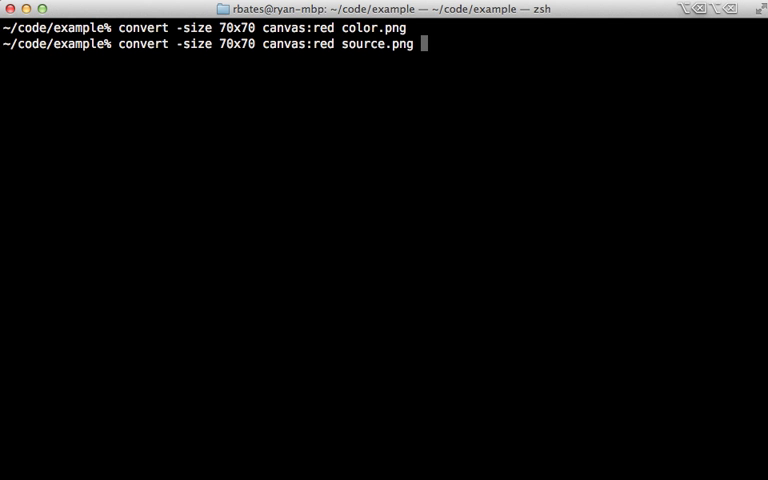
text(-comp)
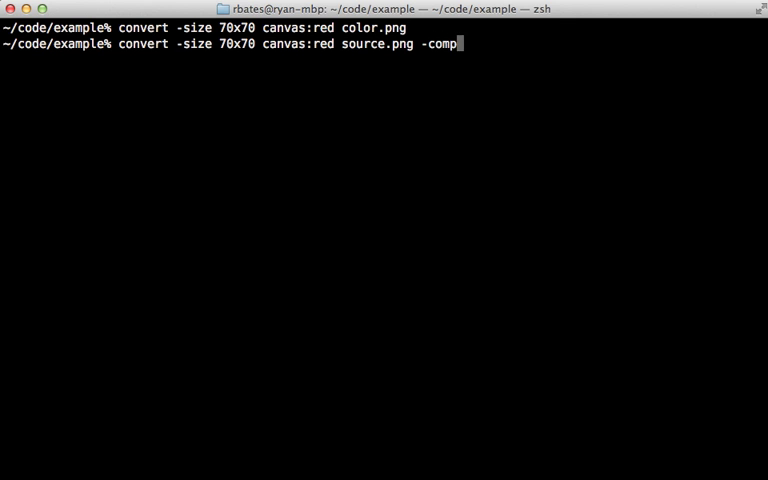
text(ose)
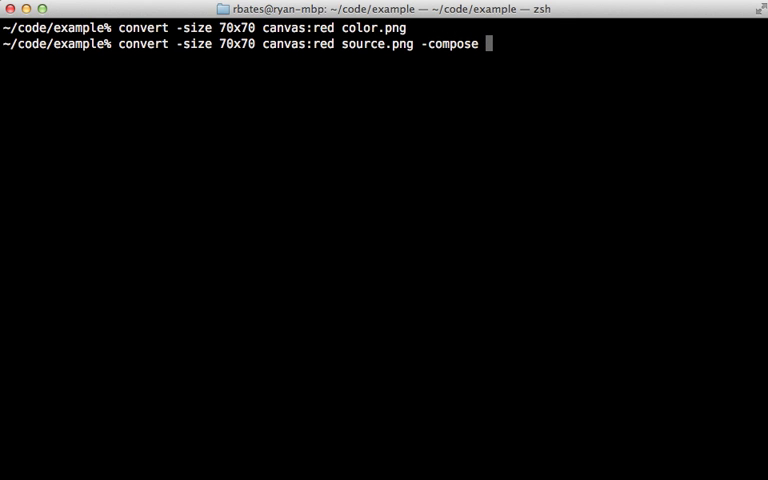
text(copy-opacity)
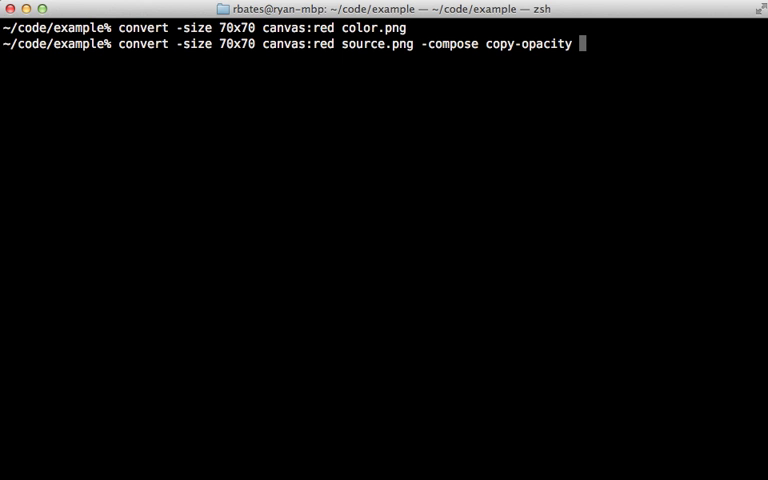
text(-composite)
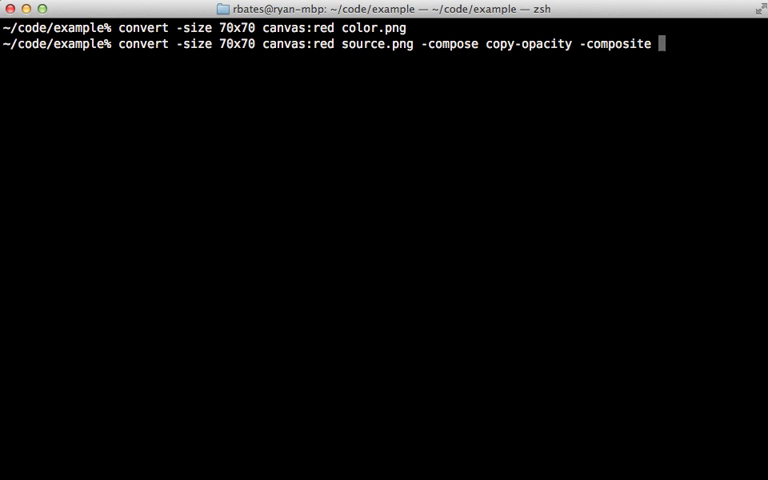
Step: Composite to stamp.png, wrapping source.png in \( ... -negate \) for a red octocat silhouette
text(stamp.png)
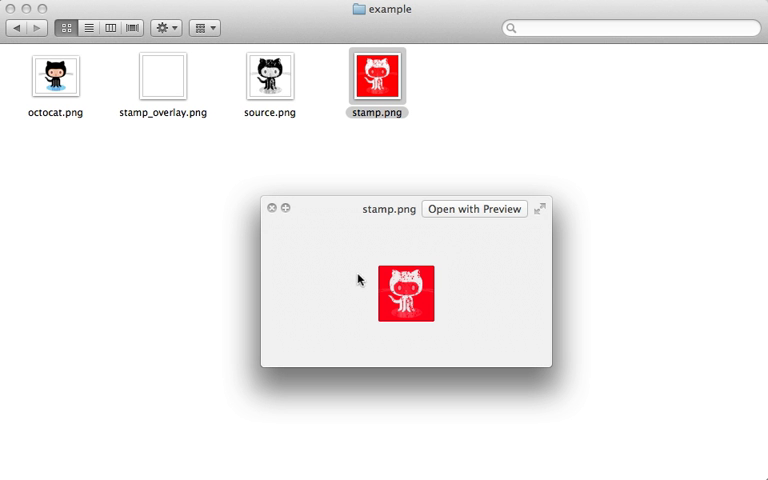
mouse_move(412, 304)
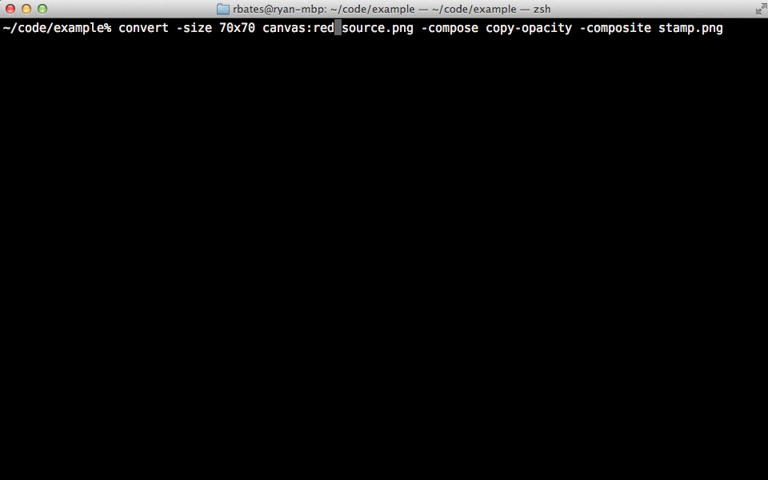
text(\()
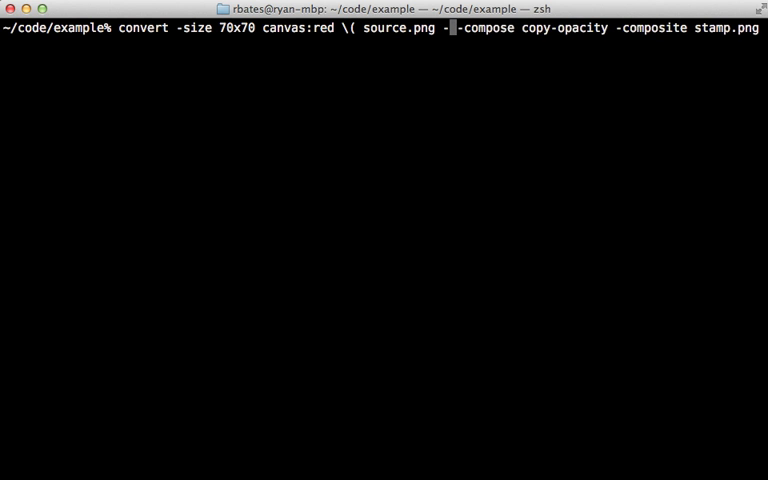
text(negate)
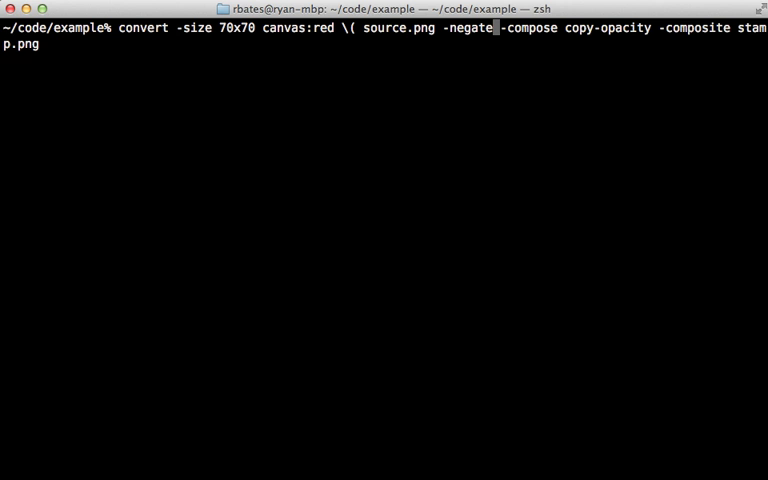
text(\))
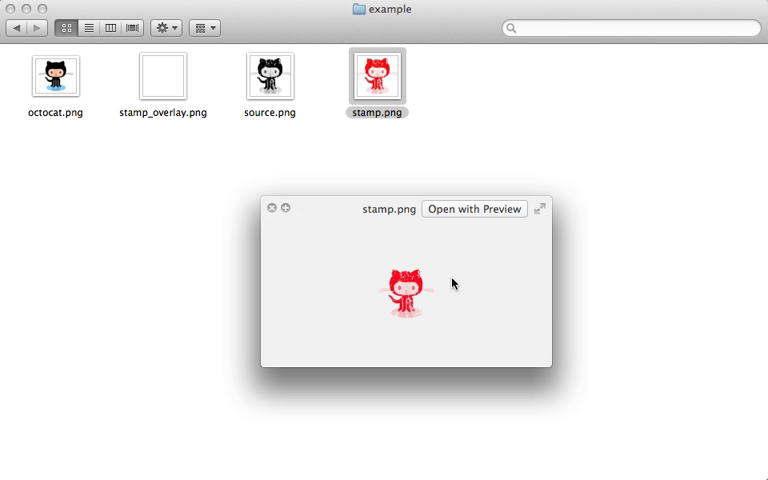
mouse_move(424, 348)
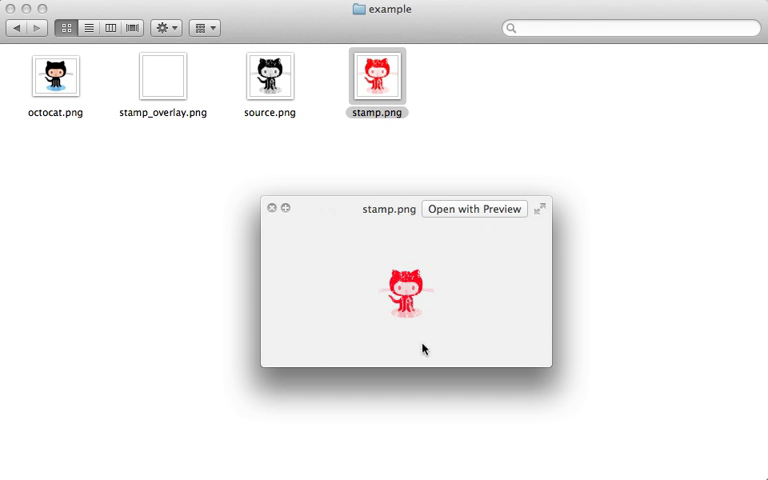
mouse_move(452, 316)
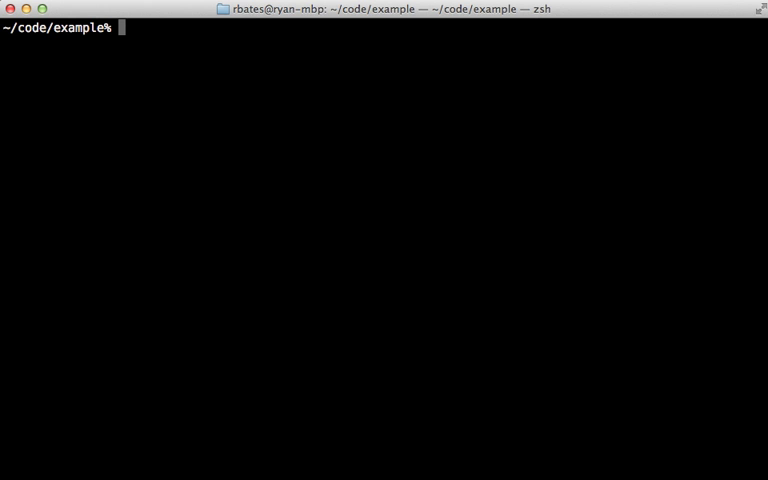
Step: Run one convert building stamp.png from octocat.png: resize 70x70^, center crop, grayscale, contrast, overlay, negate, copy-opacity
text(convert -size 70x70 canvas:red \( octocat.png -resize '70x70^' -gravity center -crop '70x70+0+0' -quantize GRAY -colors 256 -contrast stamp_overlay.png -composite -negate \) -compose copy-opacity -composite stamp.png)
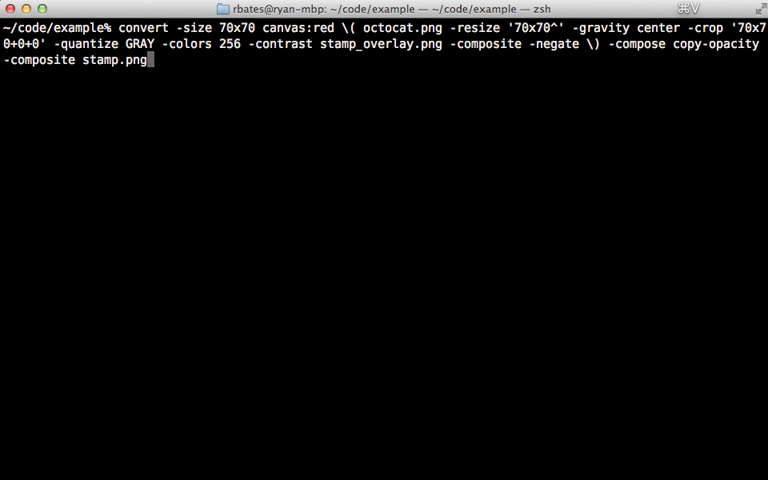
key(Return)
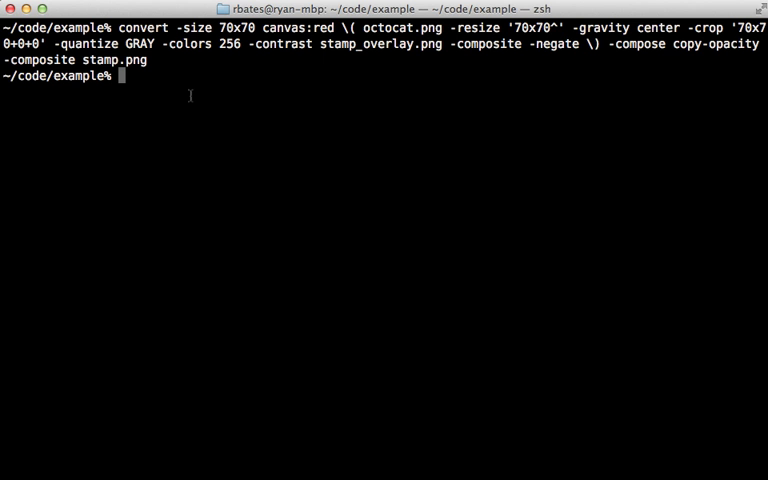
mouse_move(168, 66)
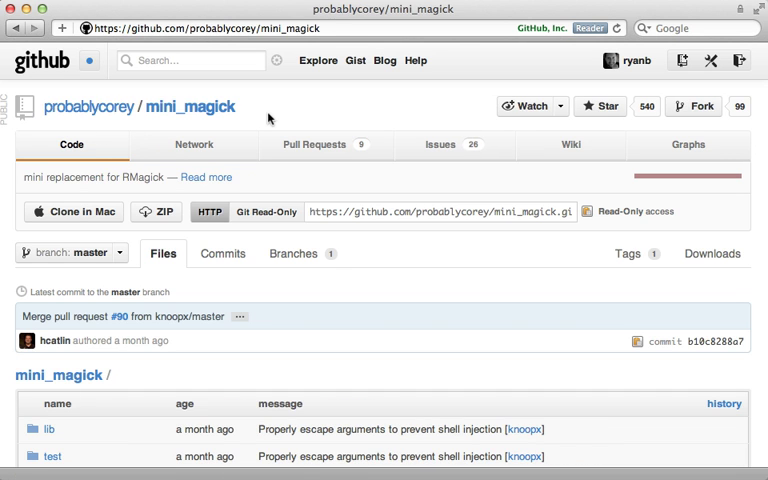
mouse_move(158, 132)
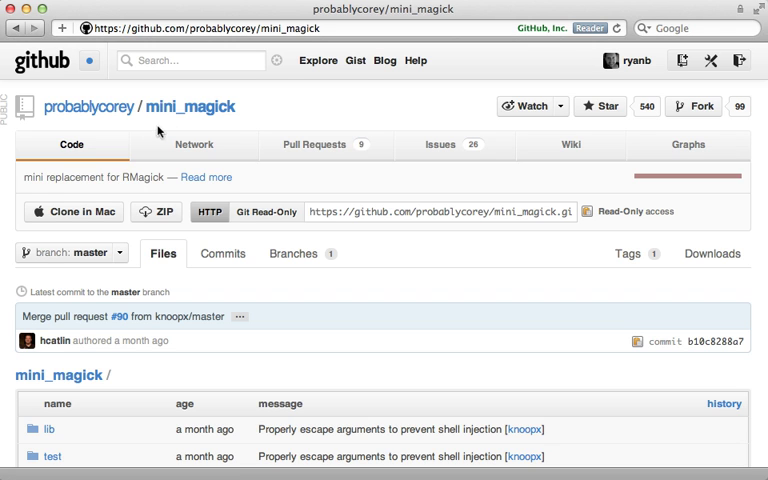
mouse_move(240, 122)
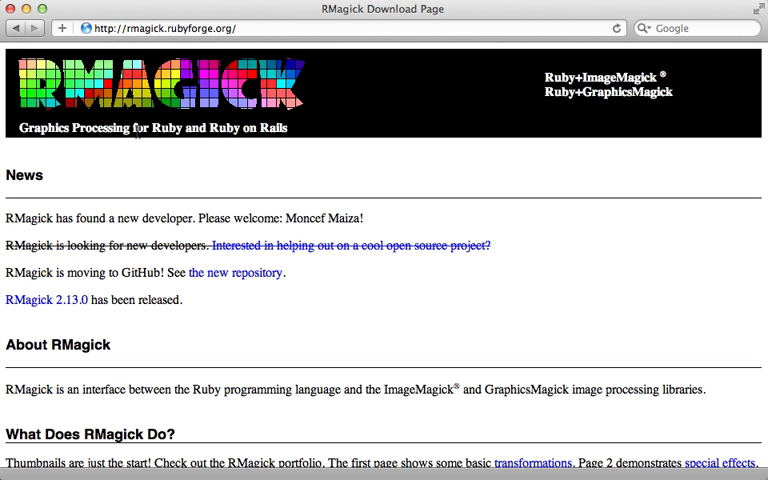
mouse_move(192, 152)
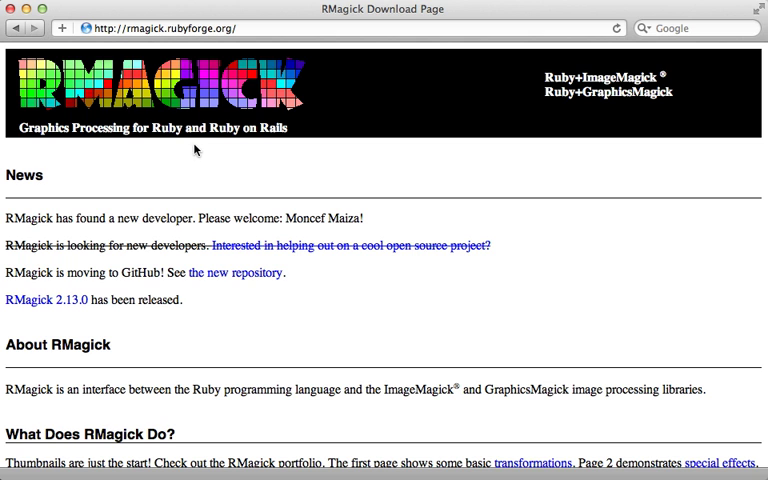
mouse_move(200, 152)
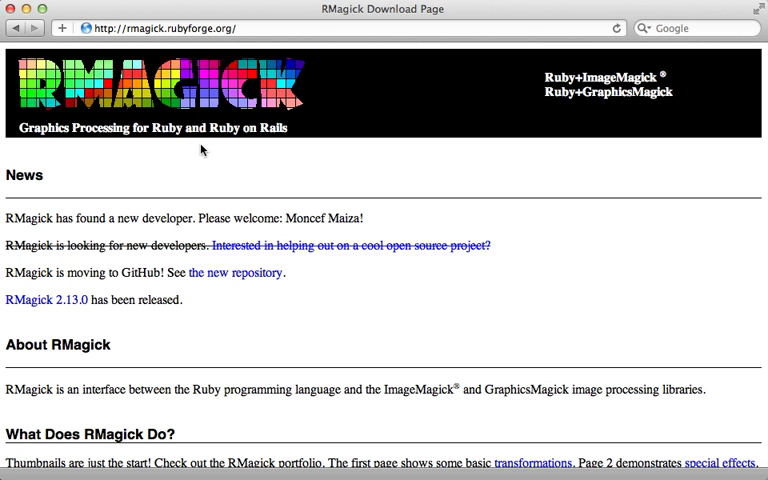
mouse_move(196, 168)
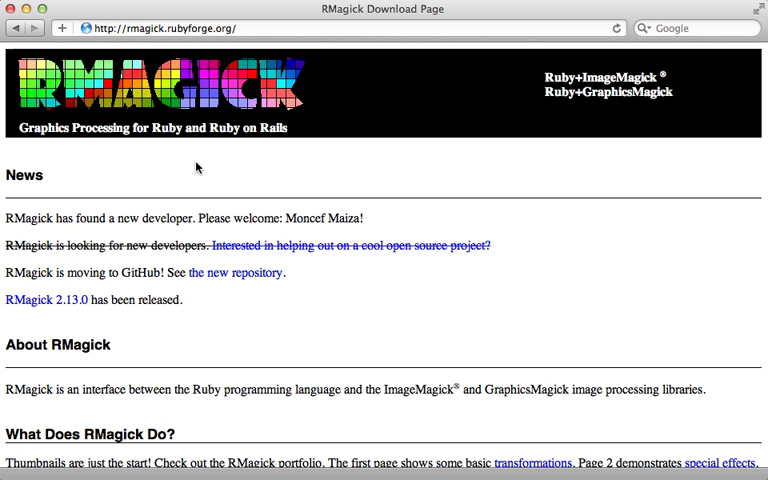
Step: Scroll to Documentation and open the RMagick 2 User's Guide and Reference
scroll(down, 3)
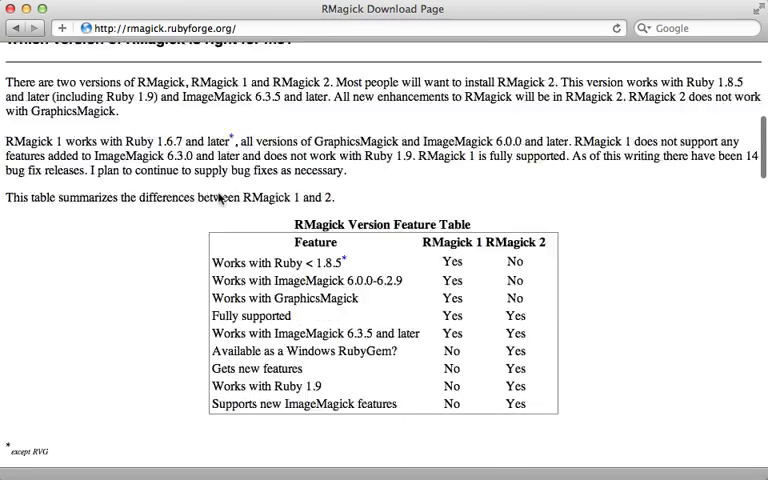
scroll(down, 3)
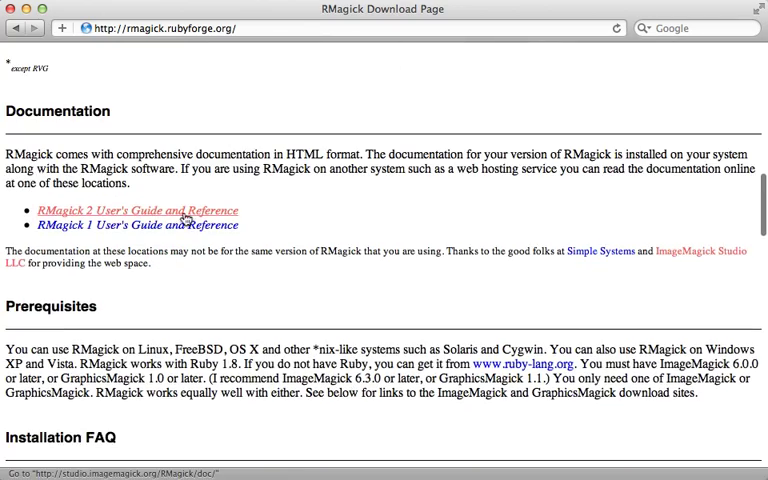
click(136, 210)
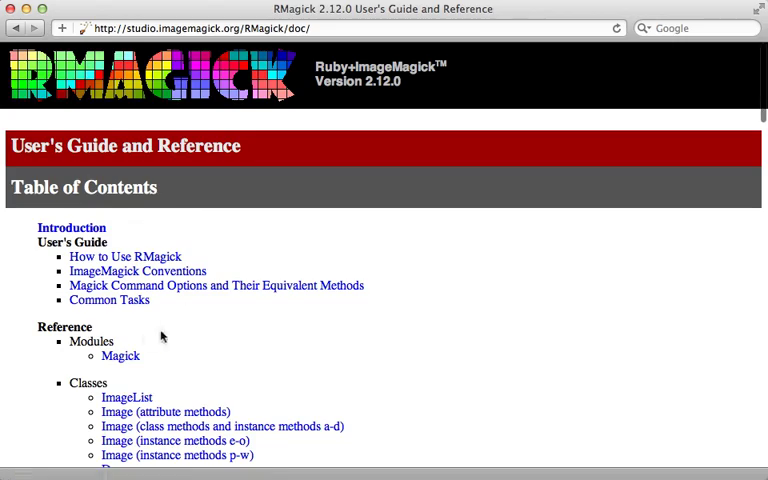
mouse_move(184, 300)
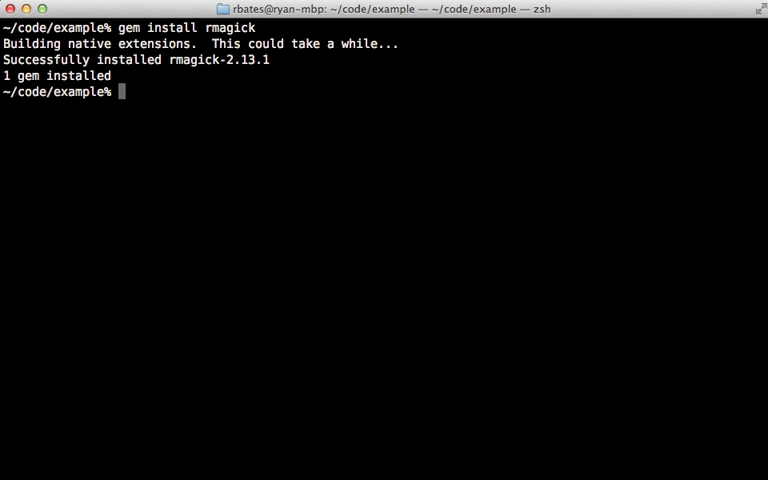
Step: Open a new stamp.rb file in TextMate via mate stamp.rb
text(mate stam)
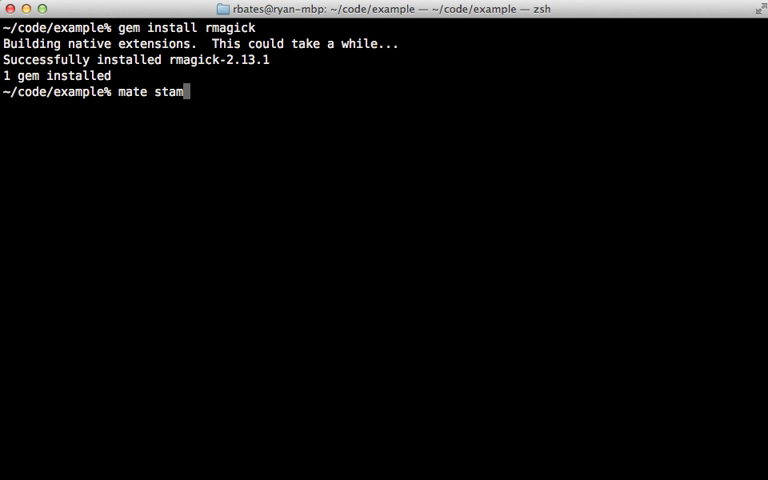
text(p.rb)
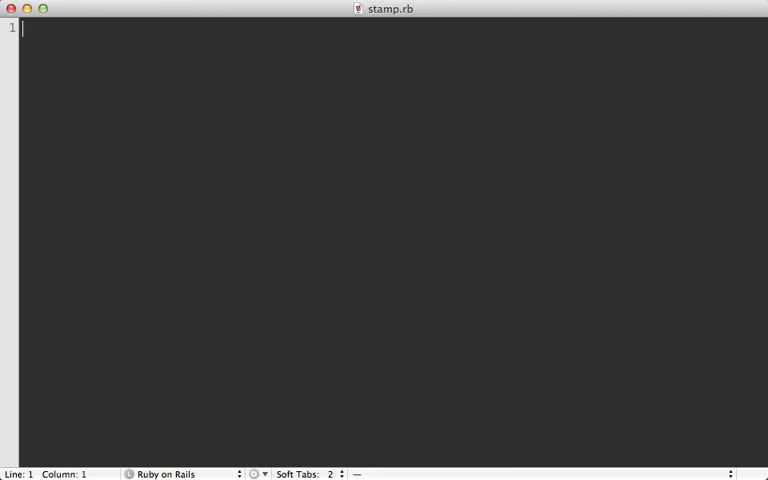
Step: Require rmagick and read octocat.png with Magick::Image.read
text(require "rmagick")
text(source =)
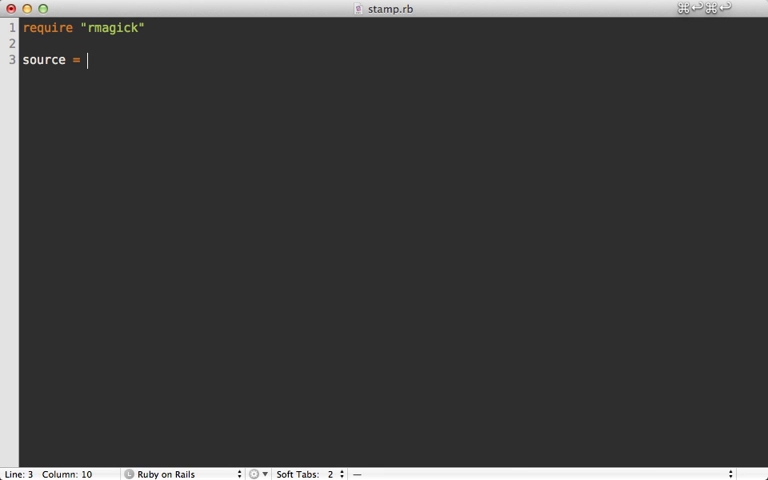
text(Magick::Image)
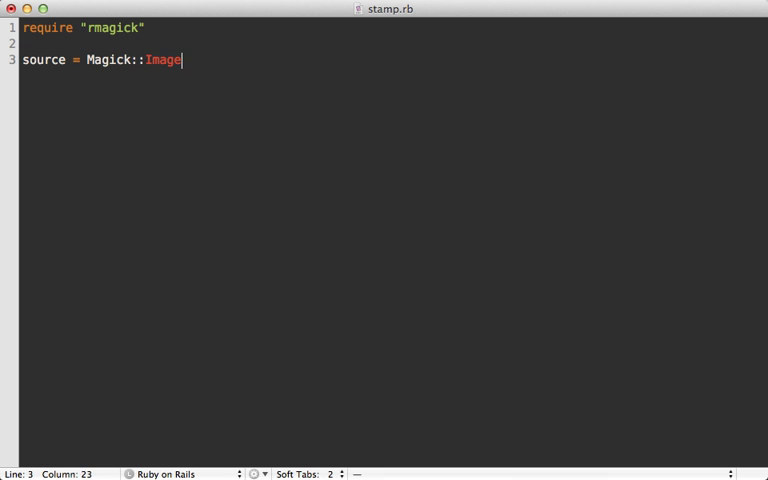
text(.read(""))
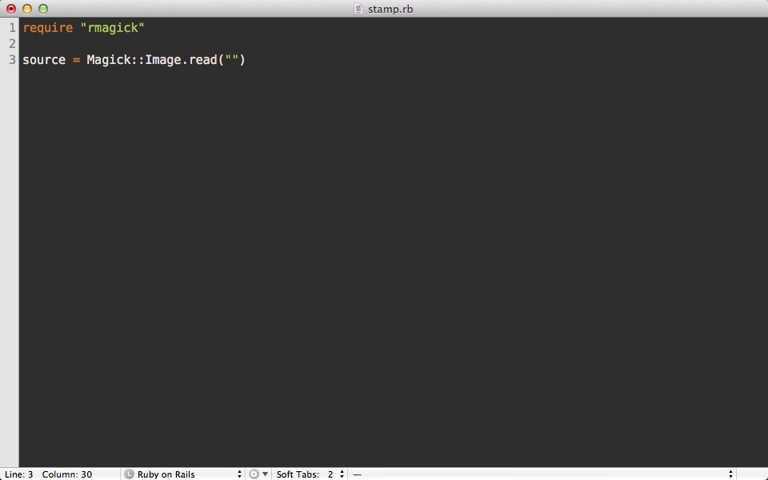
text(octocat.png)
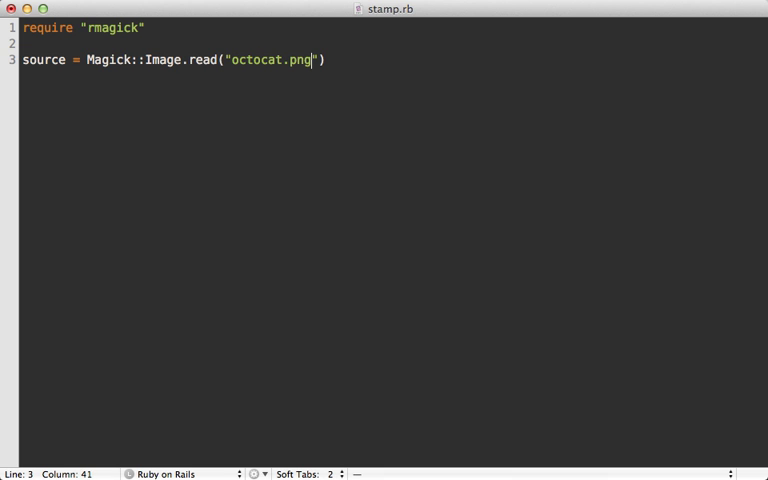
text(").)
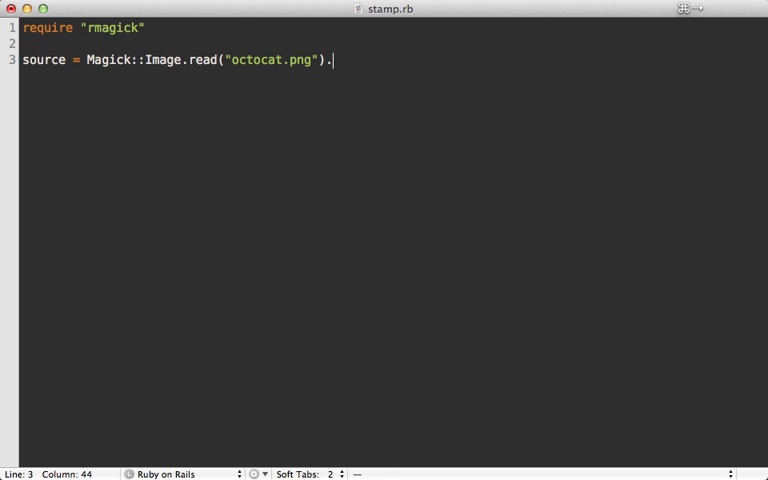
text(read)
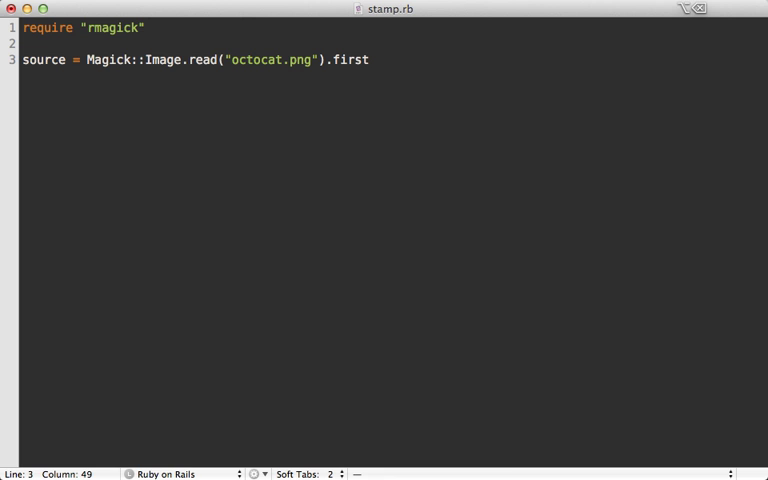
Step: Chain source.resize_to_fill(70, 70).quantize(256, Magick::GRAYColorspace).contrast(true)
text(sour)
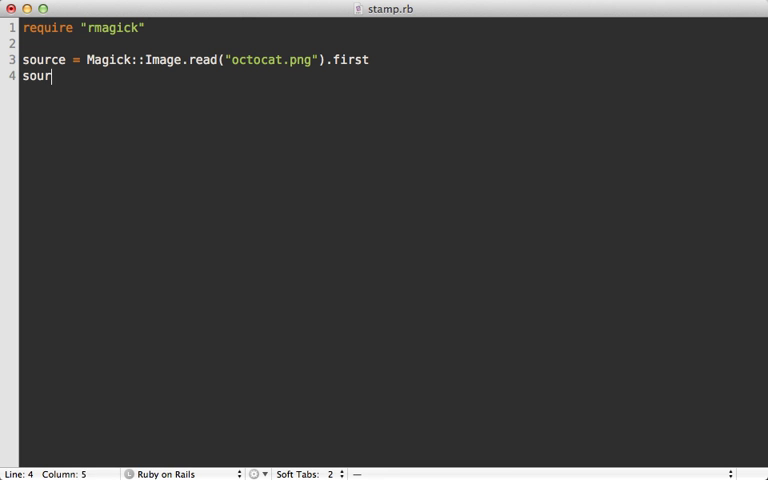
text(ce.resize)
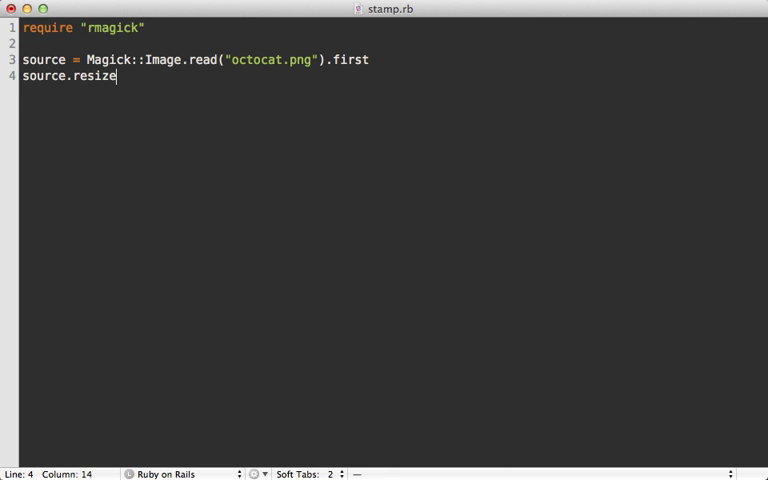
text(_to_fill(70))
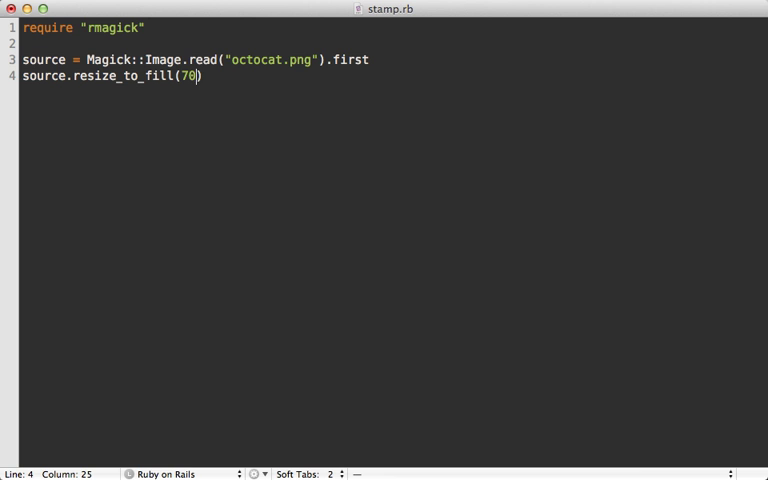
text(, 70)
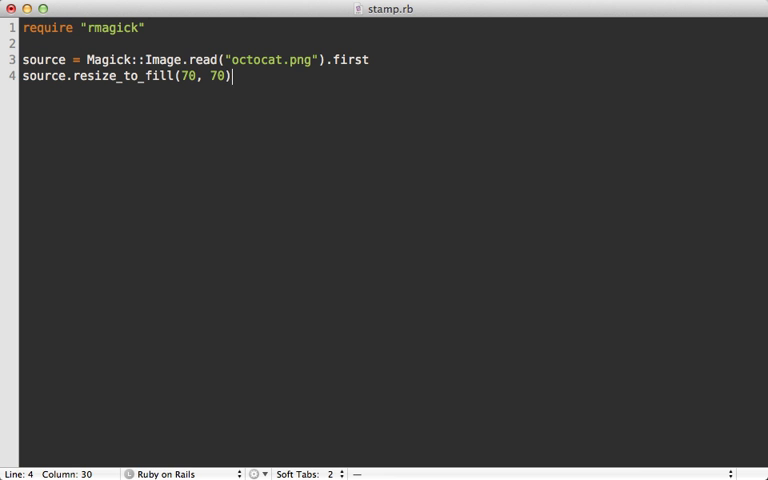
text(.qua)
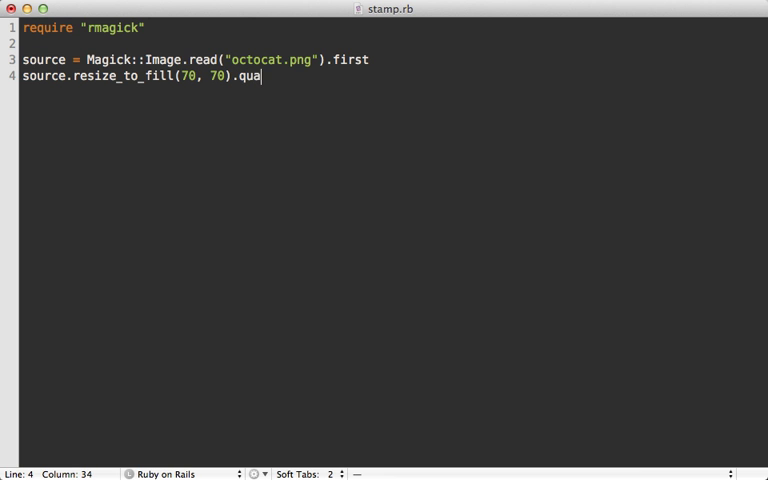
text(ntize())
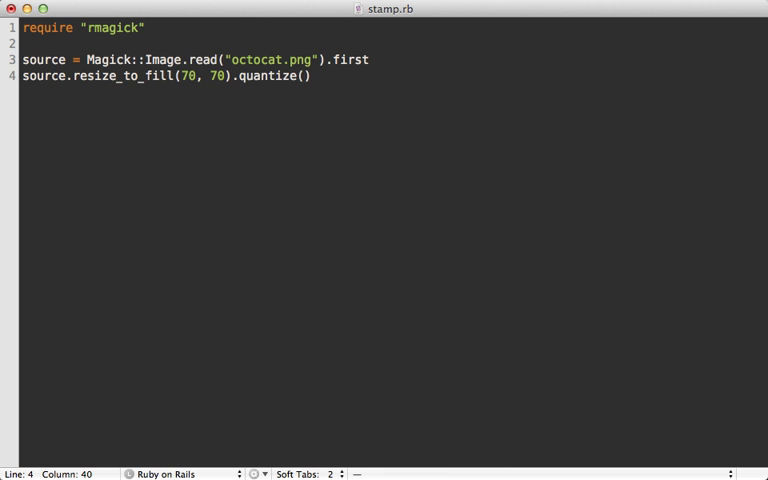
text(256)
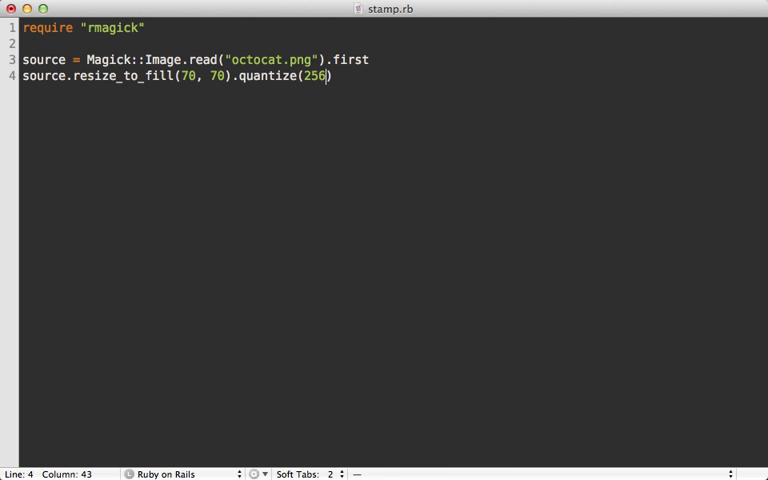
text(, Mag)
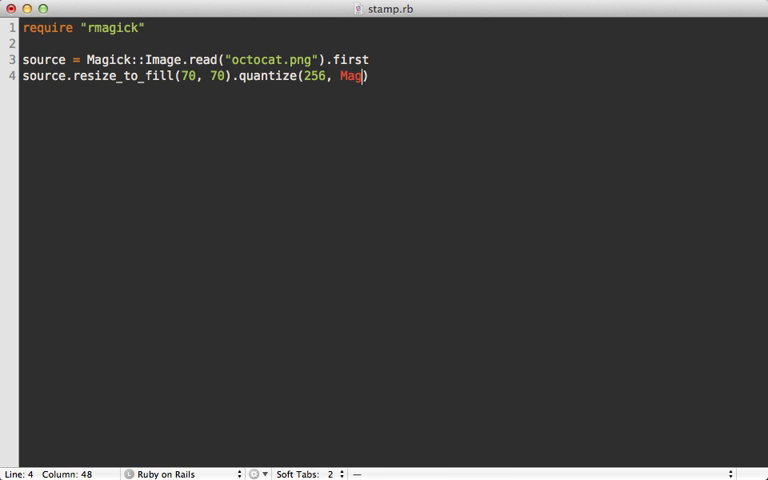
text(ick::GRAYCol)
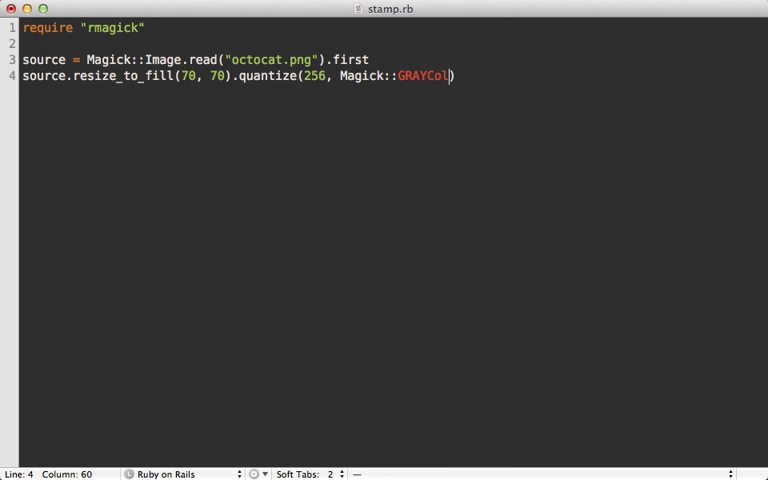
text(orspace)
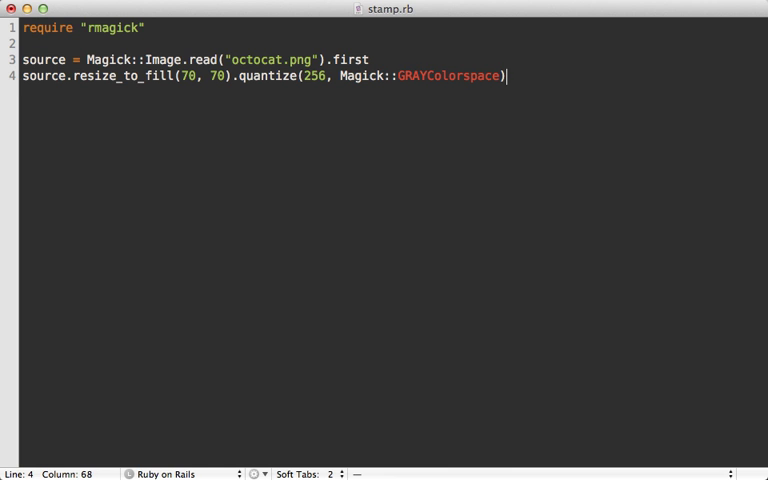
text(.)
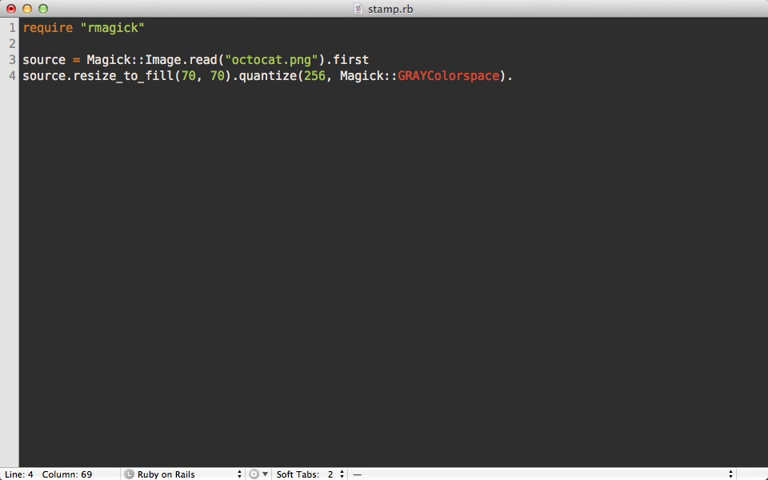
text(.contr)
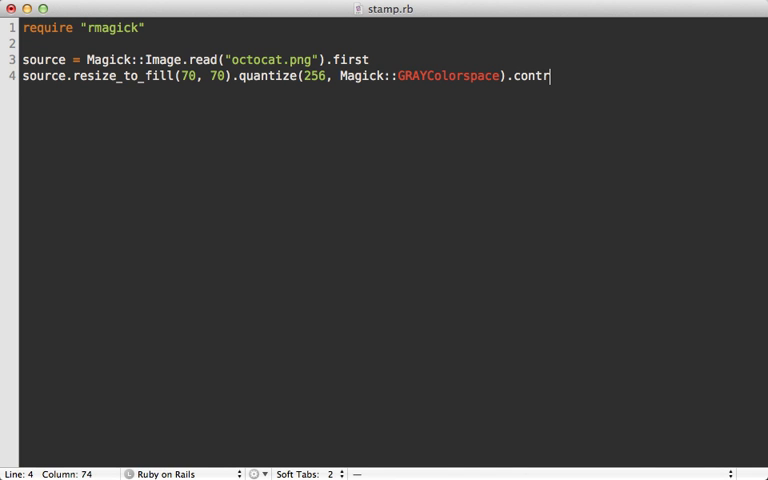
text(ast(t)
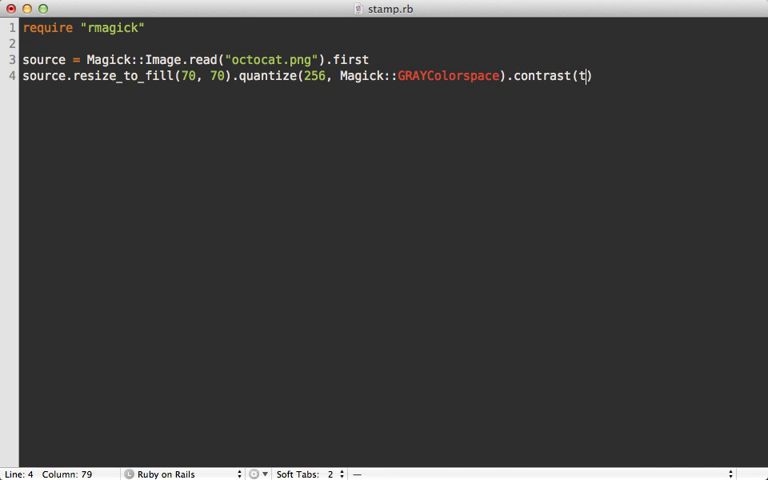
text(rue))
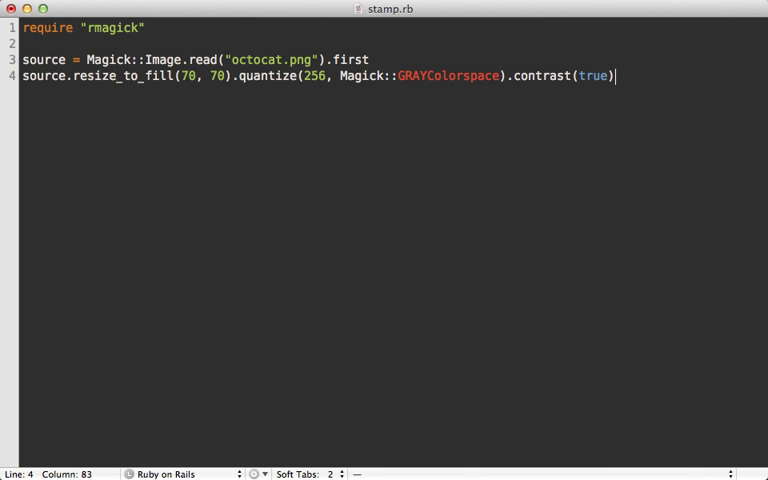
key(Home)
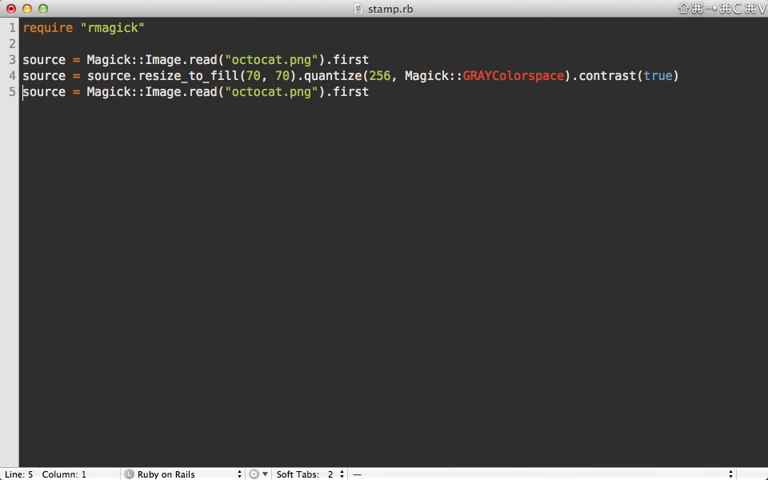
Step: Load stamp_overlay.png as overlay and call source.composite!(overlay, 0, 0, Magick::OverCompositeOp)
text(overlay)
text(source)
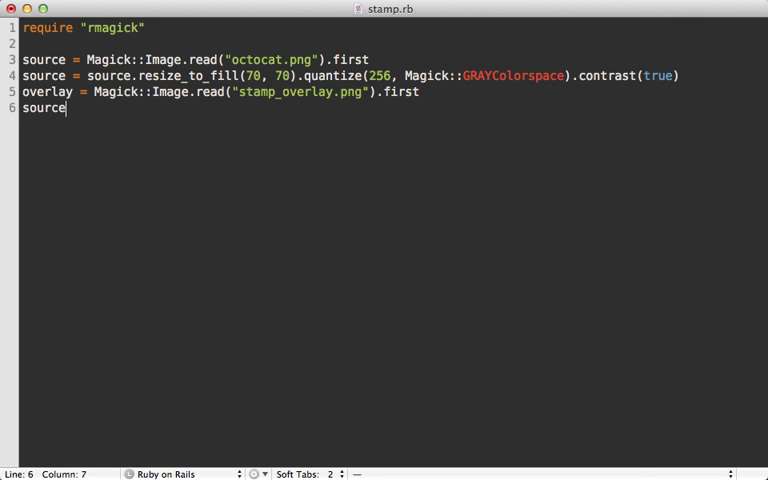
text(.composite)
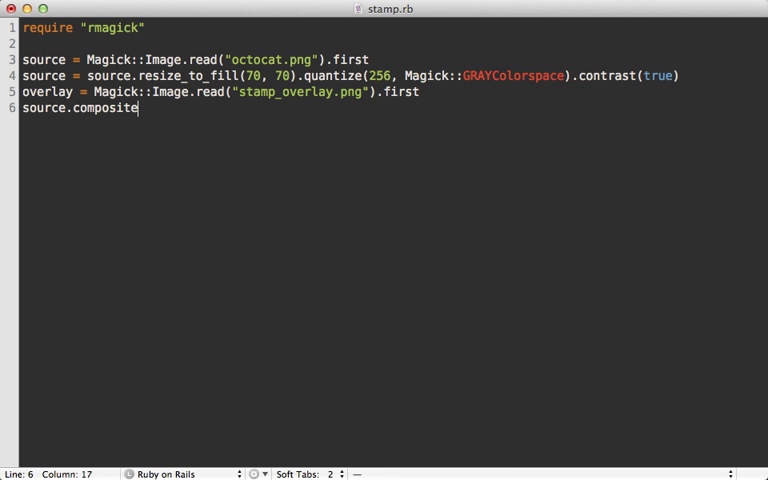
text(!(ove)
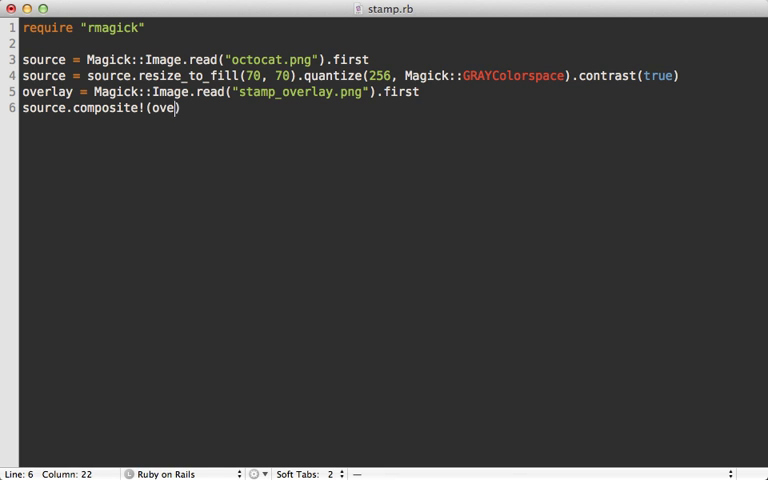
text(rlay, 0,)
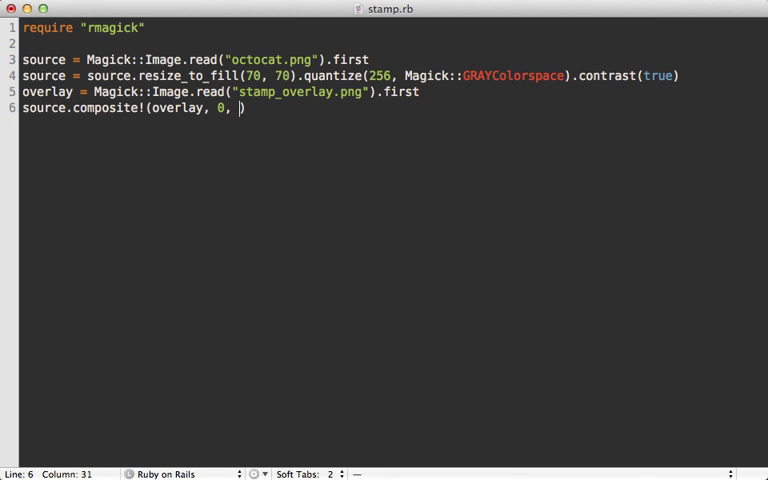
text(0,)
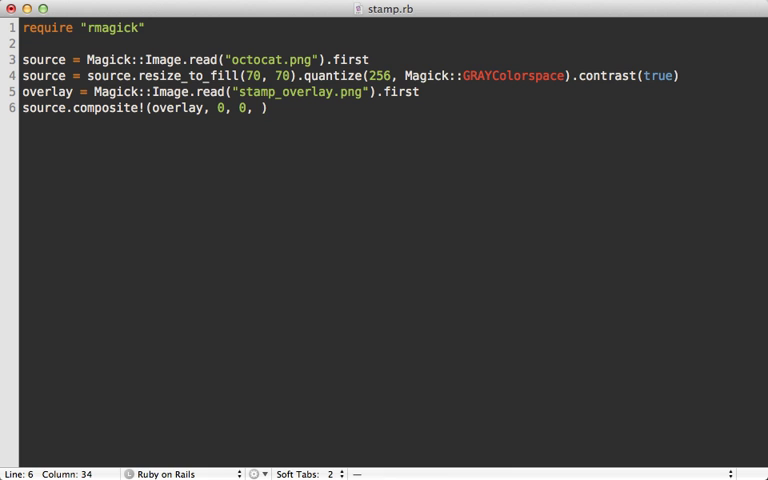
text(Mag)
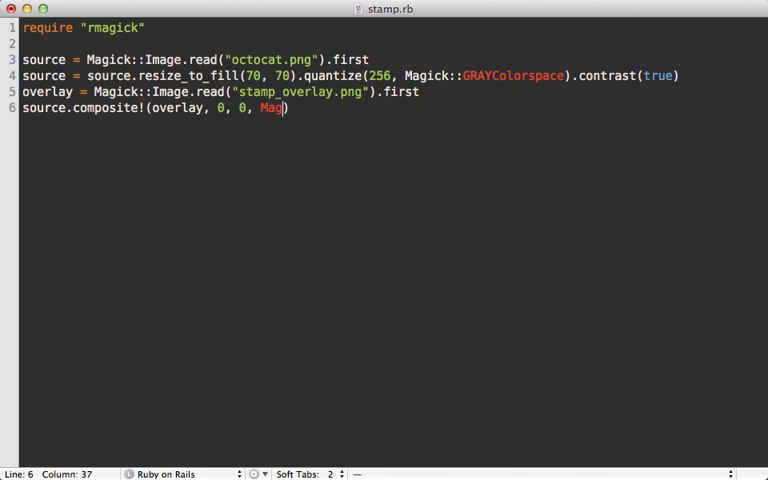
text(ick::OverCompositeOp)
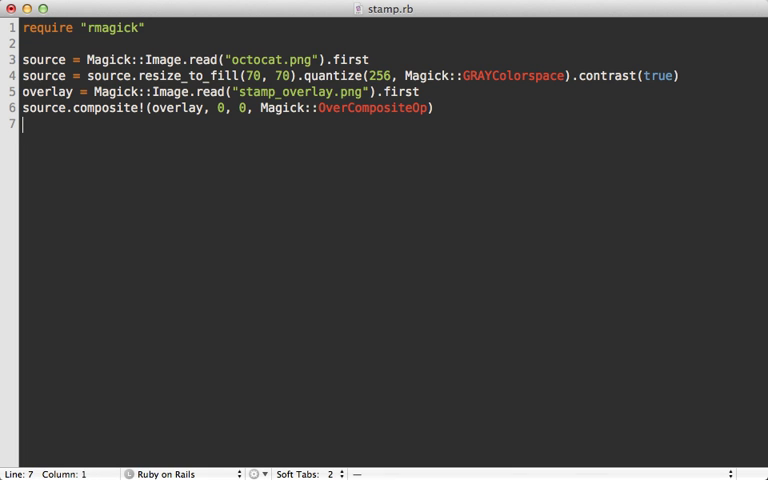
Step: Create colored as a 70x70 Magick::Image with background_color "red"
text(colored =)
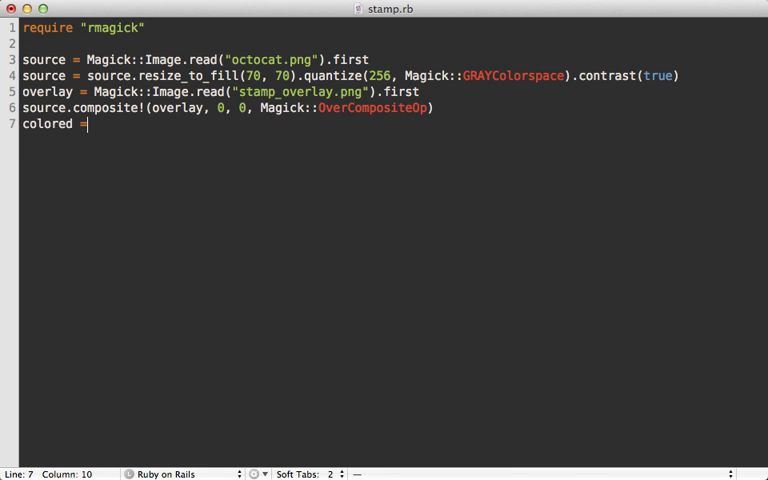
text(Magick::)
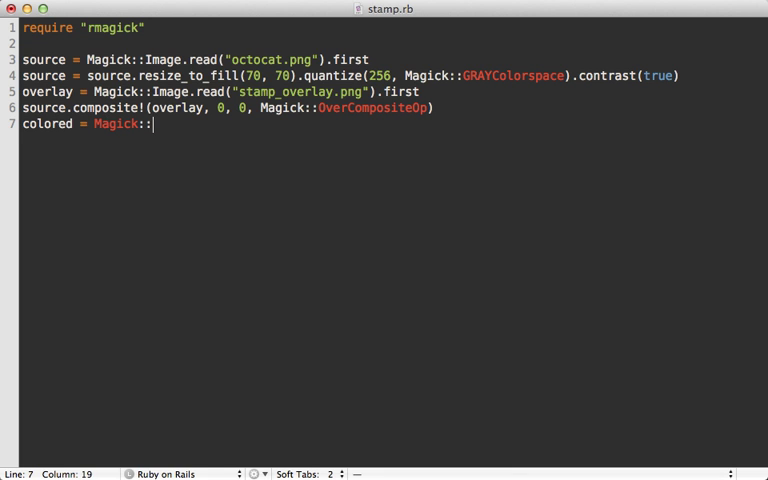
text(Image.new())
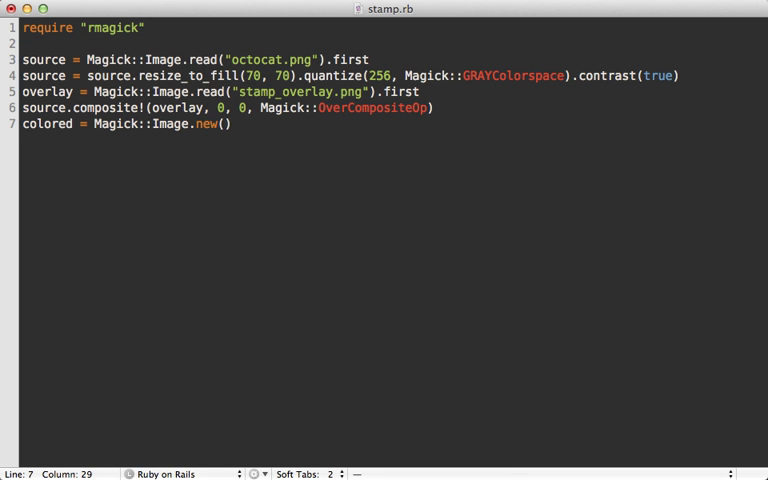
text(70, 70)
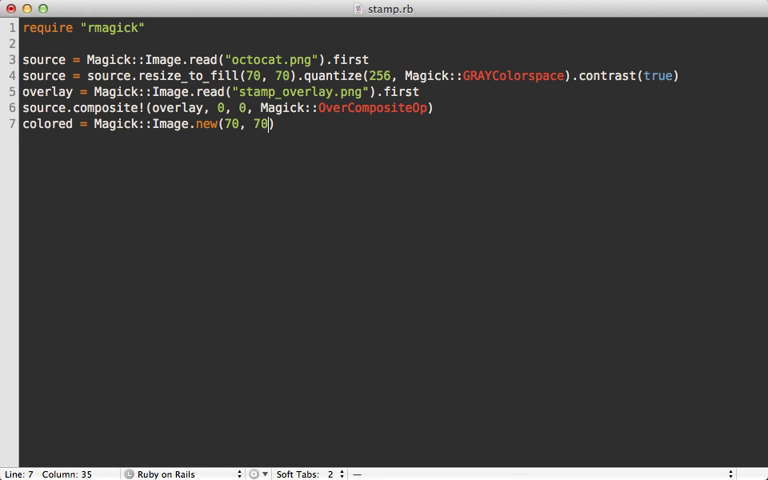
text({ self)
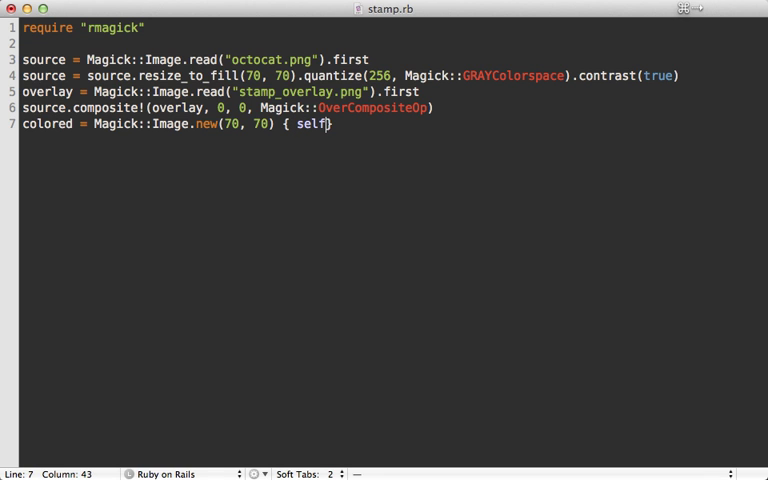
text(.)
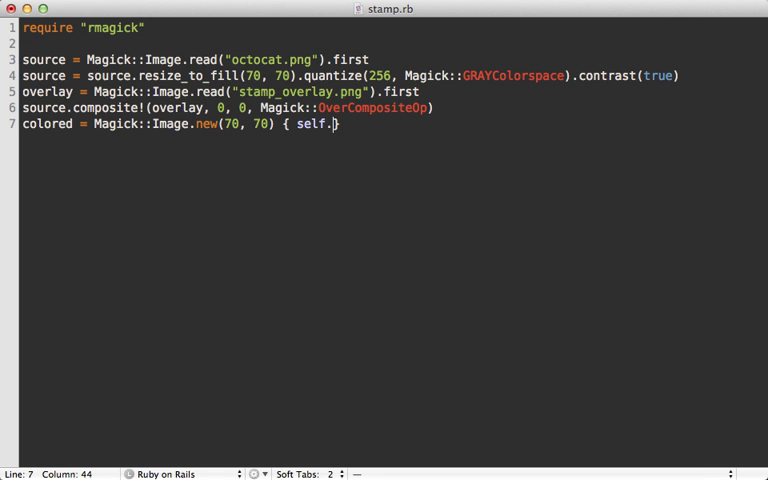
text(background_co)
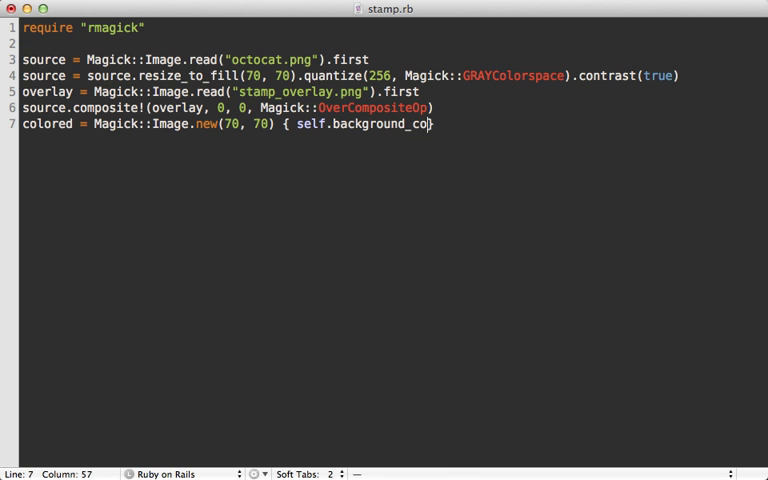
text(lor = "red" })
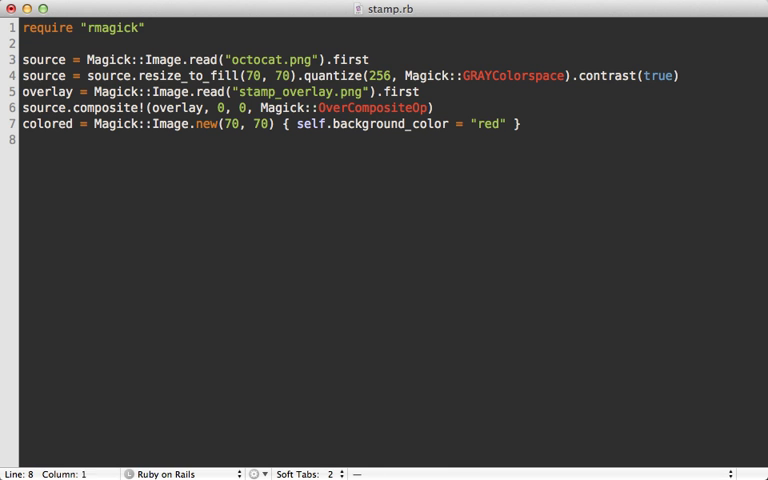
Step: Composite source.negate onto colored with CopyOpacityCompositeOp and write the result to "stamp.png"
text(colored.s)
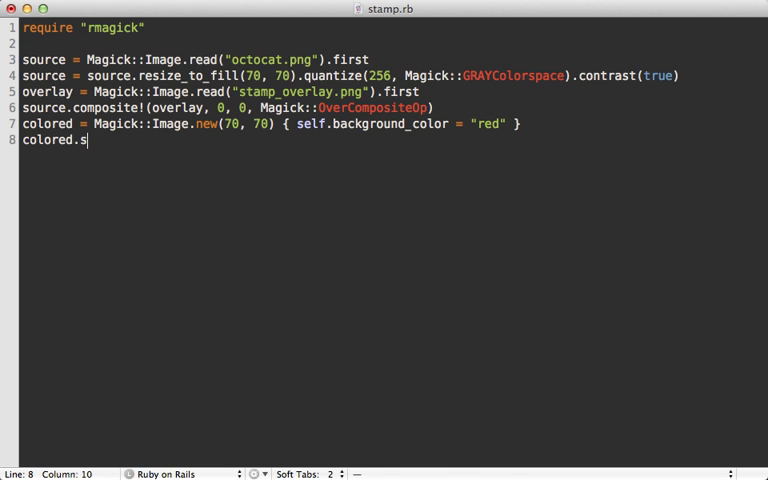
text(omposite!()
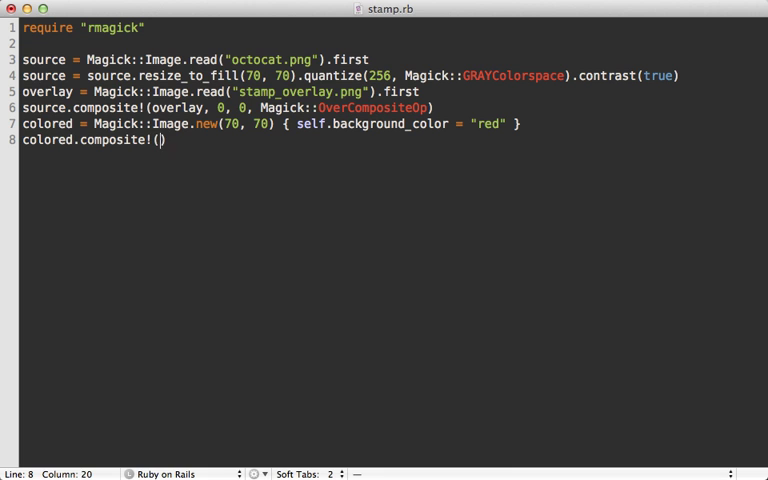
text(source.negate)
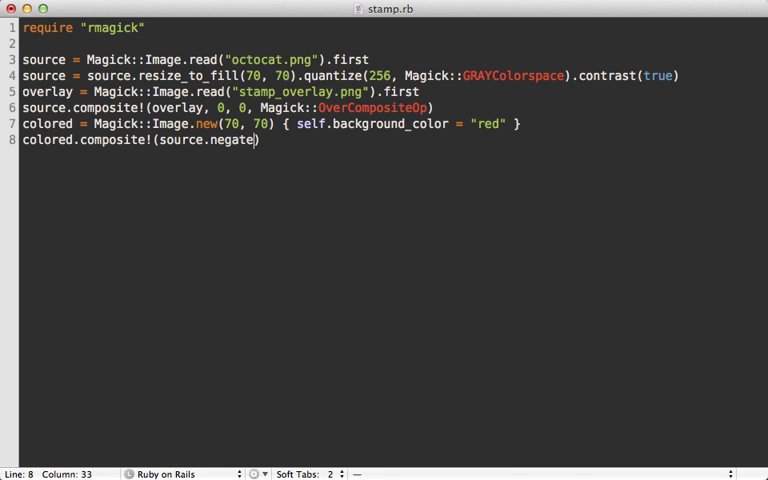
text(, 0, 0,)
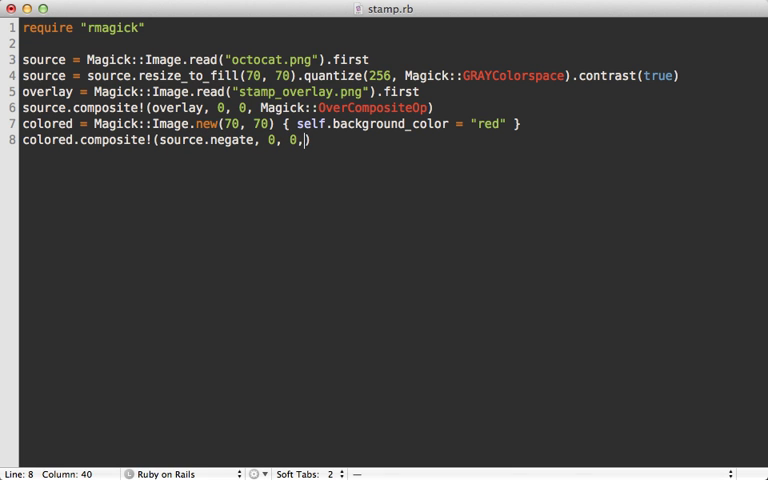
text(Magick)
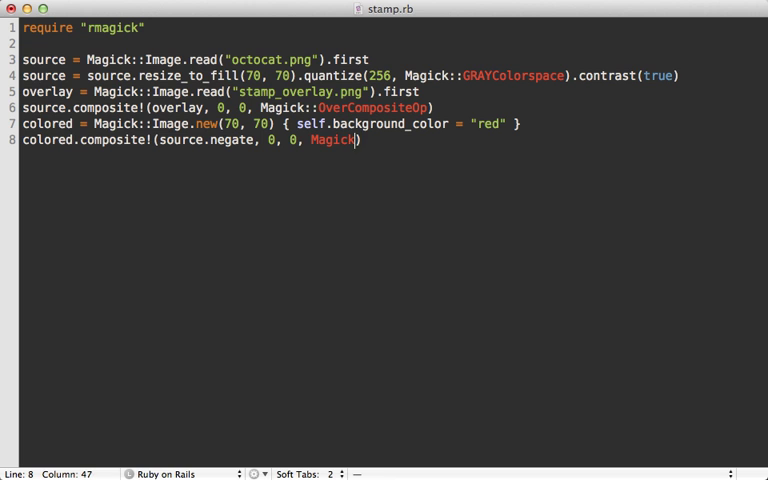
text(::CopyO)
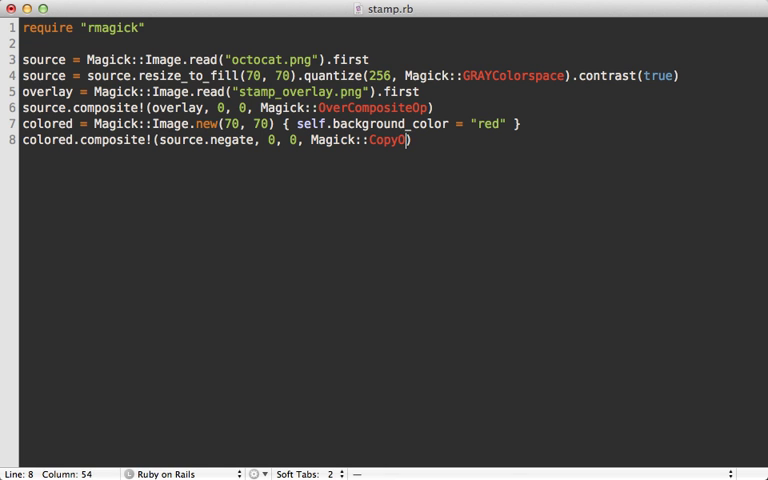
text(pacity)
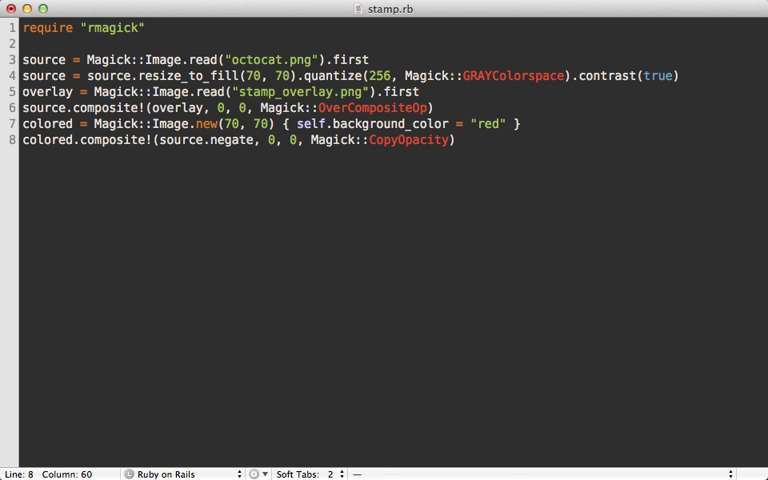
text(CompositeOp)
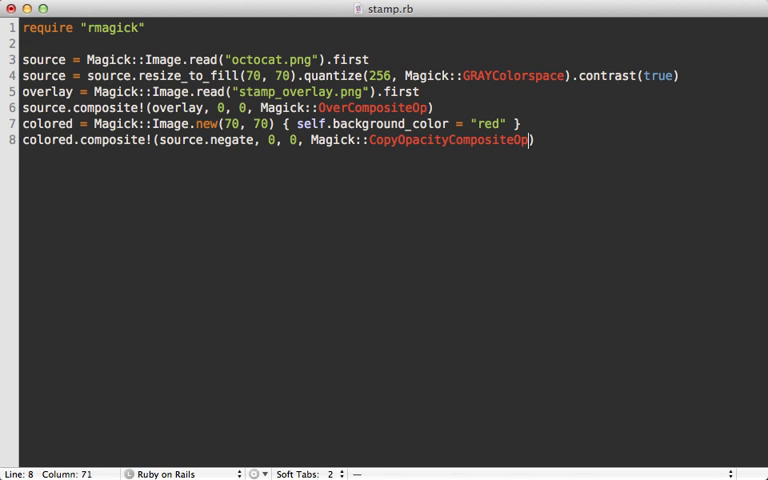
text(colored.write)
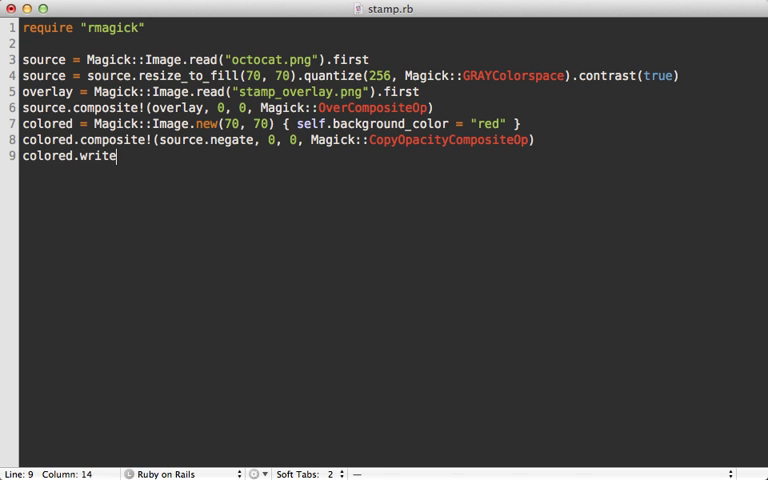
text(("stamp.png"))
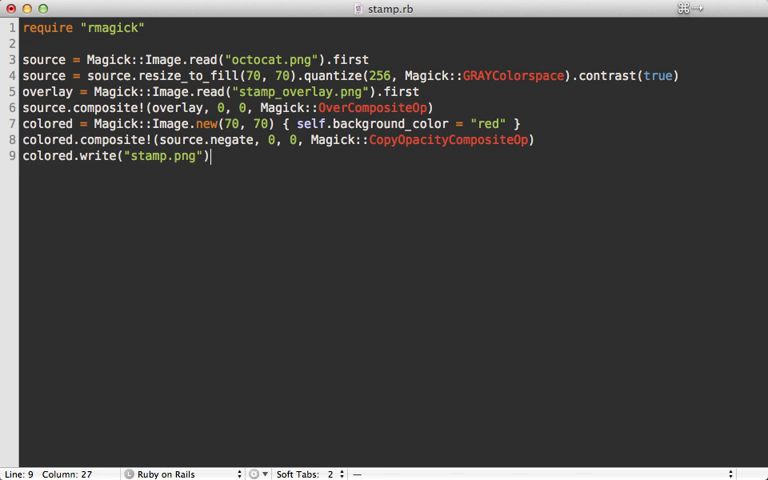
Step: Run the stamp script so stamp.png is generated for preview in Finder
key(Return)
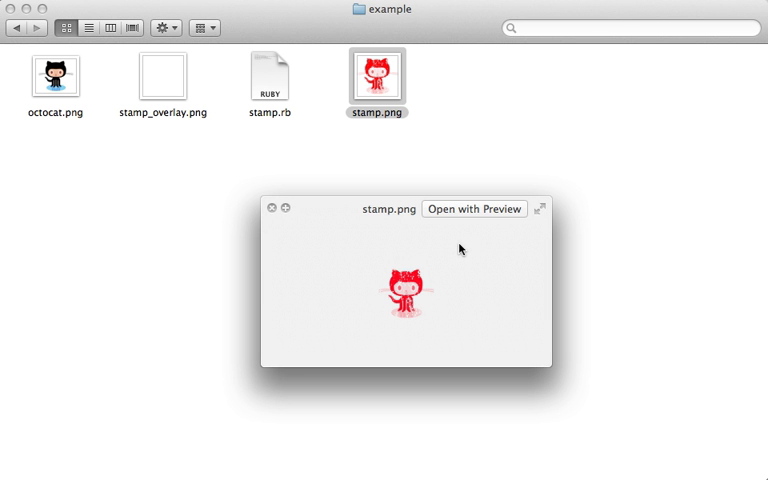
mouse_move(430, 284)
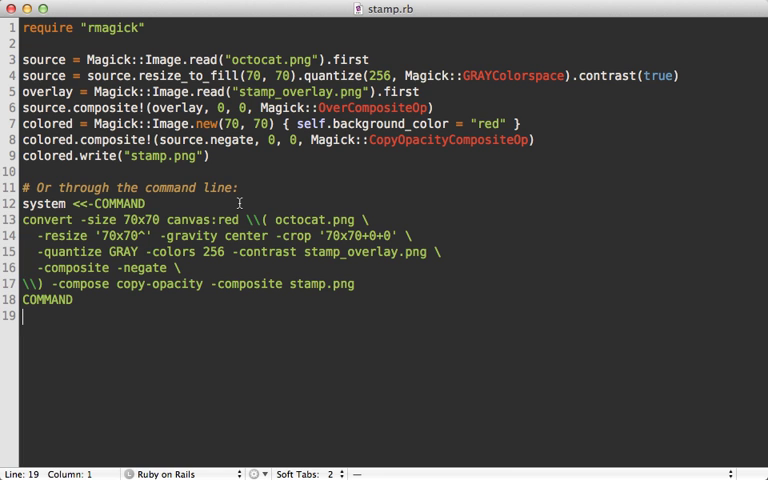
mouse_move(196, 300)
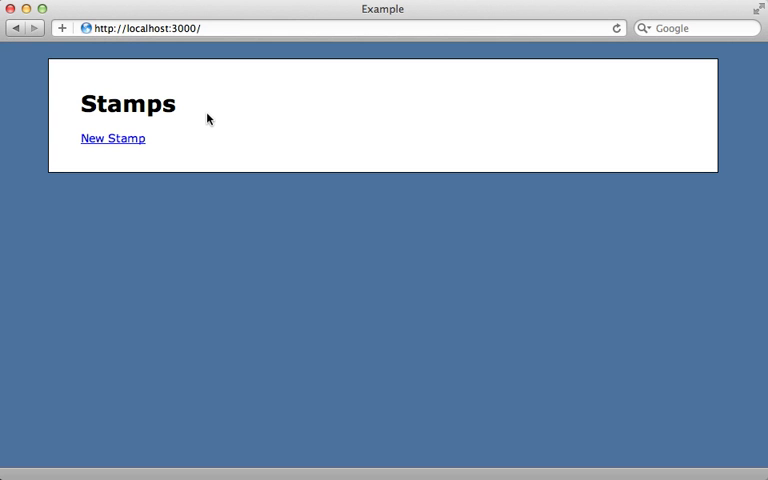
Step: Create a new stamp from octocat.png and return to the stamps list showing the red octocat
click(112, 138)
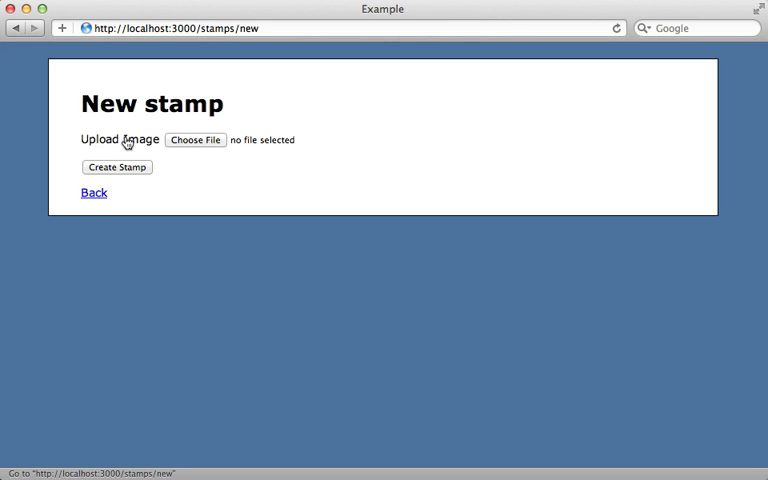
mouse_move(186, 144)
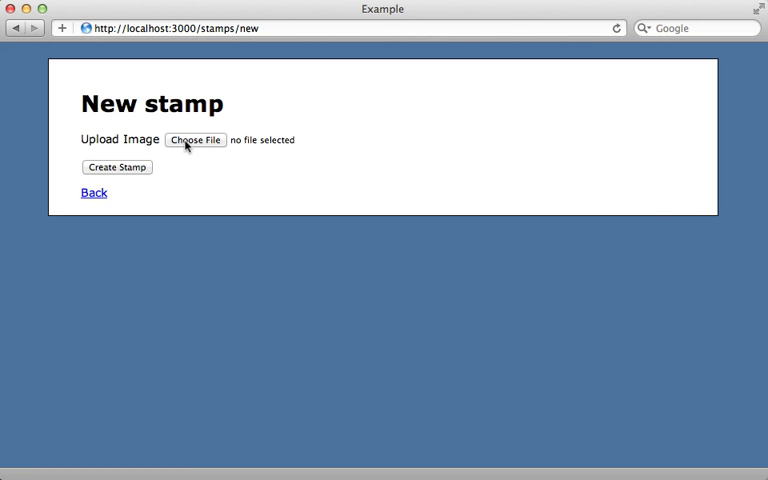
click(196, 140)
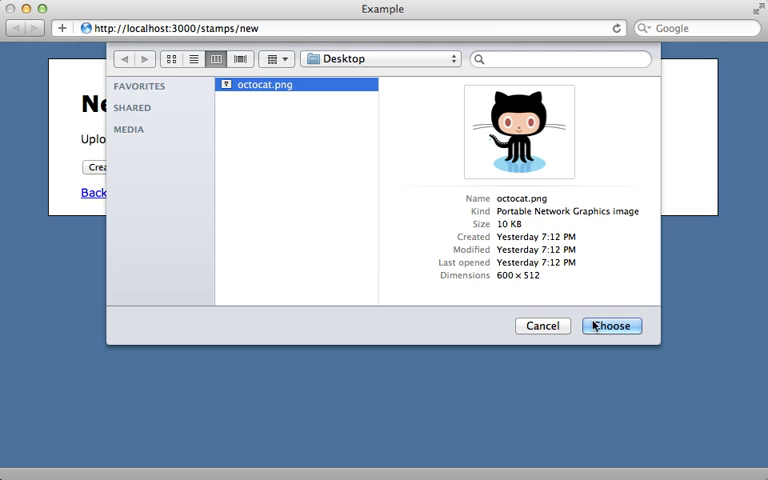
click(612, 326)
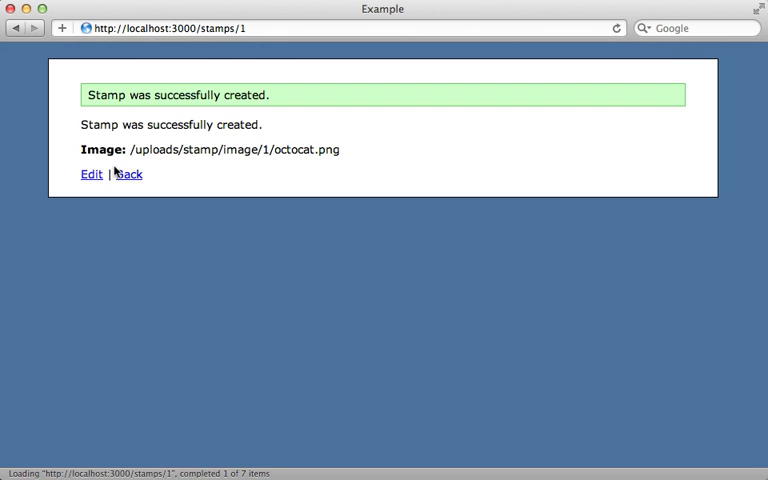
click(130, 172)
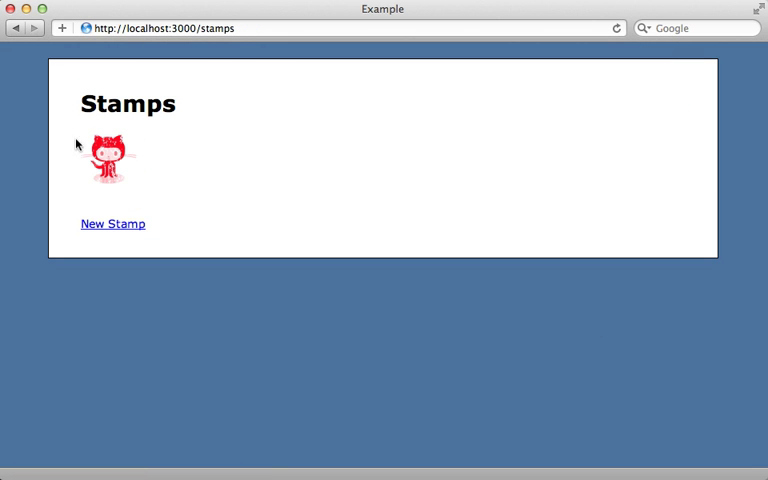
mouse_move(130, 180)
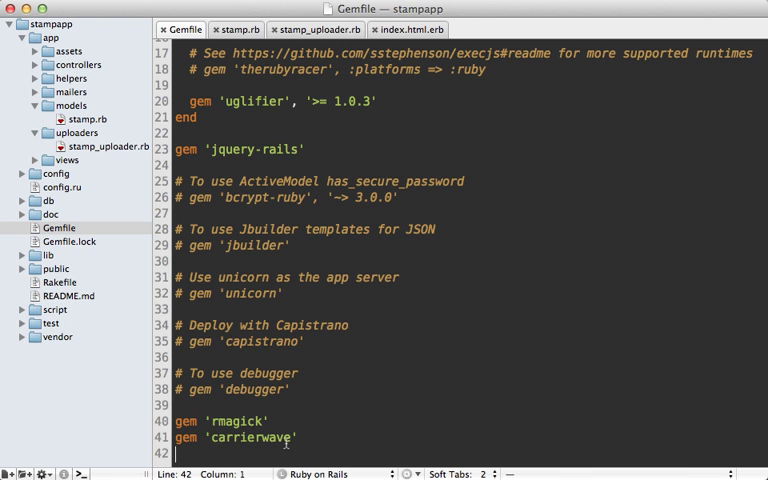
mouse_move(270, 152)
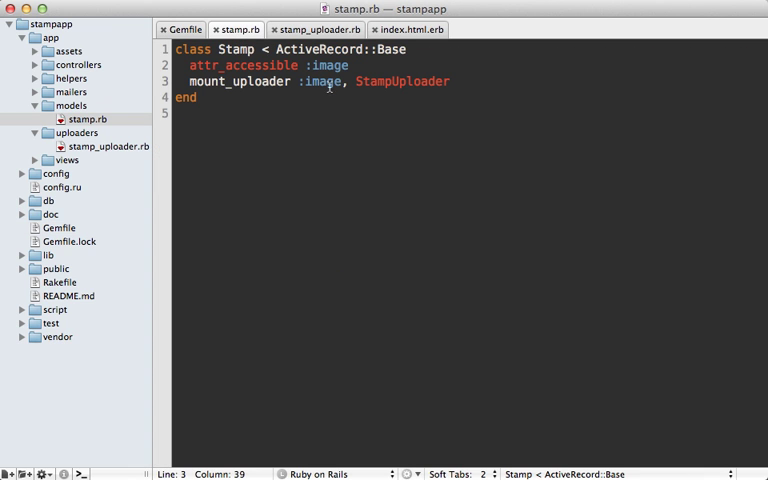
mouse_move(298, 88)
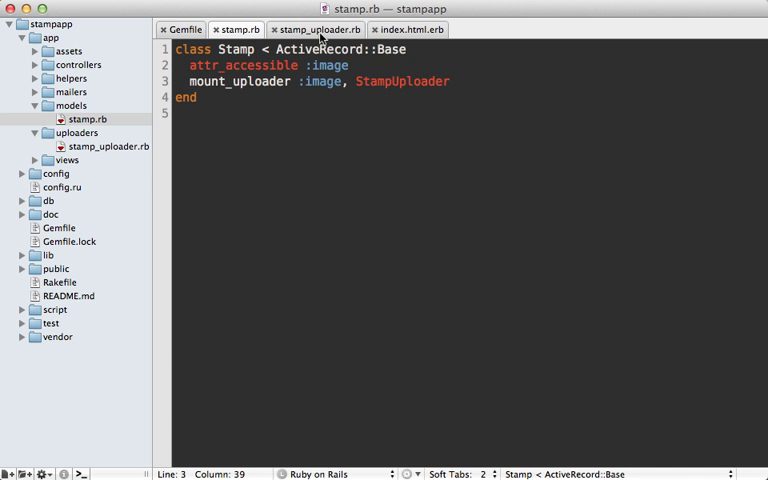
Step: Review stamp_uploader.rb's colour versions, then use :blue in index.html.erb's image_url
click(316, 28)
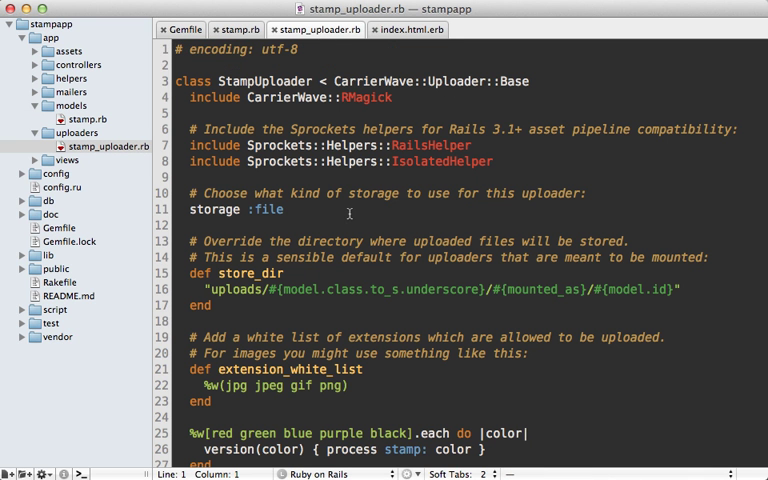
scroll(down, 3)
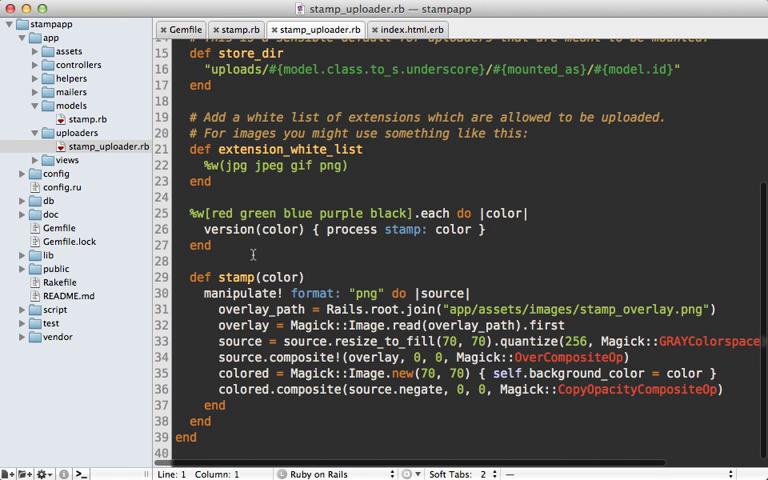
mouse_move(268, 250)
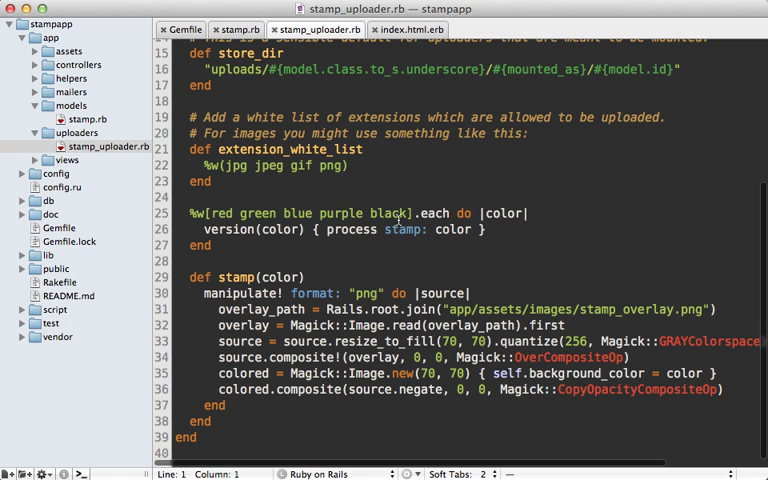
mouse_move(228, 228)
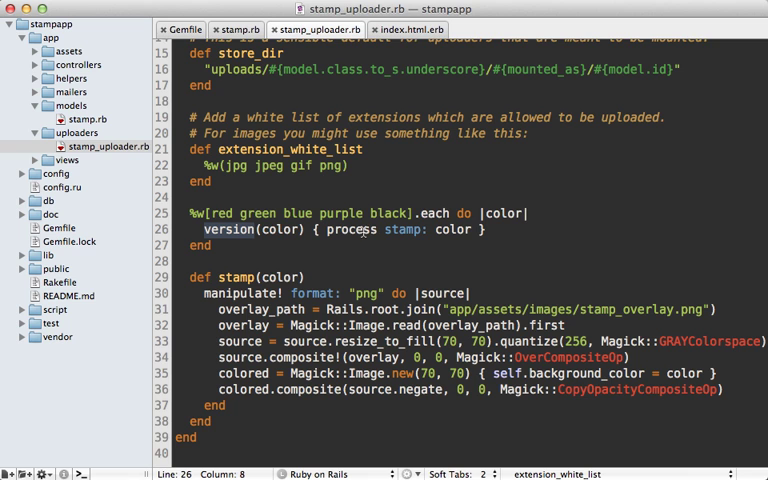
mouse_move(400, 230)
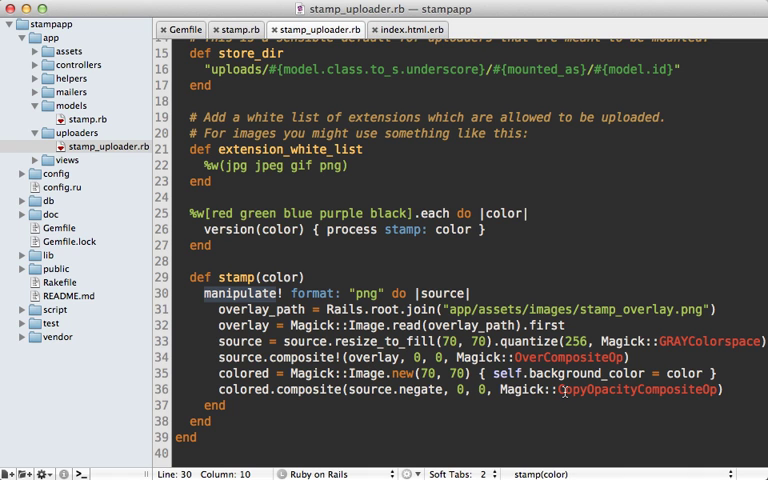
mouse_move(448, 412)
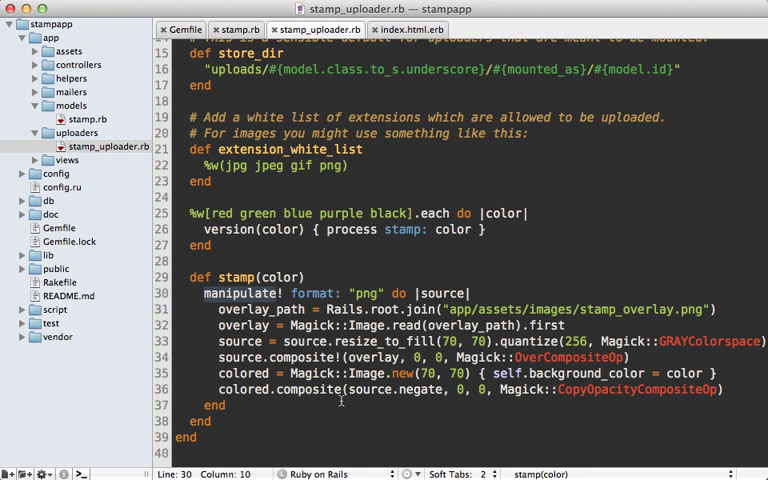
click(408, 28)
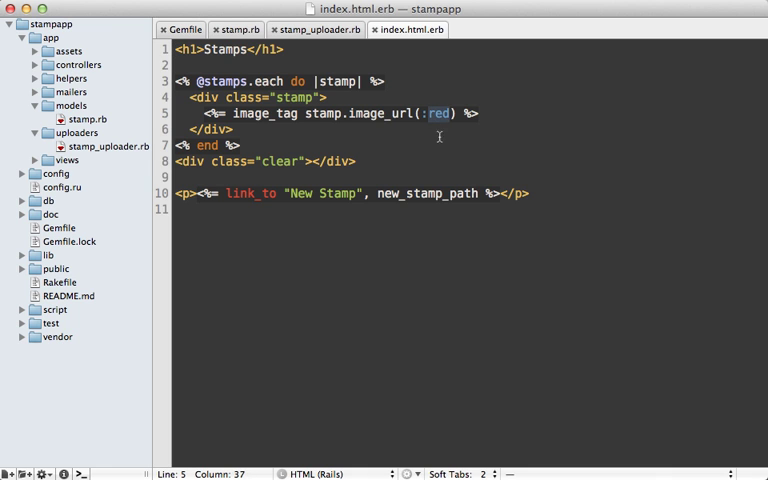
text(blue)
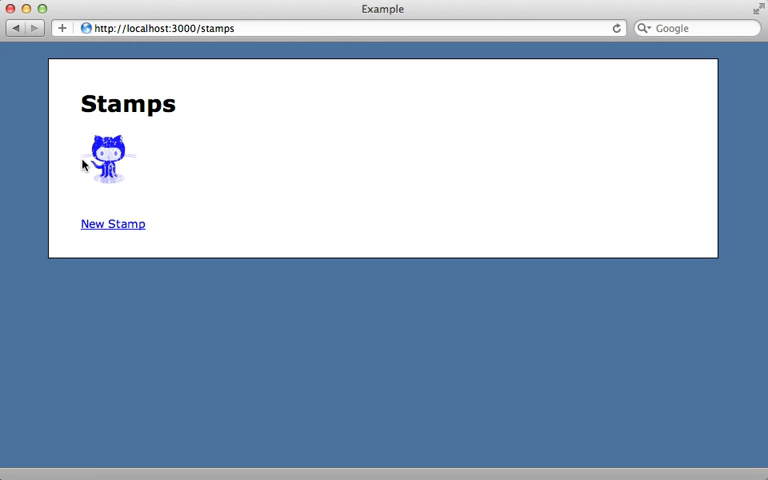
mouse_move(126, 180)
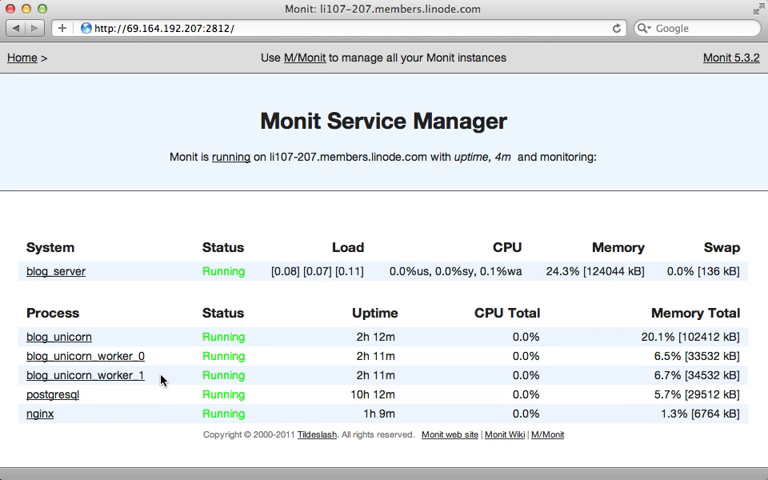
mouse_move(96, 340)
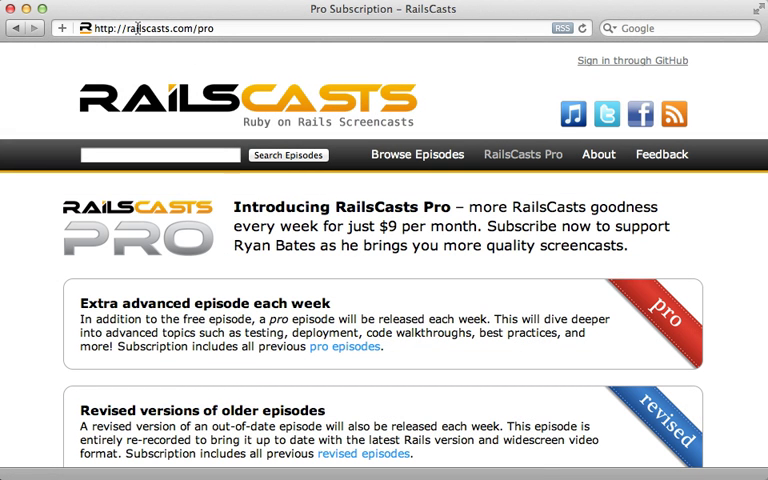
Step: Scroll the RailsCasts Pro page down to the Subscribe button
scroll(down, 3)
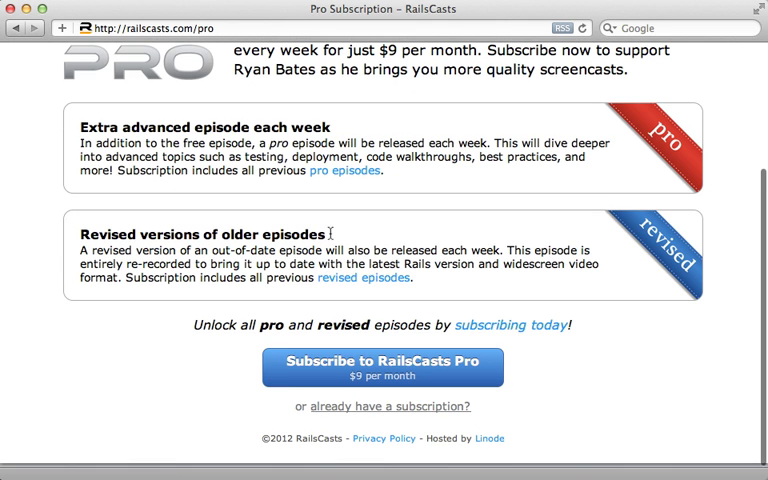
mouse_move(418, 384)
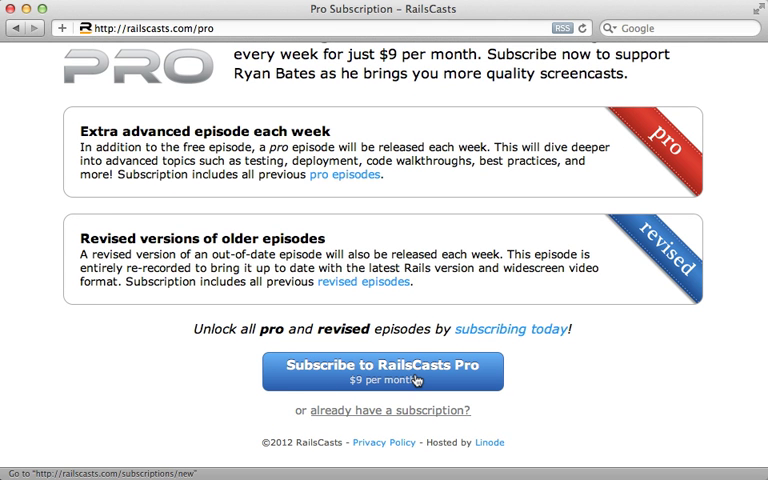